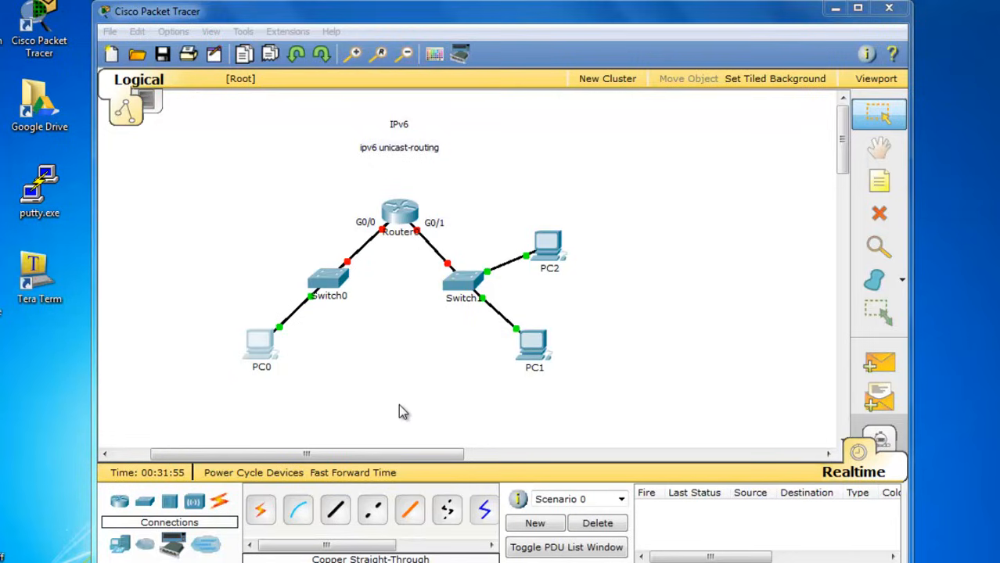
pyautogui.moveTo(520, 400)
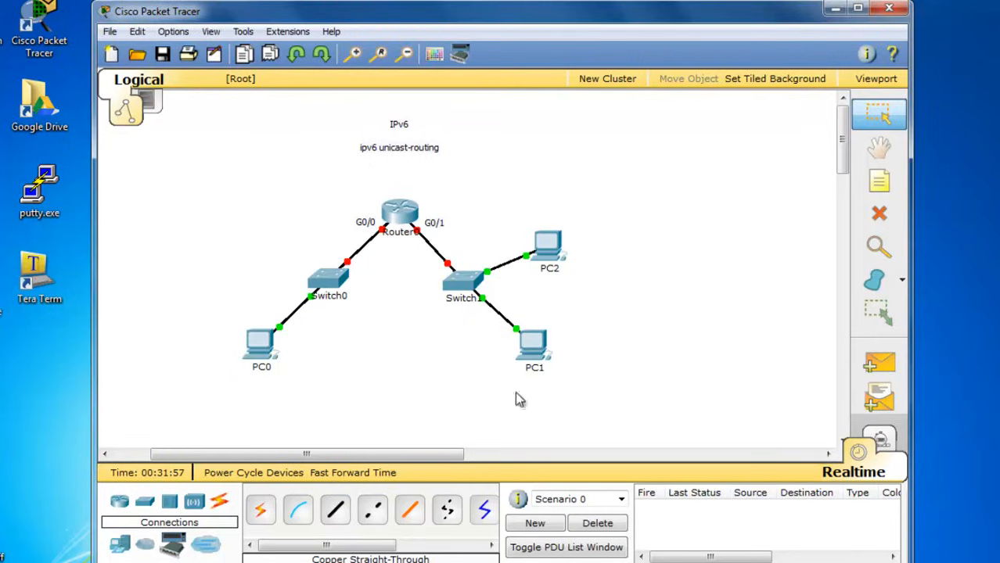
pyautogui.moveTo(562, 351)
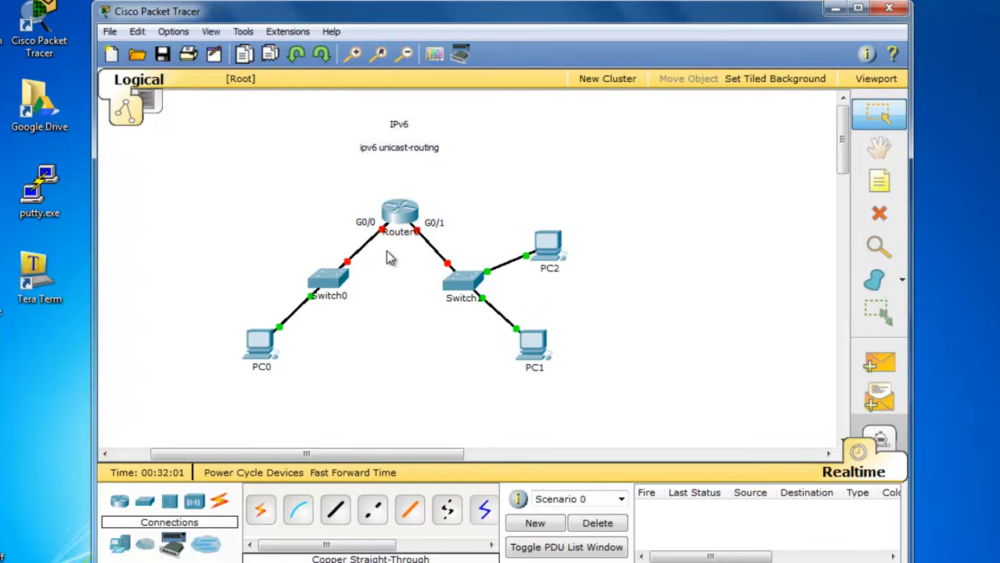
pyautogui.moveTo(390, 273)
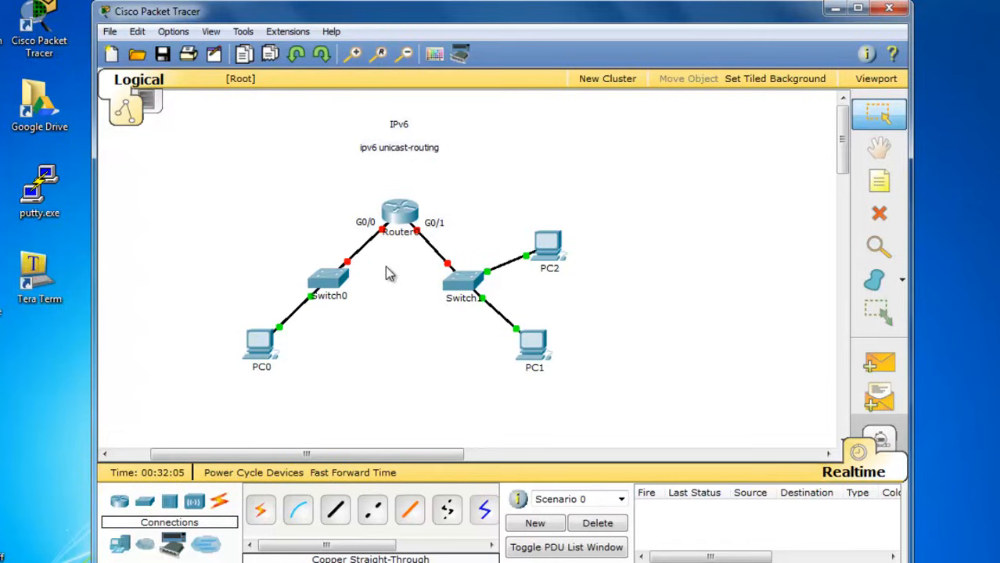
pyautogui.moveTo(480, 379)
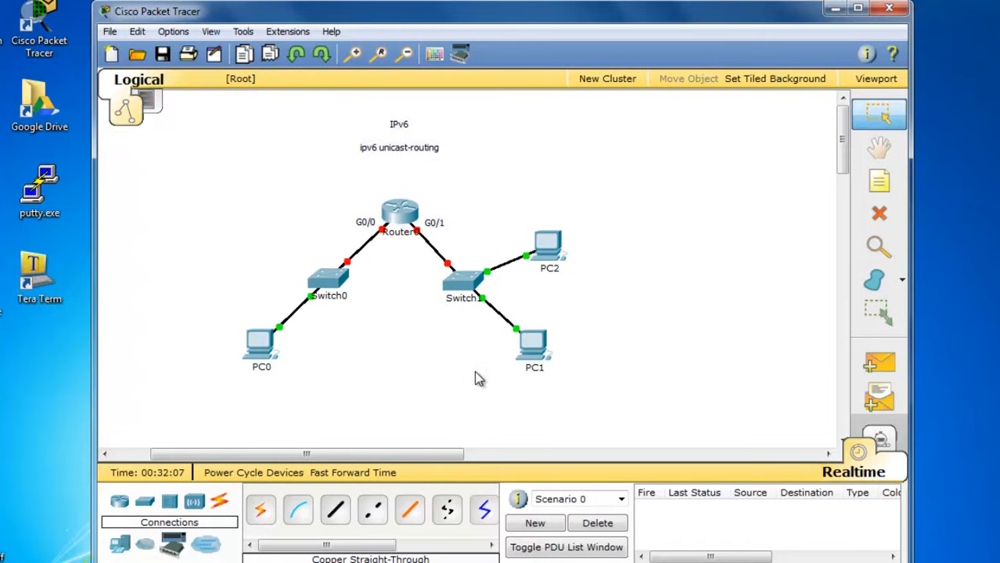
pyautogui.moveTo(549, 334)
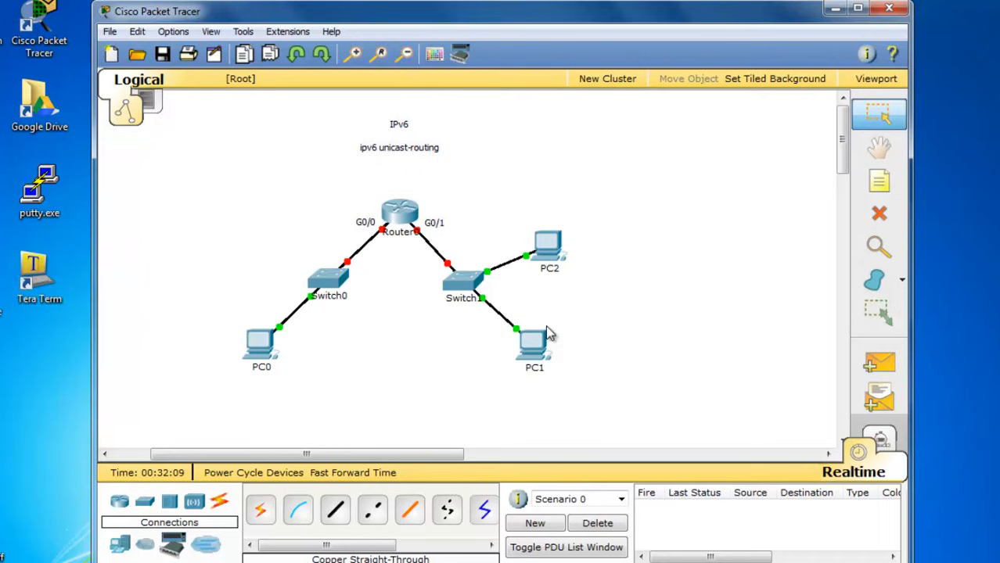
# View PC1's IP Configuration and select its link-local address FE80::290:21FF:FEBD:DADE.
pyautogui.doubleClick(534, 346)
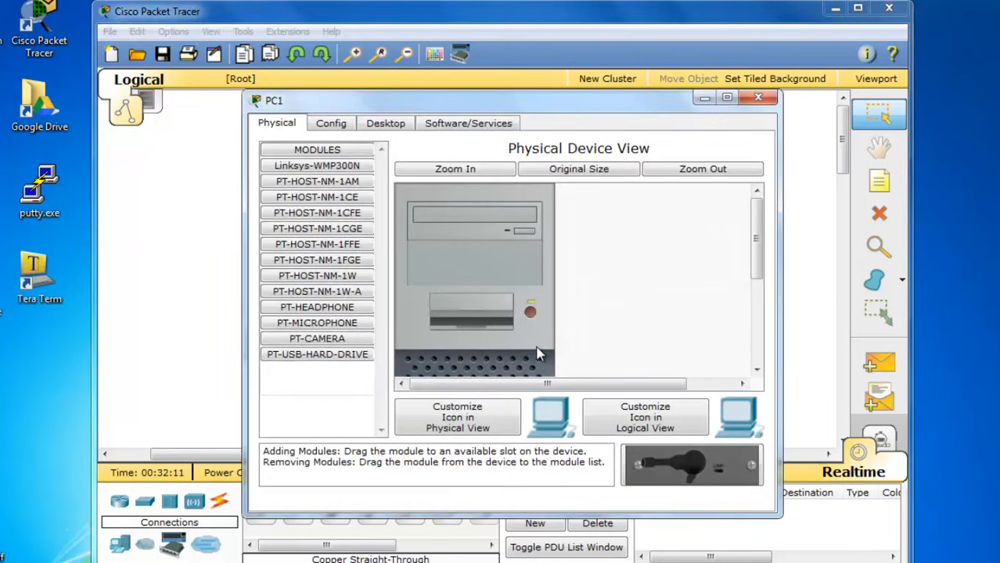
pyautogui.click(385, 122)
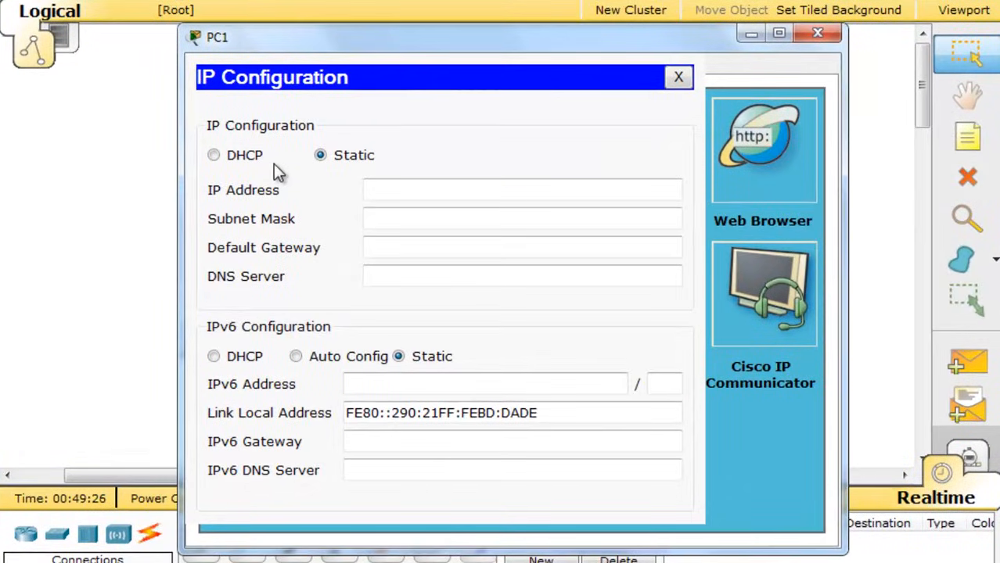
pyautogui.moveTo(457, 352)
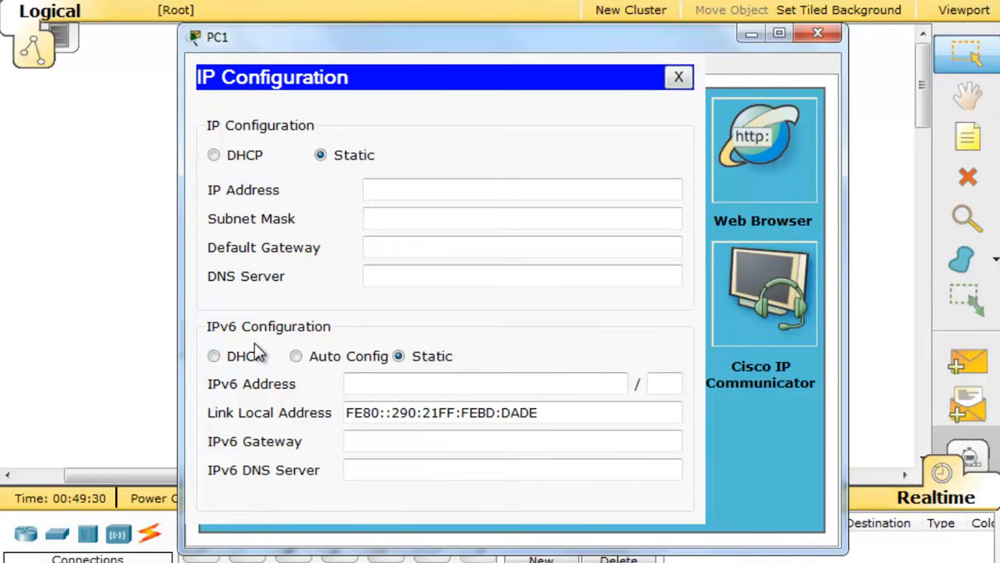
pyautogui.moveTo(306, 445)
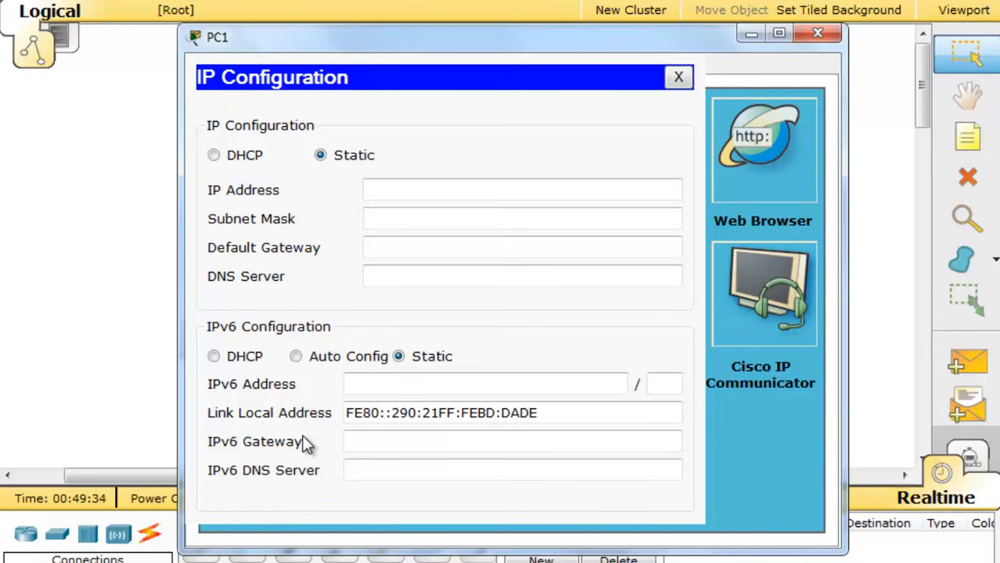
pyautogui.moveTo(258, 428)
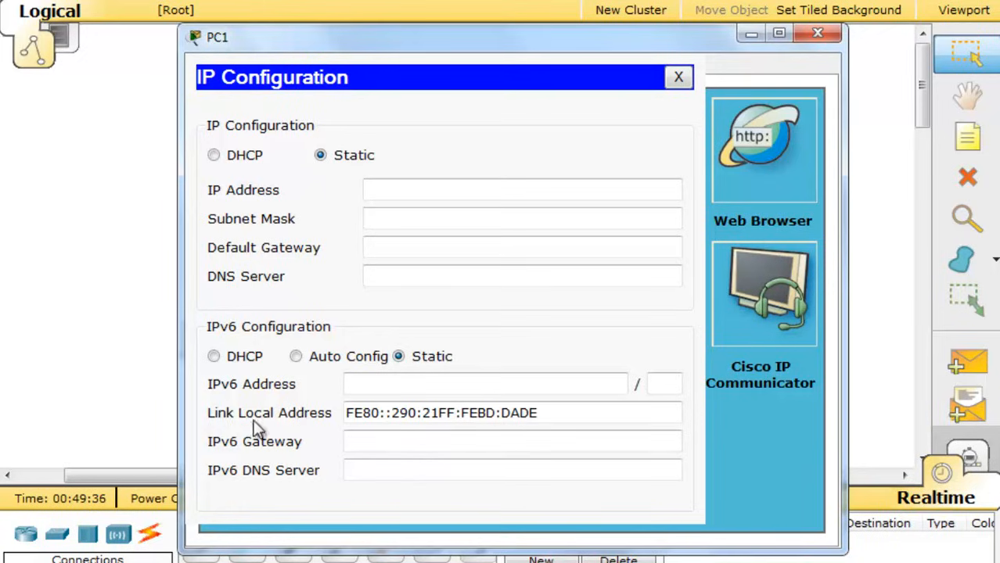
pyautogui.moveTo(302, 438)
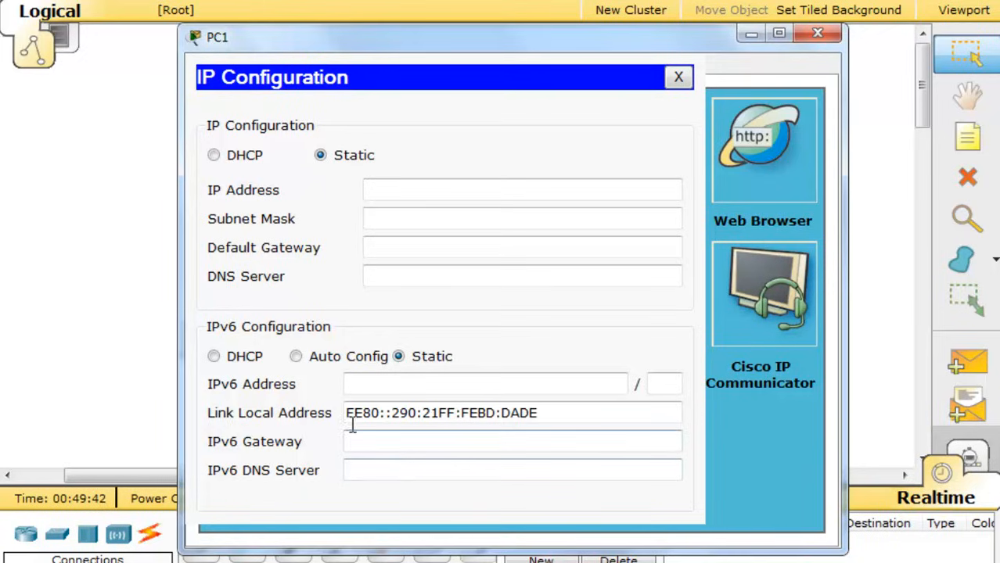
pyautogui.doubleClick(363, 414)
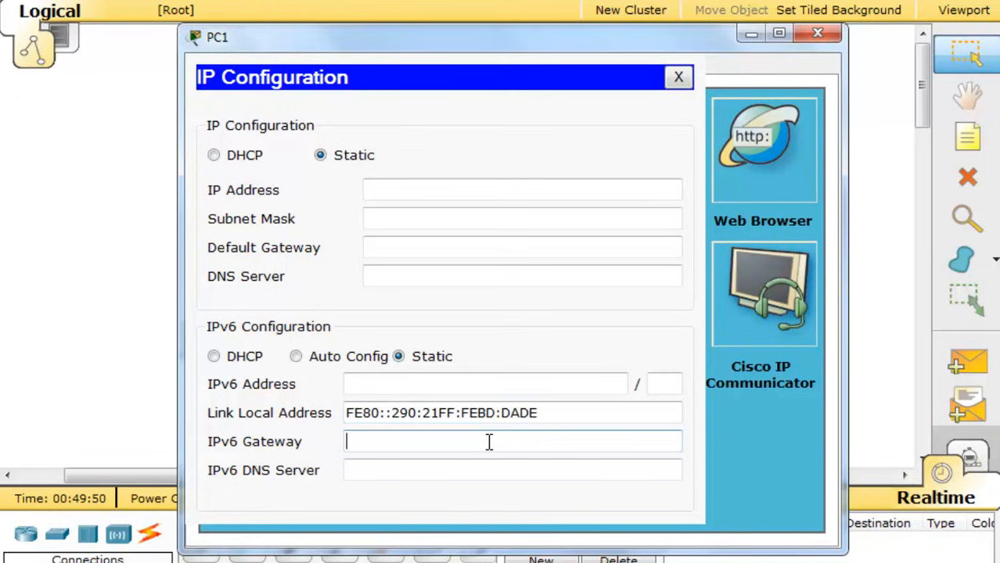
# Run ipconfig /all in PC1's command prompt and highlight MAC 0090.21BD.DADE and the link-local address.
pyautogui.click(678, 76)
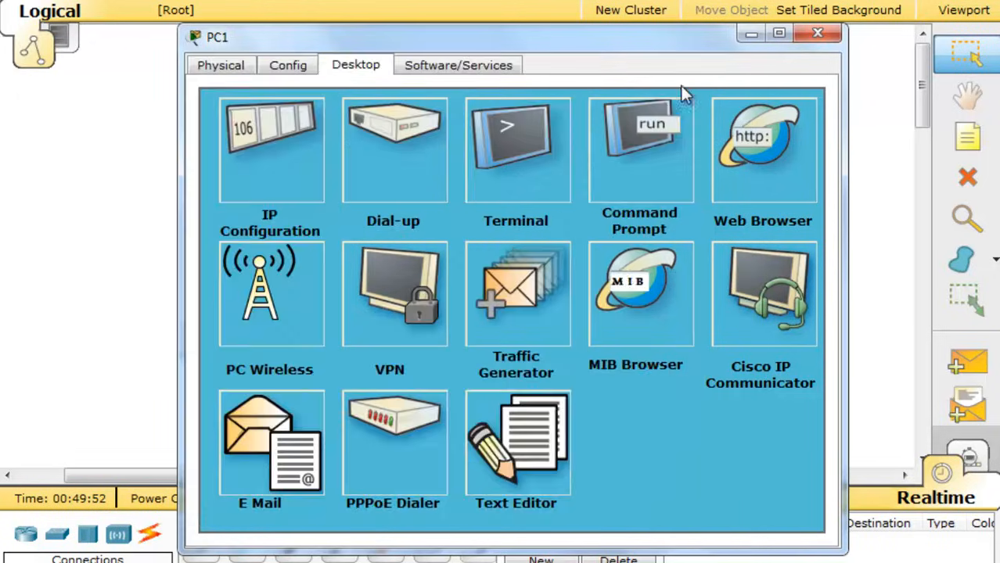
pyautogui.click(640, 149)
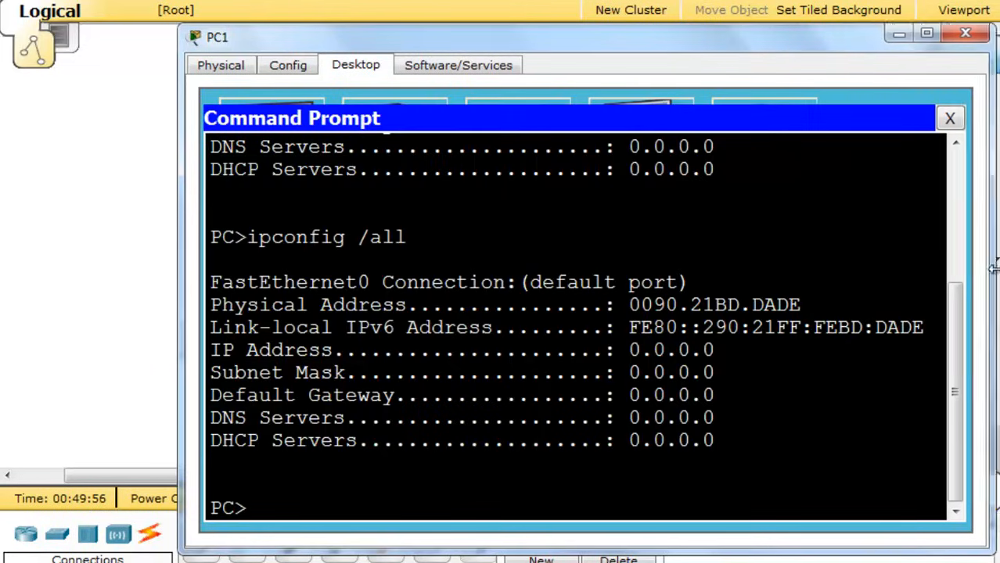
pyautogui.write('ipconfig /all')
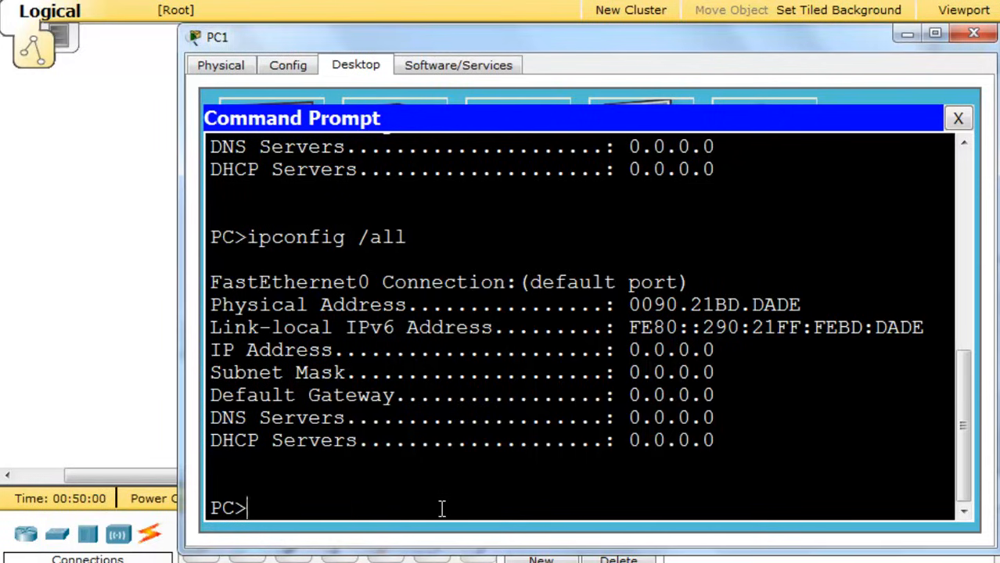
pyautogui.moveTo(730, 450)
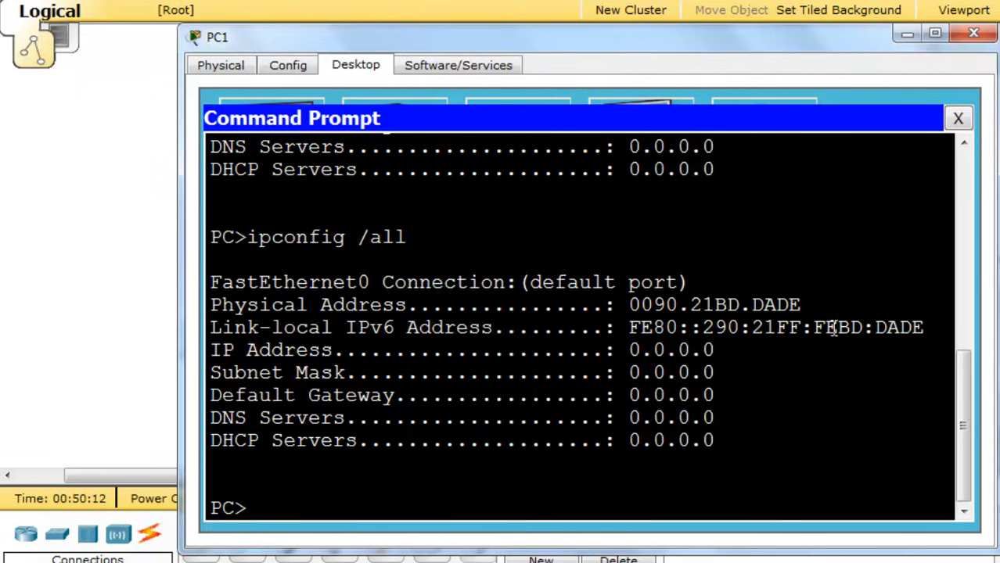
pyautogui.moveTo(833, 327); pyautogui.dragTo(924, 327)
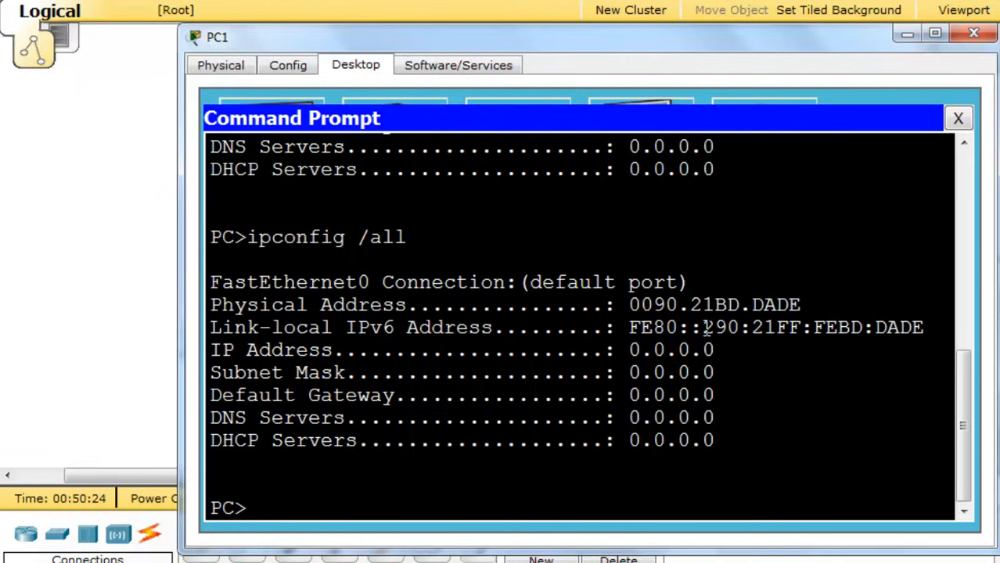
pyautogui.moveTo(778, 327); pyautogui.dragTo(834, 327)
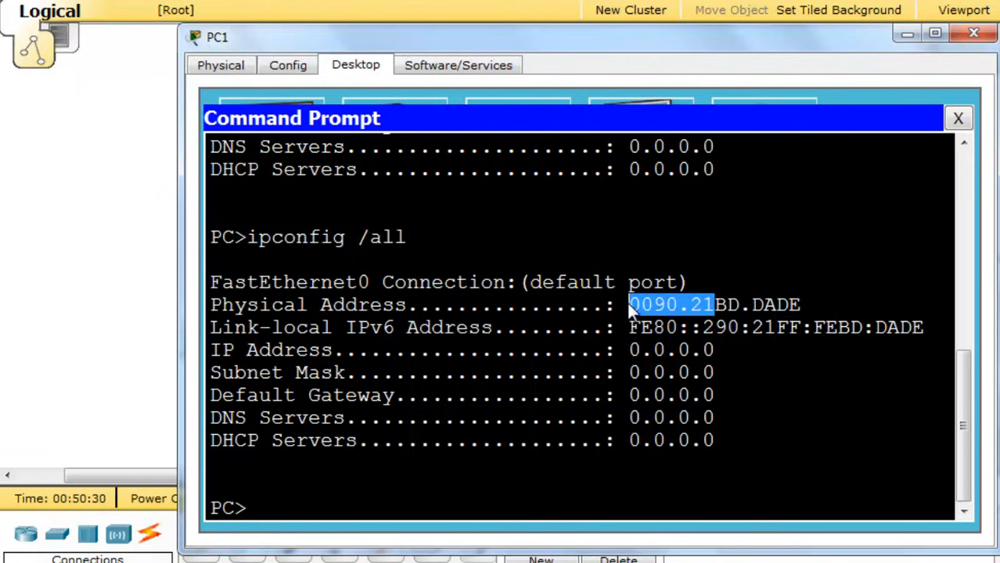
pyautogui.moveTo(701, 317)
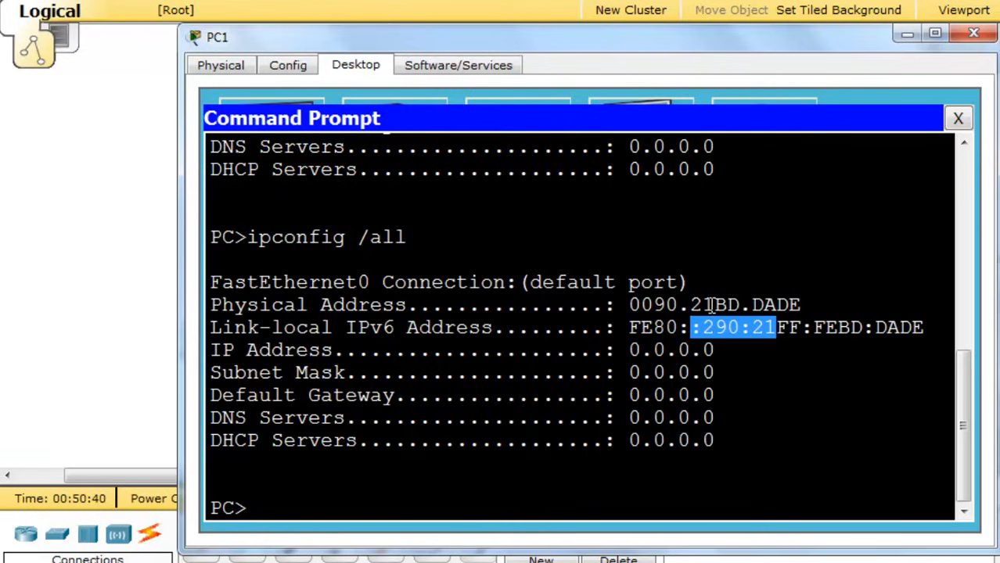
pyautogui.moveTo(669, 305)
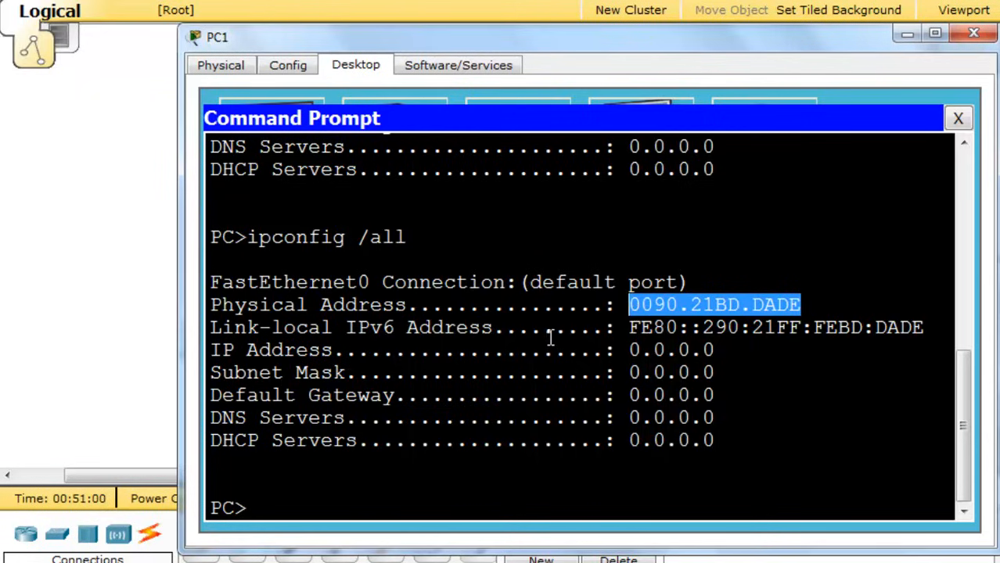
pyautogui.moveTo(767, 394)
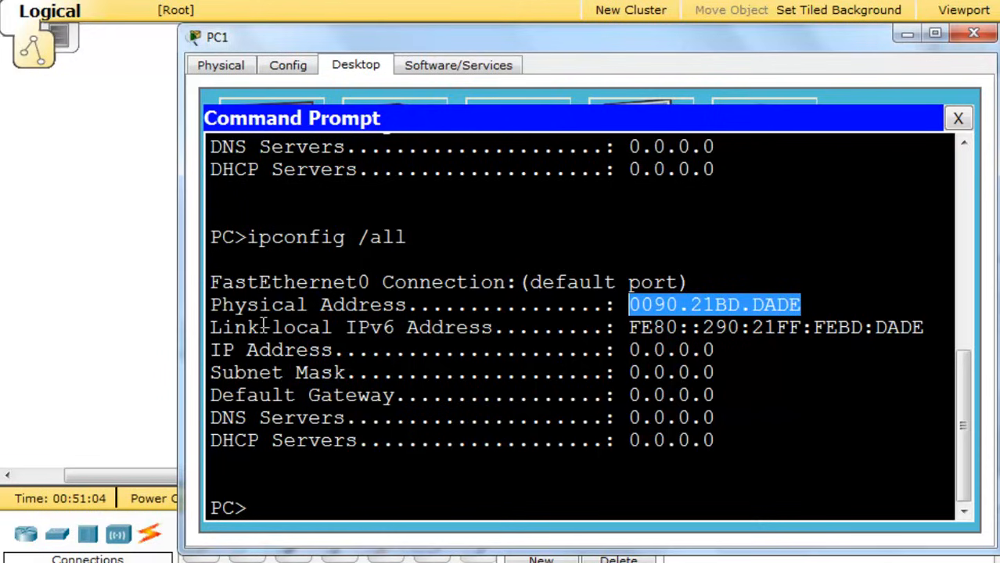
pyautogui.moveTo(403, 349)
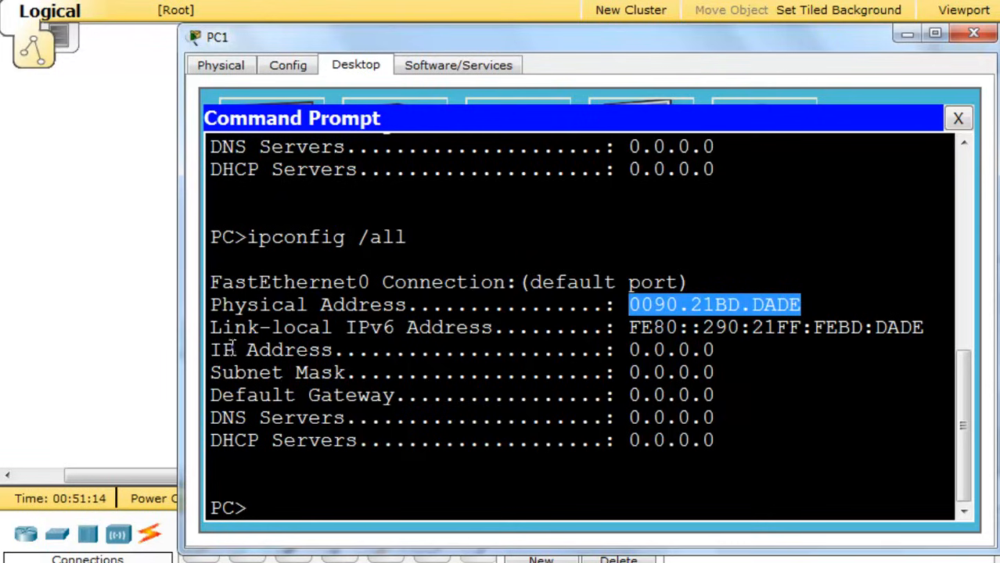
pyautogui.moveTo(617, 356)
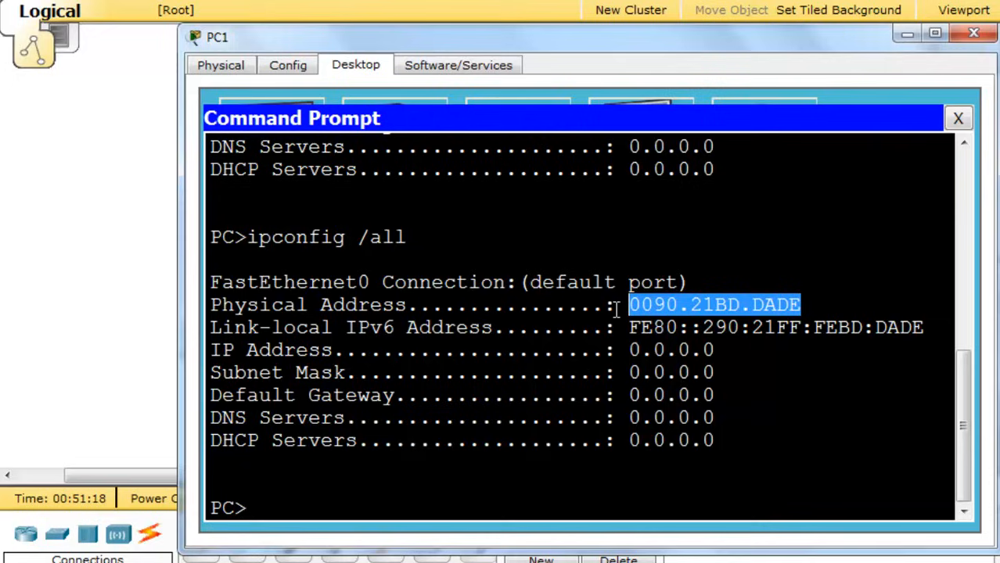
# Copy PC1's link-local address FE80::290:21FF:FEBD:DADE and return to the topology.
pyautogui.moveTo(630, 306); pyautogui.dragTo(927, 327)
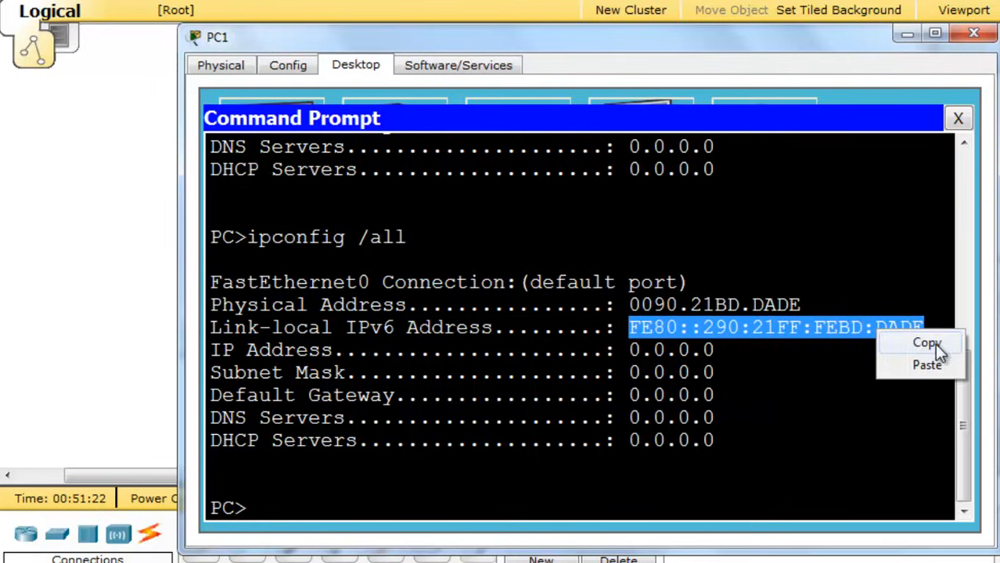
pyautogui.click(926, 342)
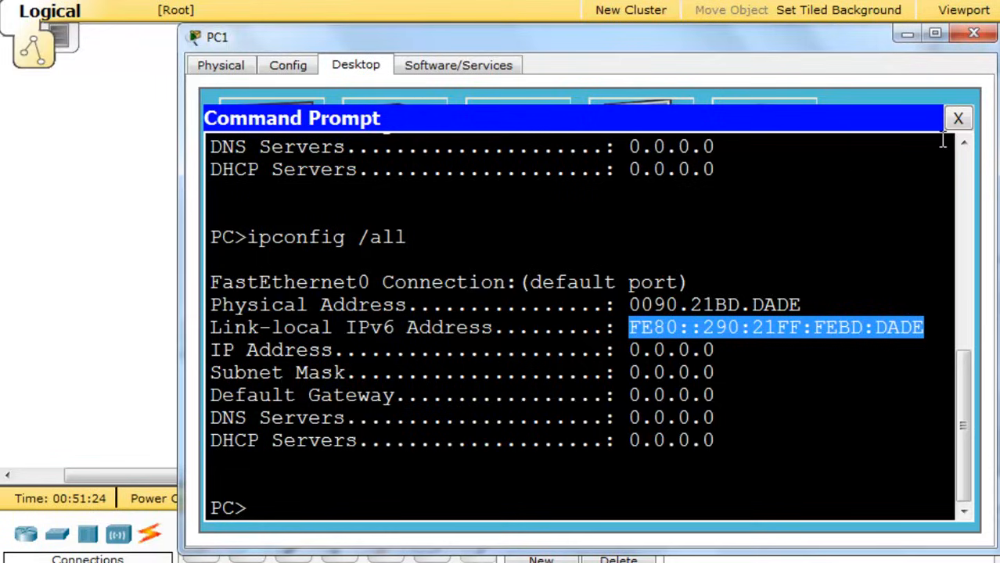
pyautogui.click(958, 117)
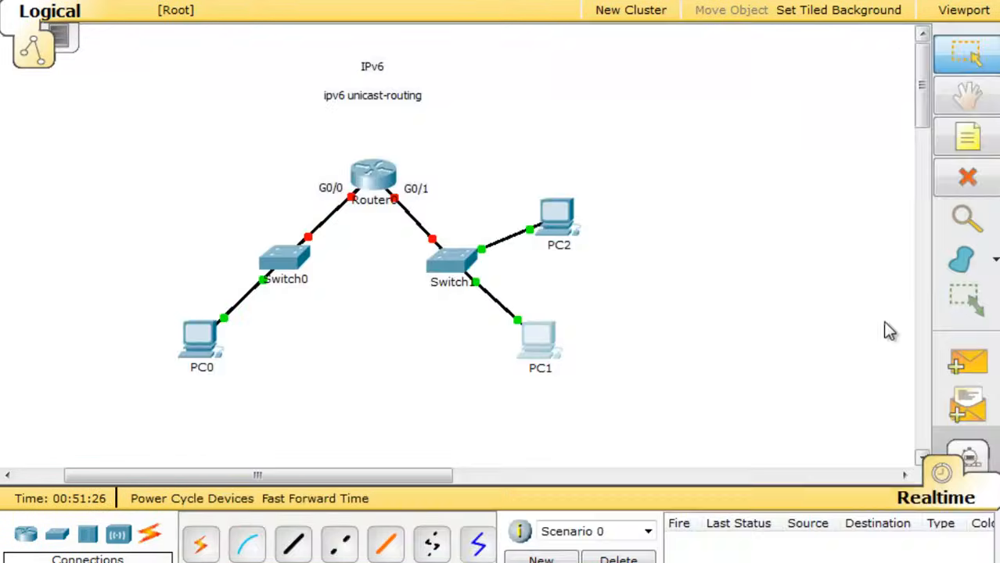
pyautogui.moveTo(547, 366)
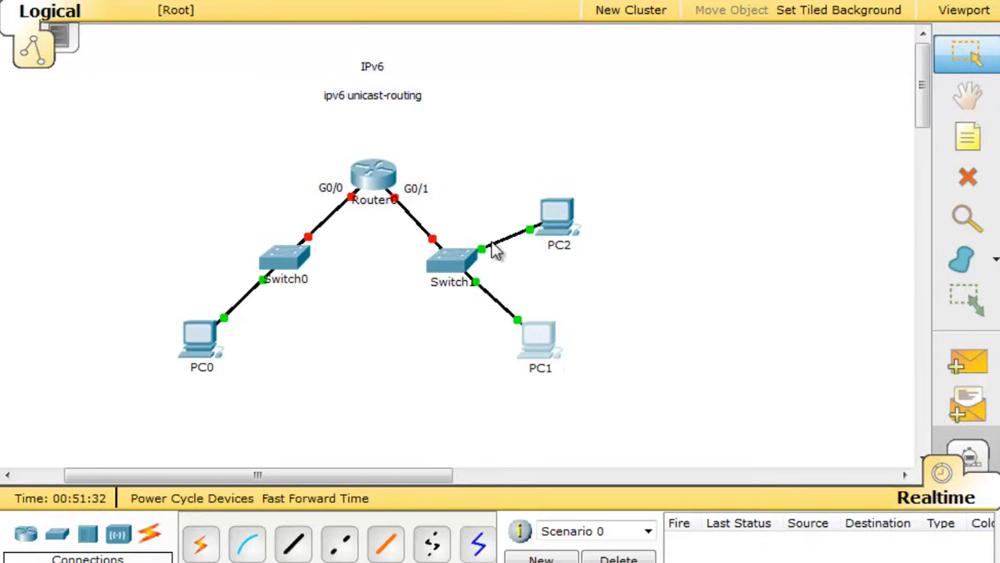
pyautogui.moveTo(578, 378)
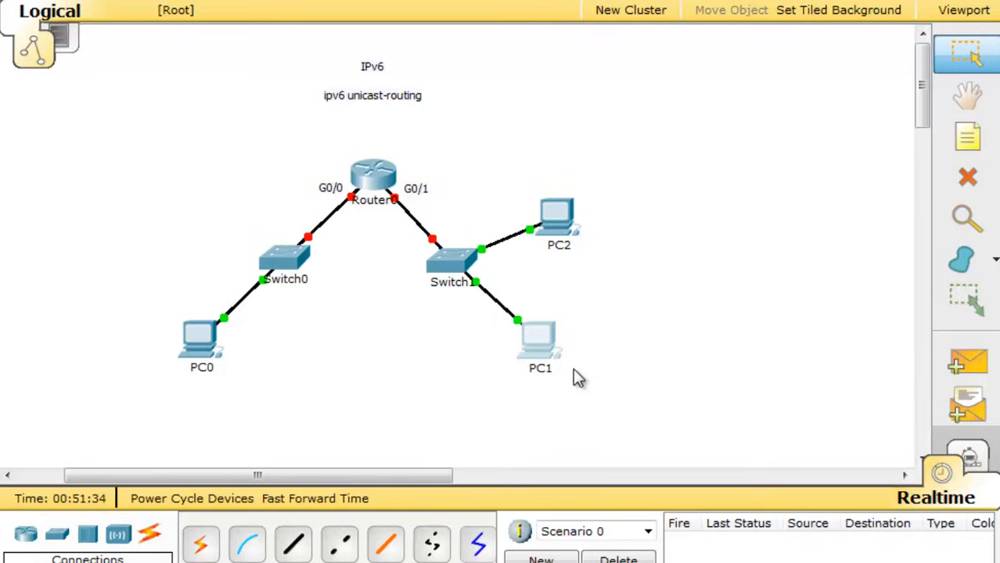
pyautogui.moveTo(522, 381)
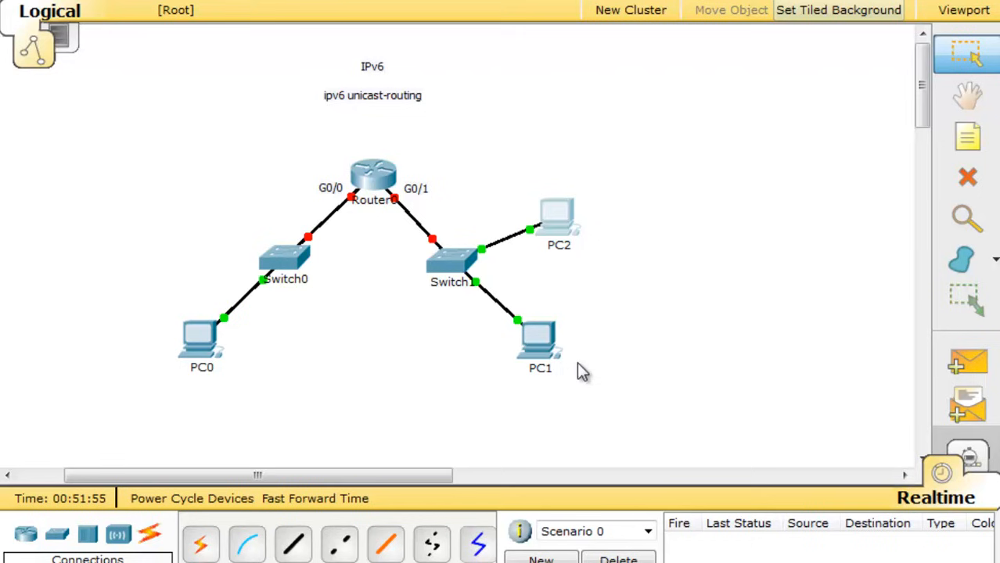
# Check PC2's link-local address FE80::202:16FF:FE31:6DBD in its IP Configuration.
pyautogui.doubleClick(559, 223)
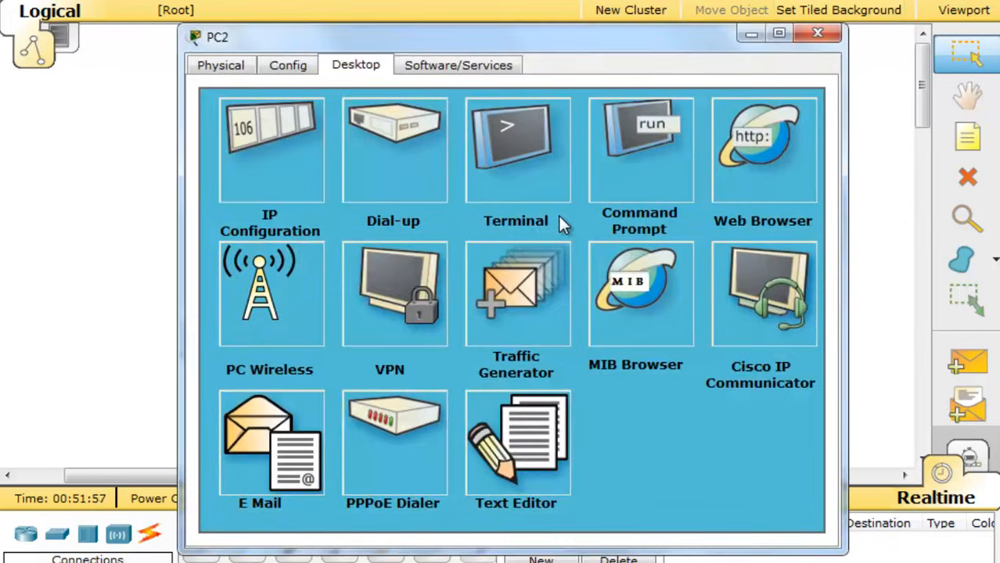
pyautogui.moveTo(266, 149)
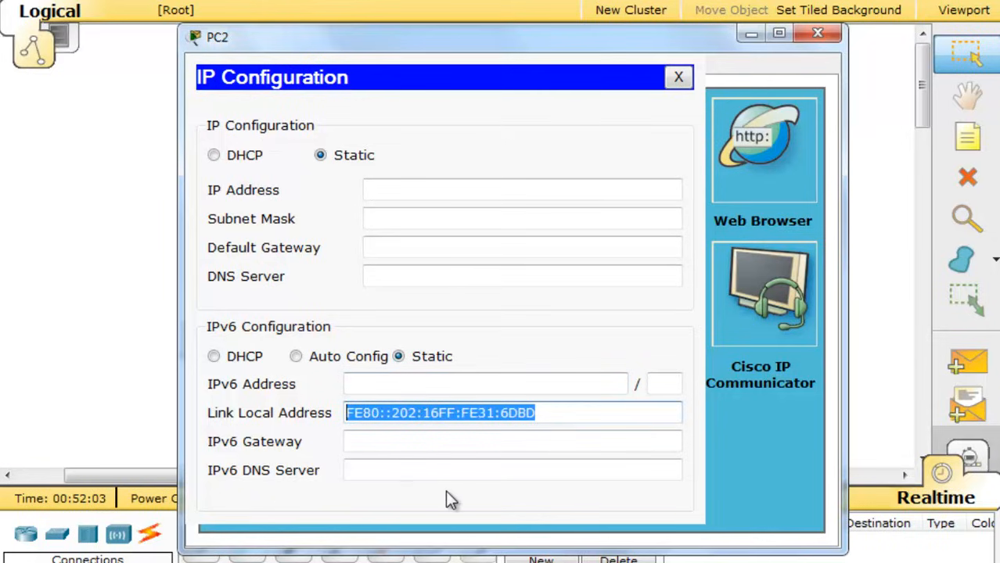
pyautogui.click(678, 77)
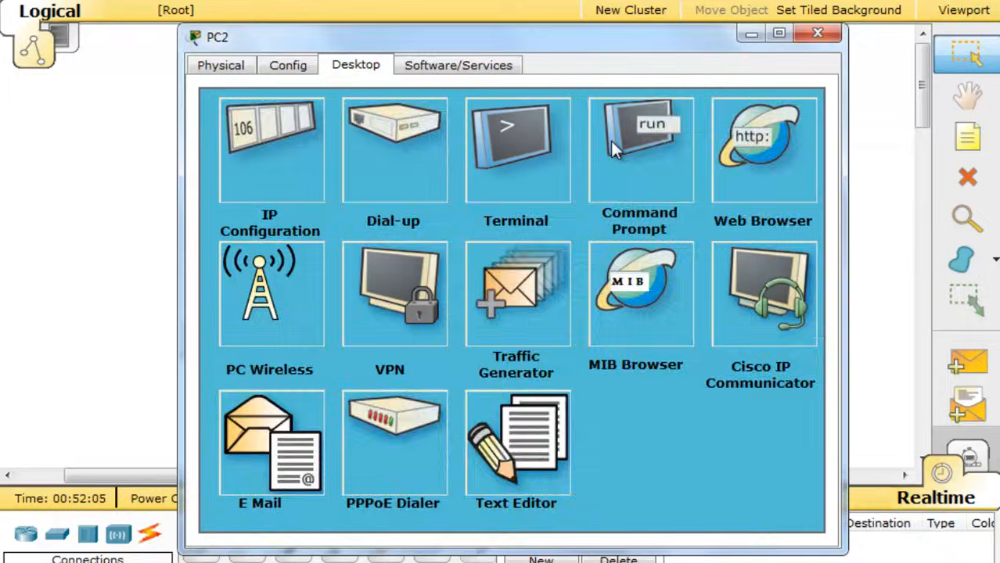
# From PC2's command prompt, ping the pasted address FE80::290:21FF:FEBD:DADE successfully.
pyautogui.click(639, 148)
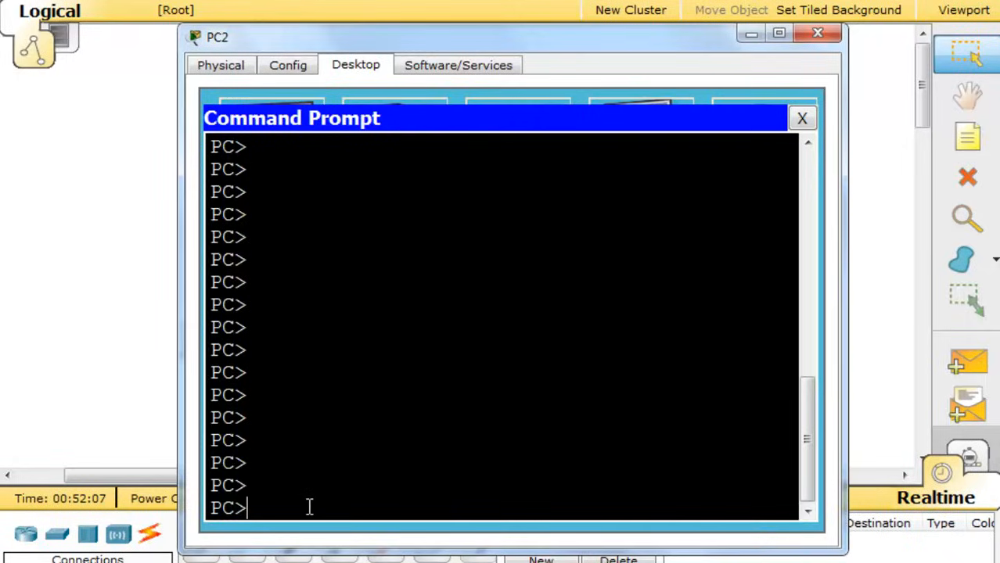
pyautogui.write('p')
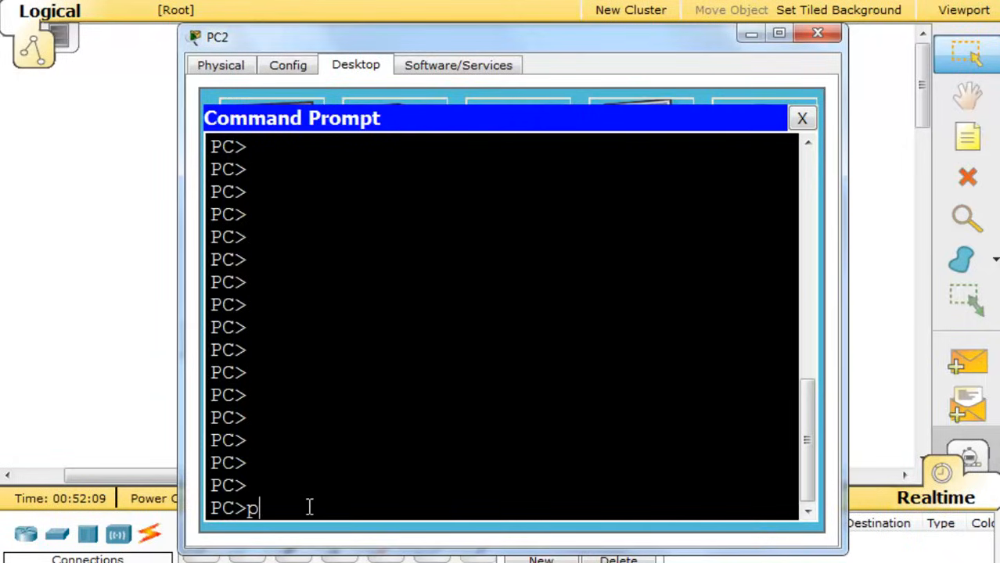
pyautogui.write('ing')
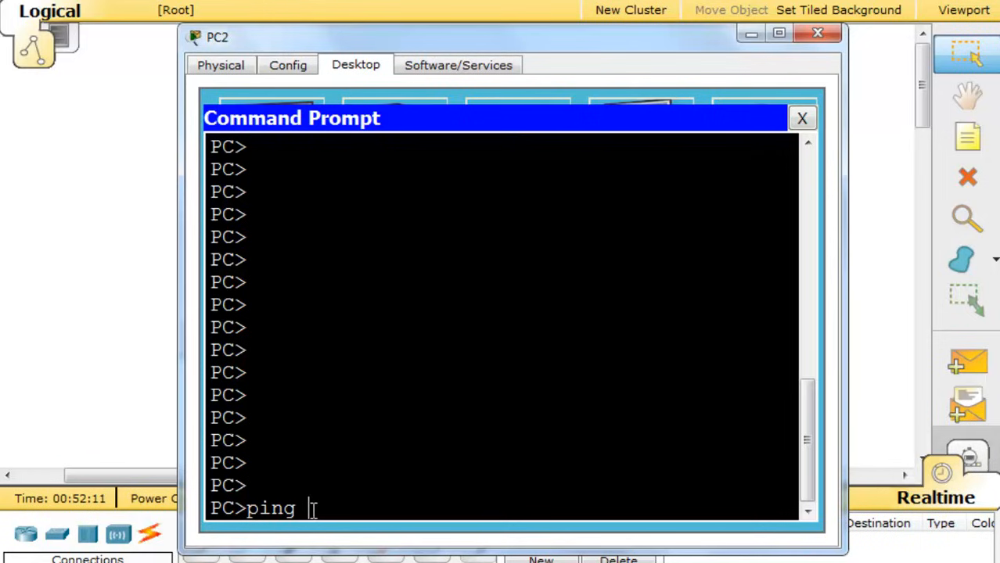
pyautogui.rightClick(297, 509)
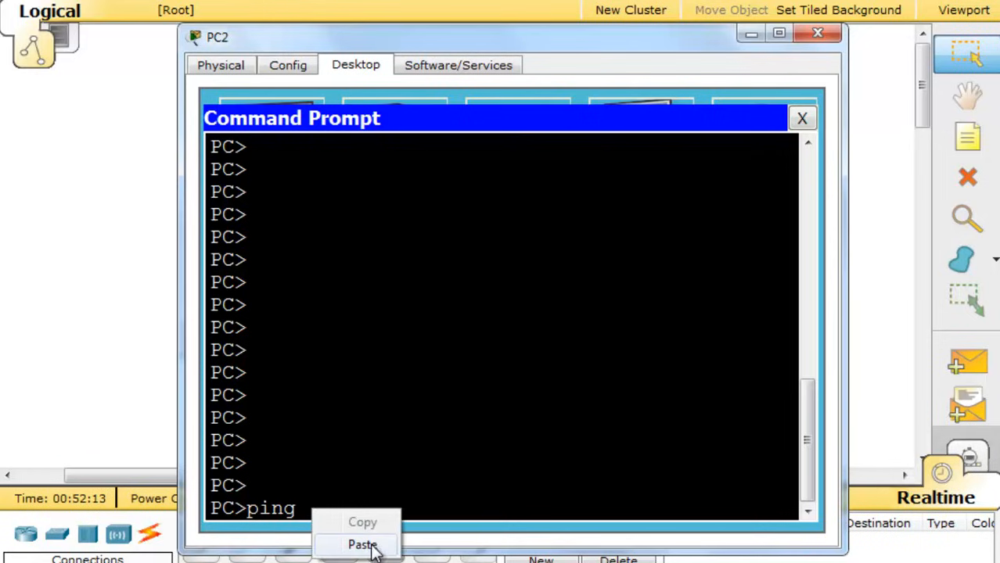
pyautogui.click(362, 545)
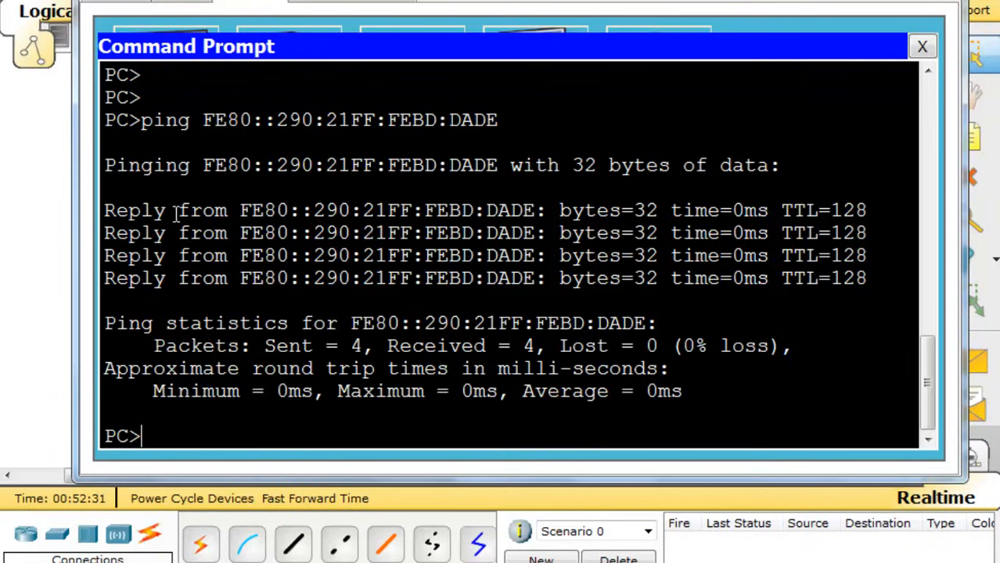
pyautogui.moveTo(343, 310)
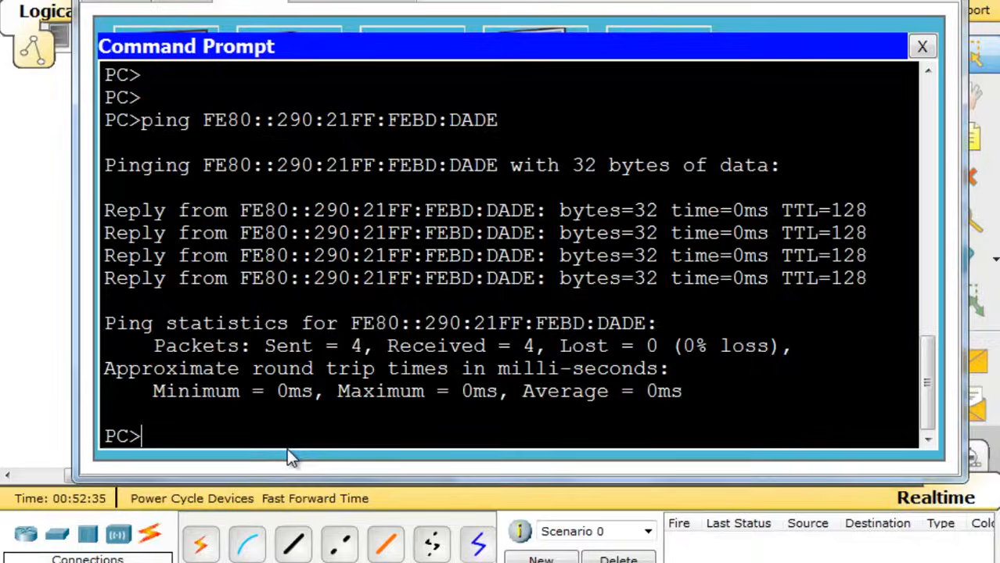
# Close PC2's window to return to the router, switches and PCs topology.
pyautogui.click(922, 46)
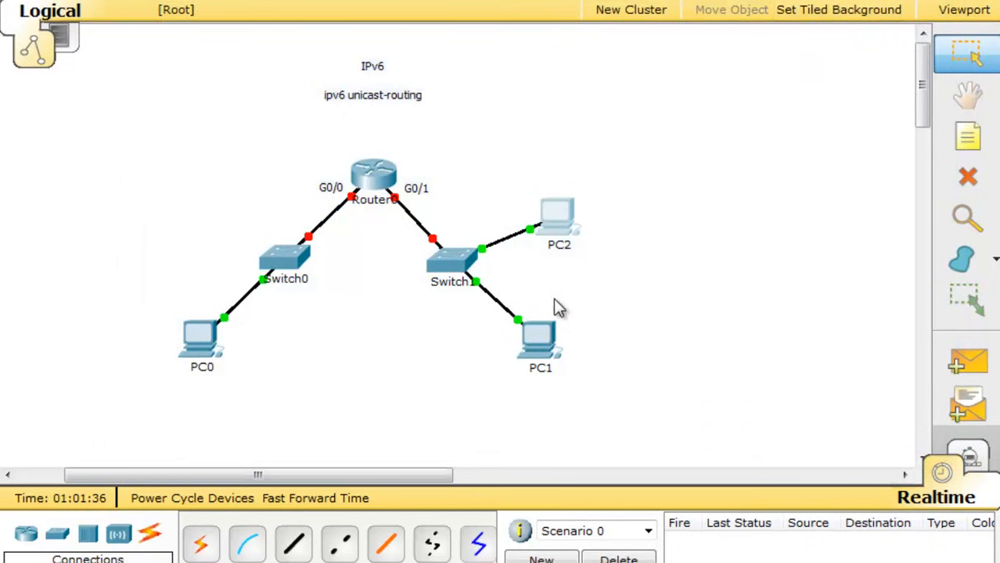
pyautogui.moveTo(542, 367)
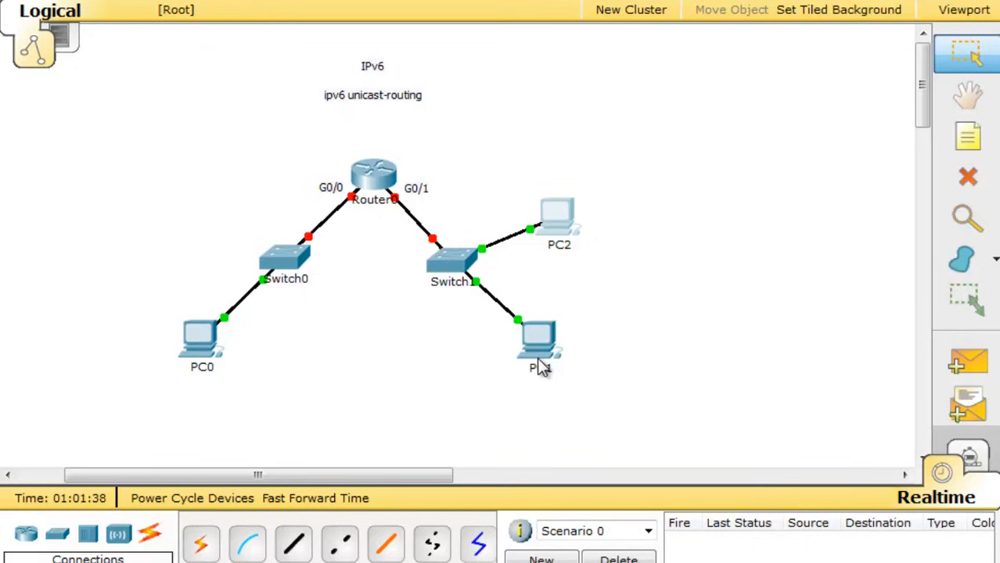
pyautogui.moveTo(359, 285)
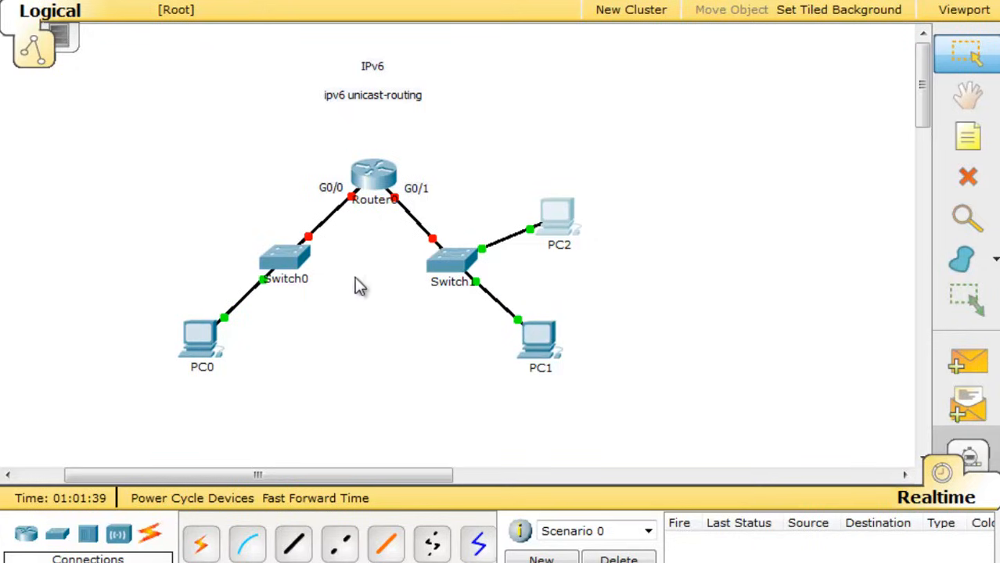
pyautogui.moveTo(306, 190)
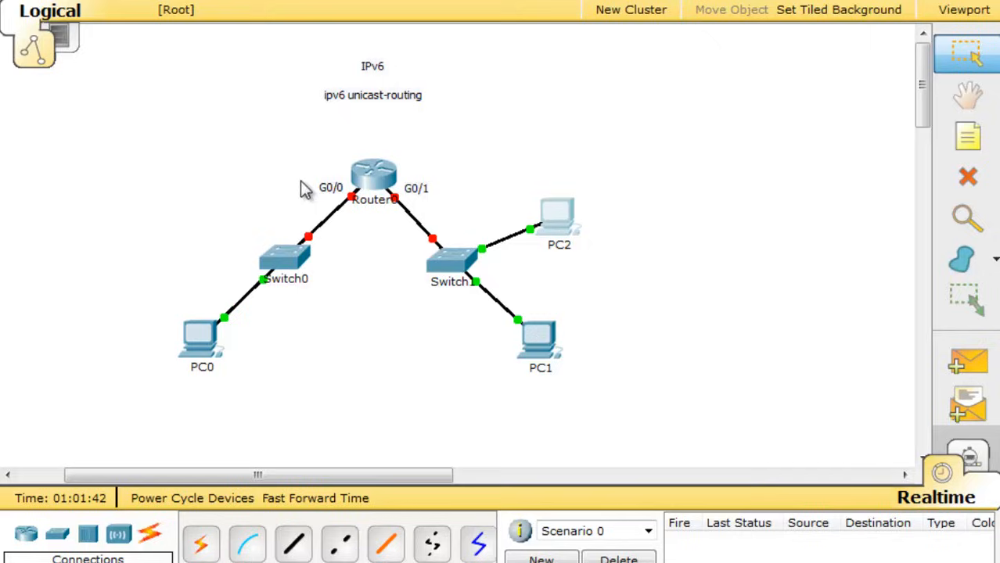
pyautogui.moveTo(407, 166)
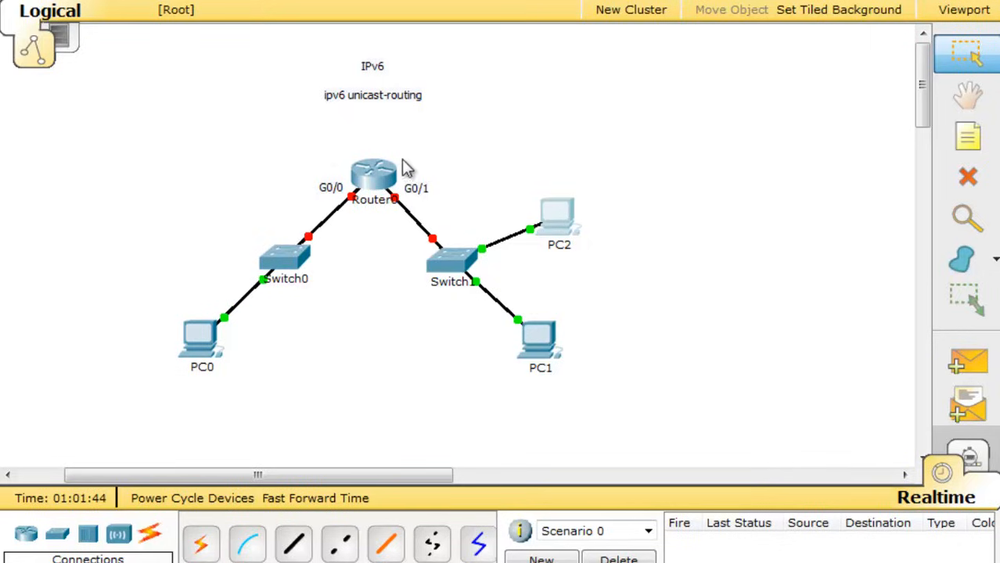
pyautogui.moveTo(308, 188)
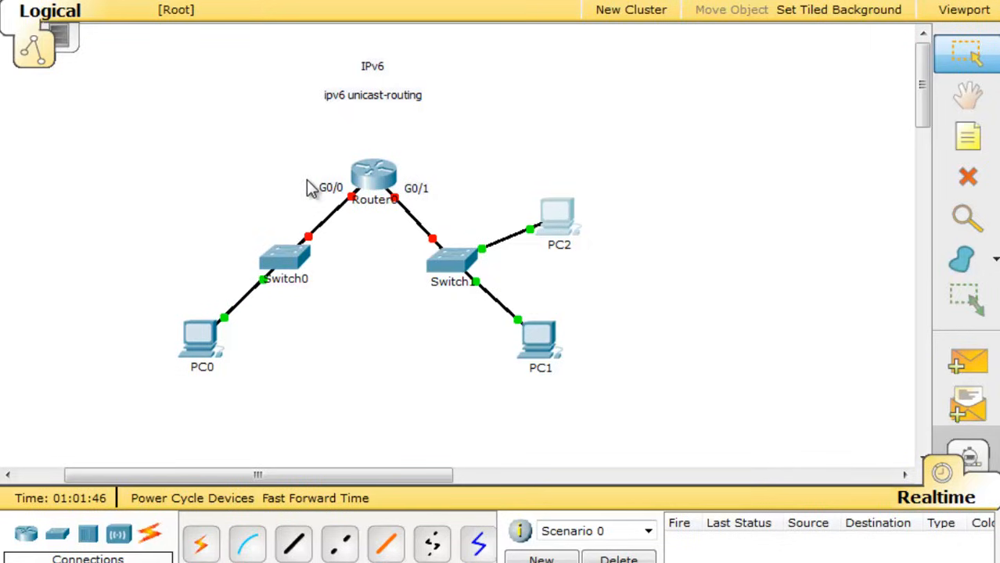
pyautogui.moveTo(428, 167)
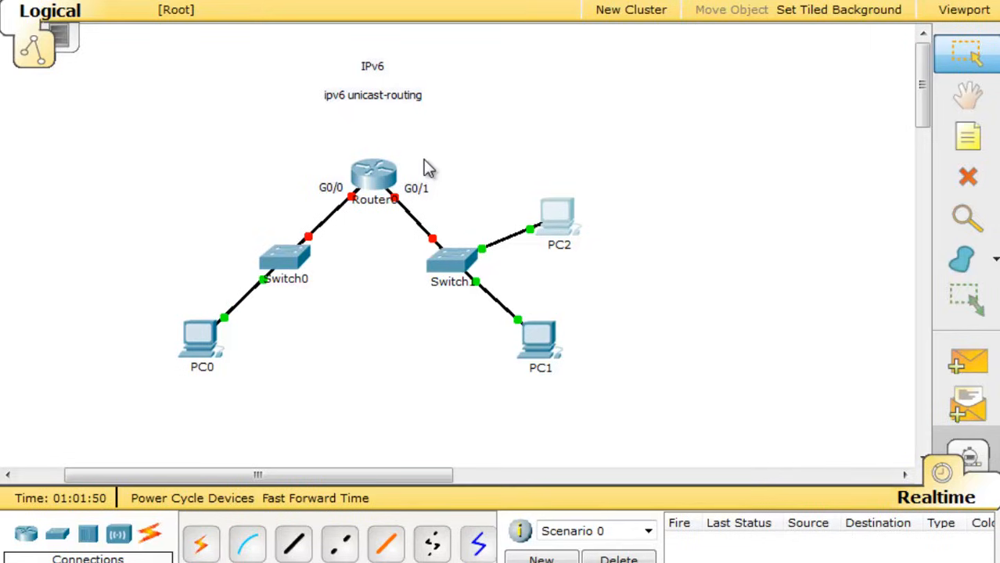
pyautogui.moveTo(392, 239)
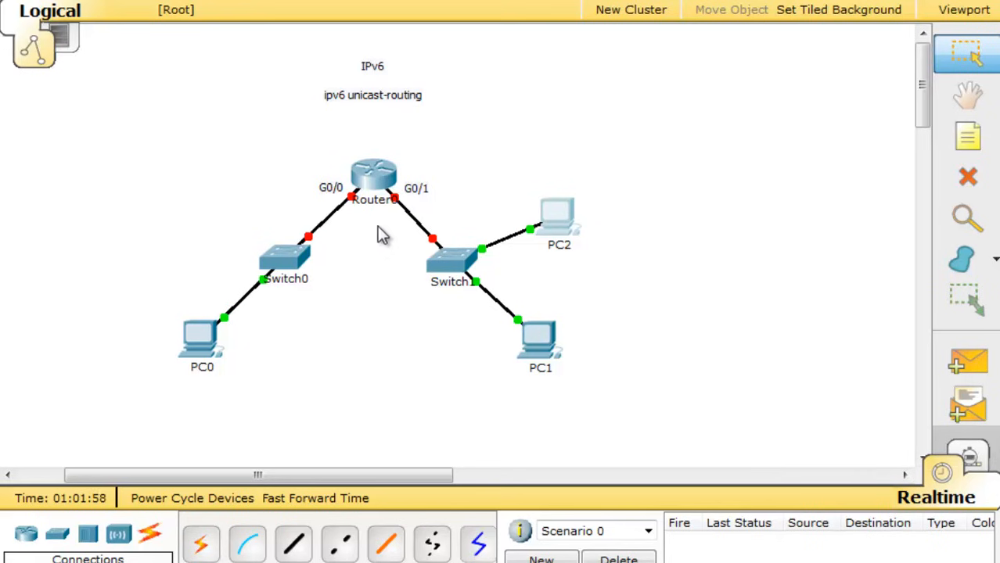
# On Router0's CLI, decline setup, enter enable and conf t, and issue ipv6 unicast-routing.
pyautogui.doubleClick(372, 176)
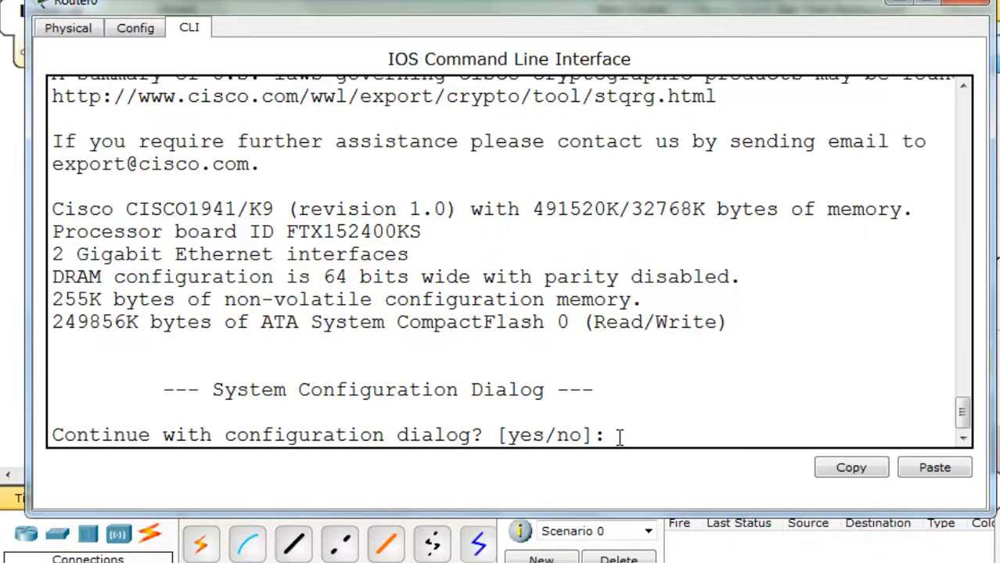
pyautogui.write('no')
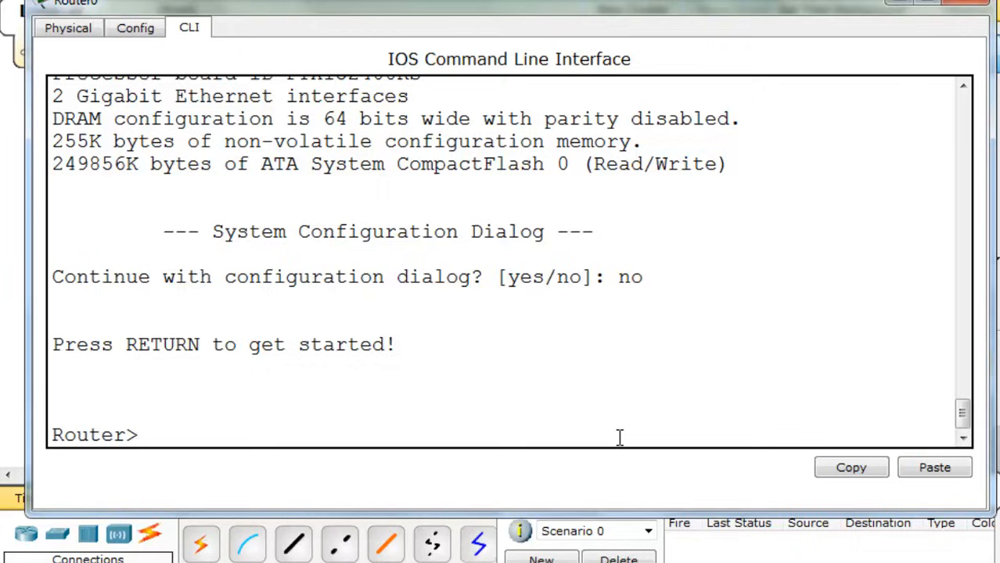
pyautogui.write('enable')
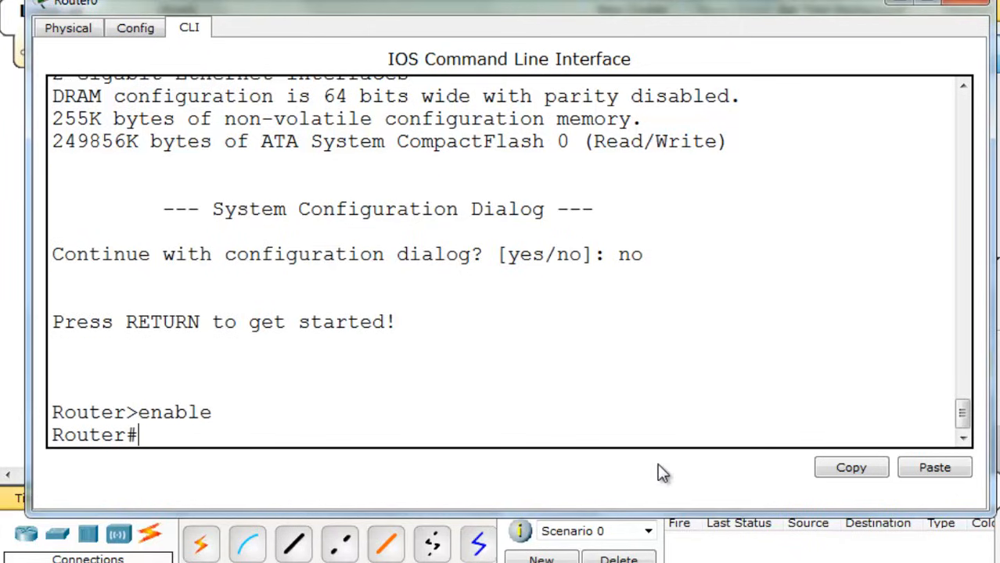
pyautogui.write('conf t')
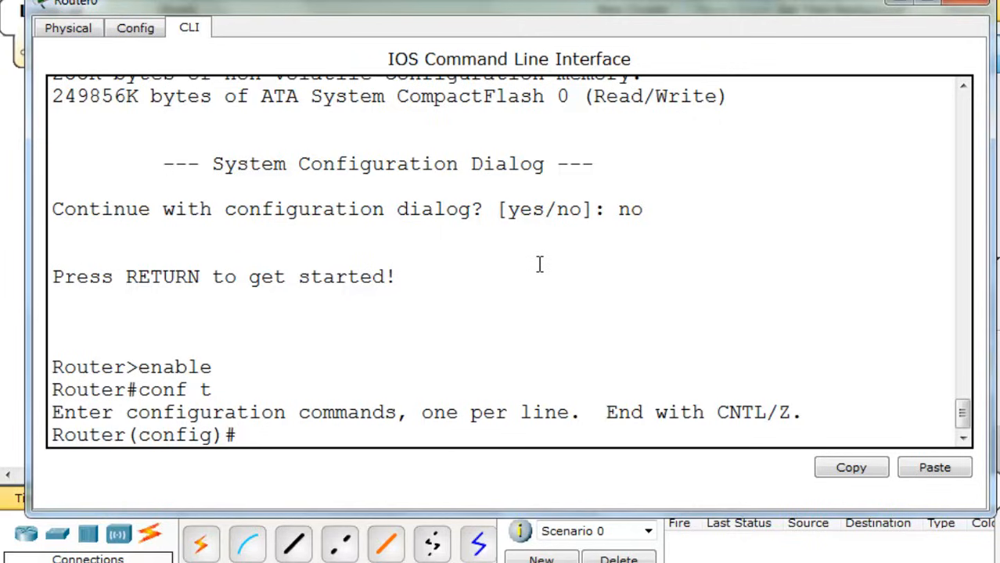
pyautogui.write('ipv6')
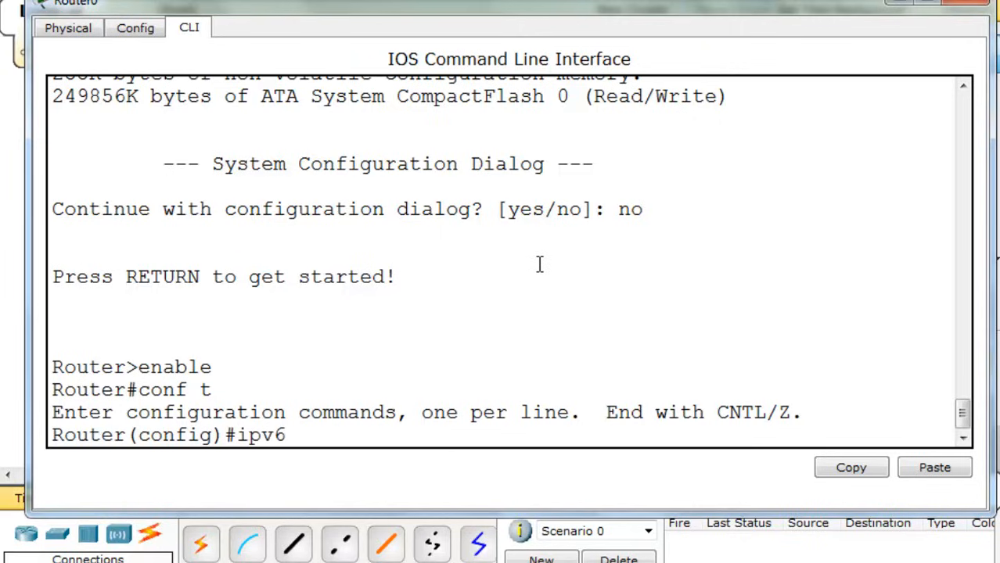
pyautogui.write('un')
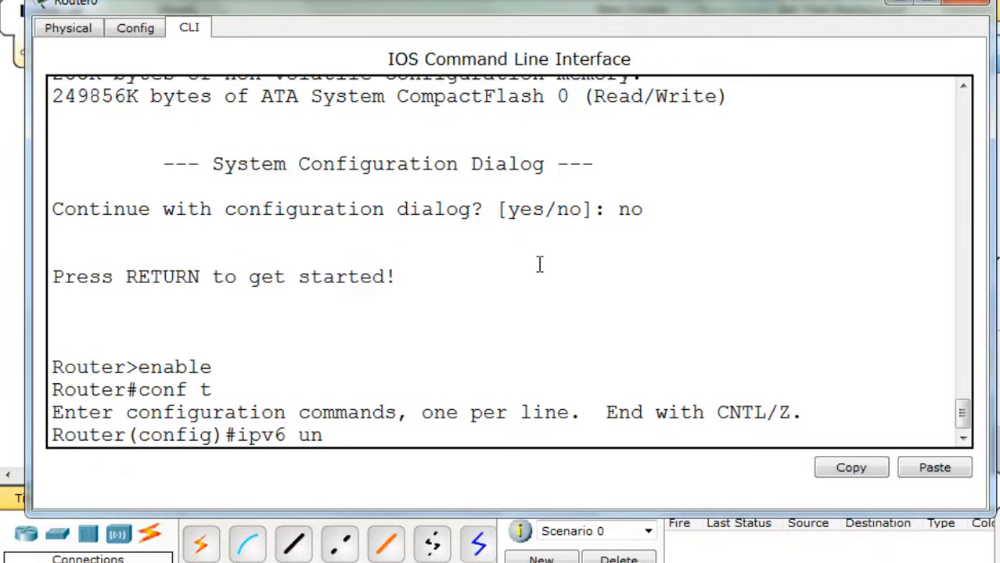
pyautogui.write('icast-routing')
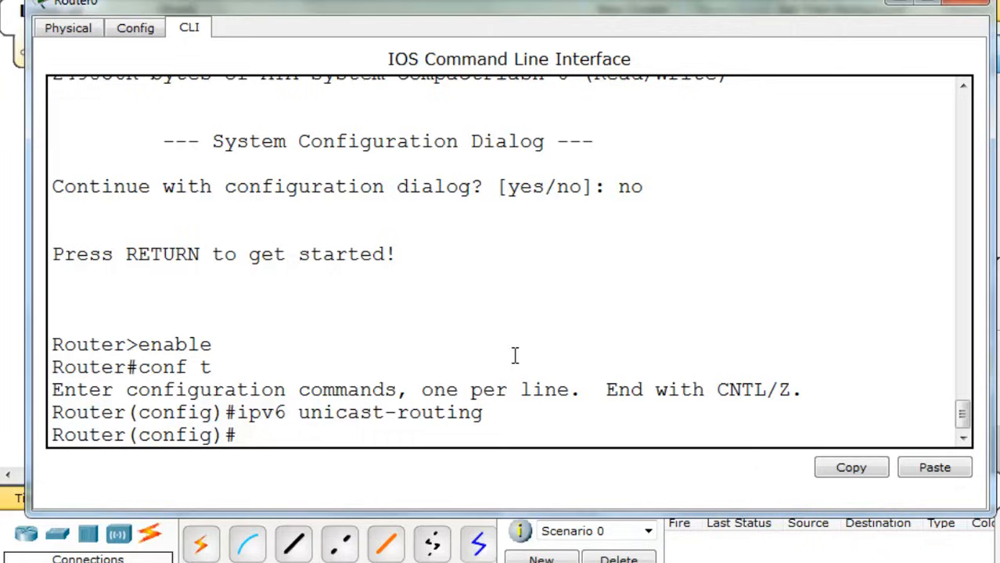
pyautogui.moveTo(294, 429)
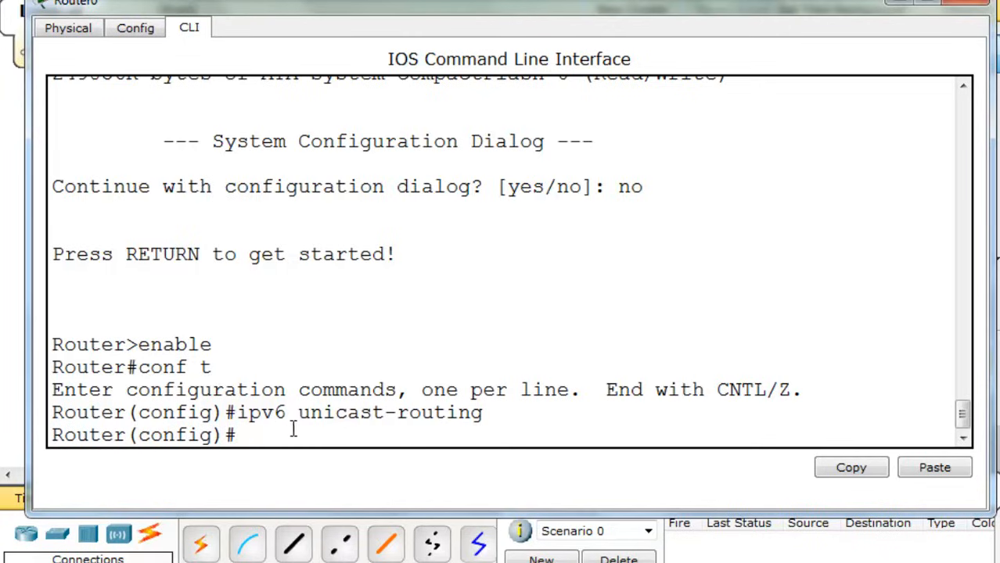
pyautogui.moveTo(407, 429)
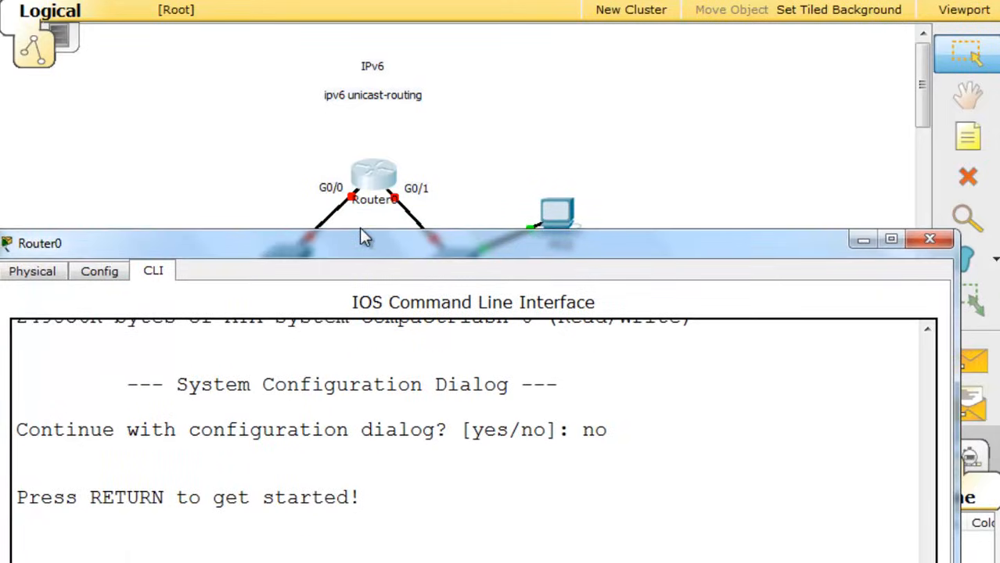
pyautogui.moveTo(346, 205)
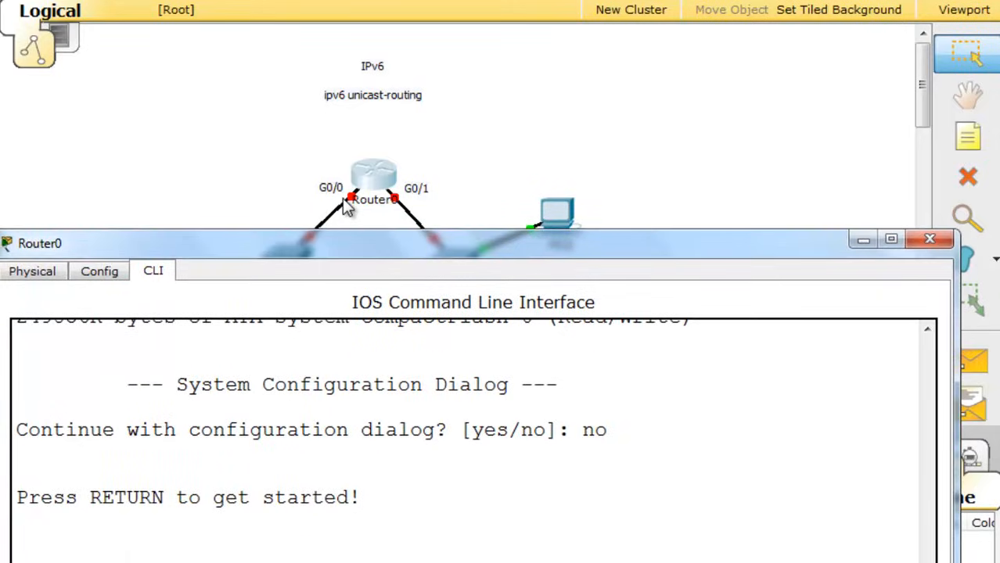
pyautogui.moveTo(415, 205)
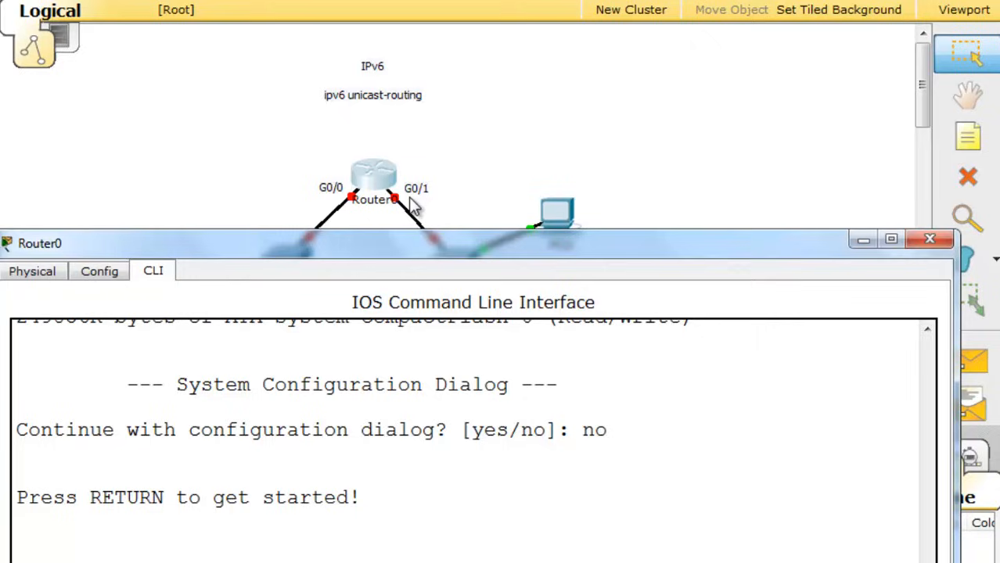
pyautogui.moveTo(445, 172)
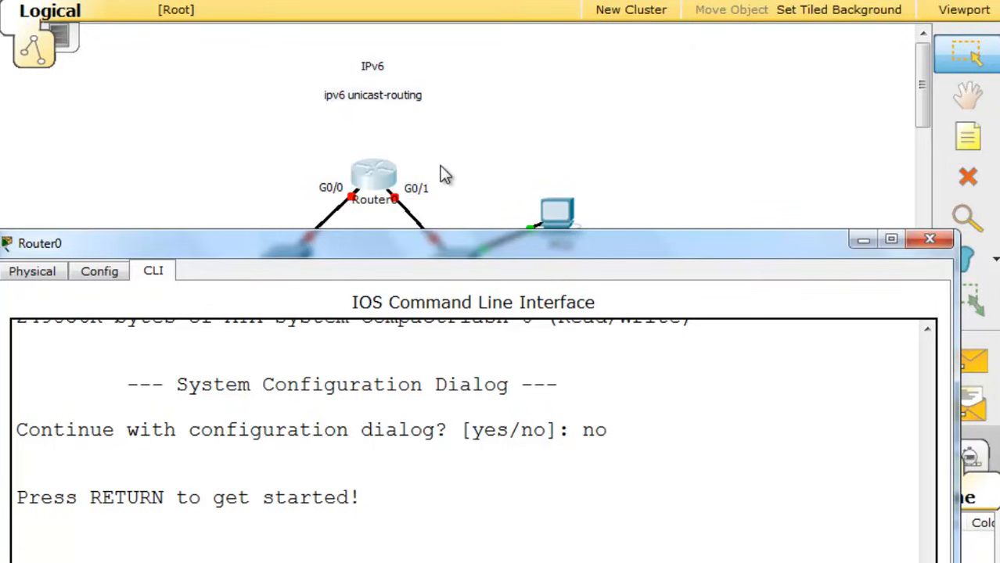
# Restore down Router0's window so its G0/0 and G0/1 links show on the topology.
pyautogui.click(929, 239)
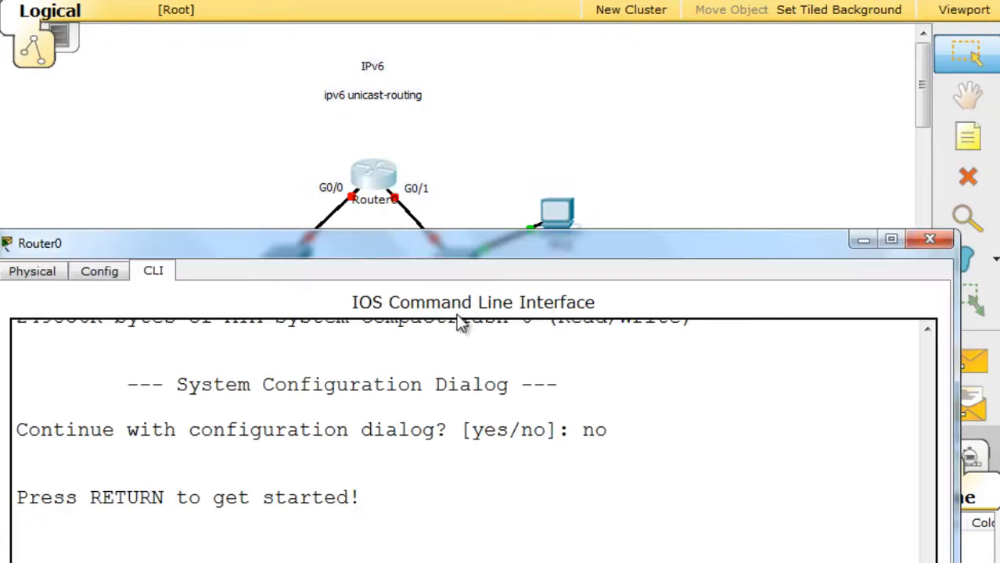
pyautogui.moveTo(457, 257)
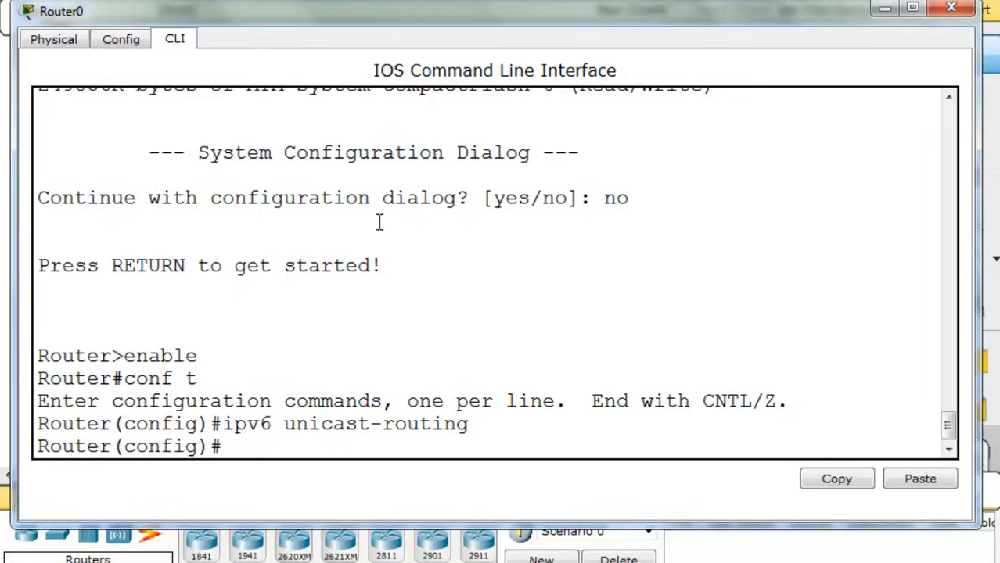
# Under int g0/0, assign ipv6 address FE80::1 link-local.
pyautogui.write('int')
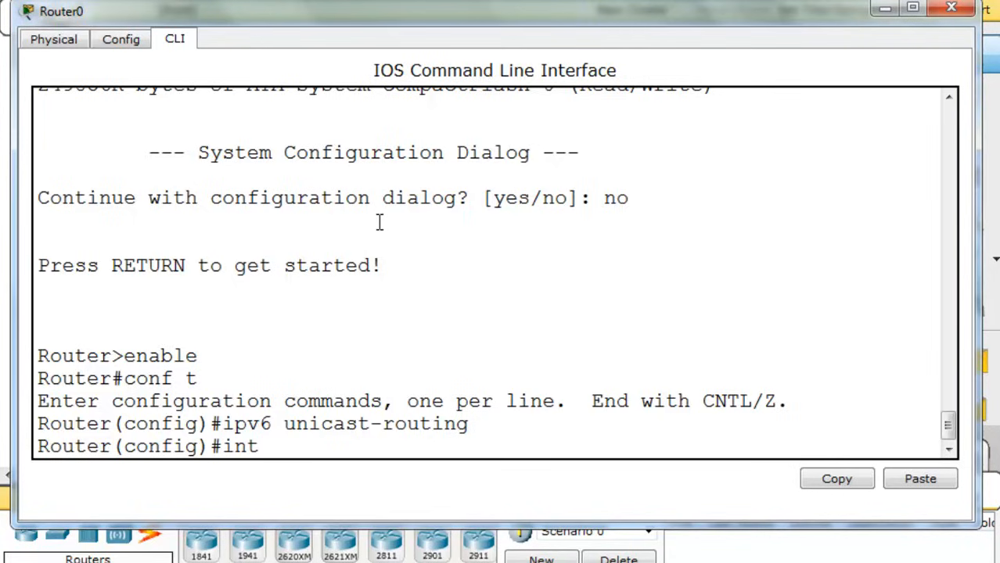
pyautogui.write('g0/0')
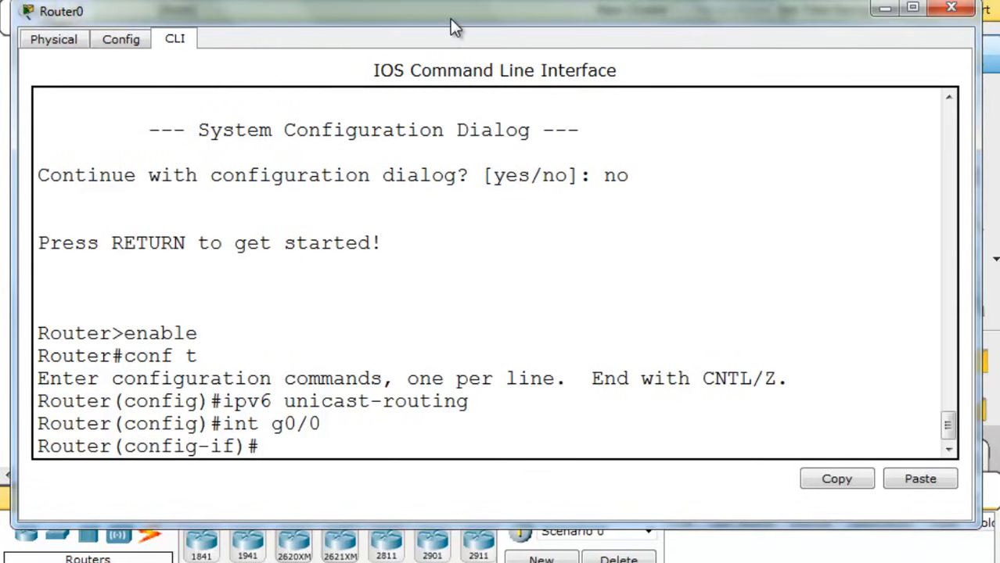
pyautogui.write('ip')
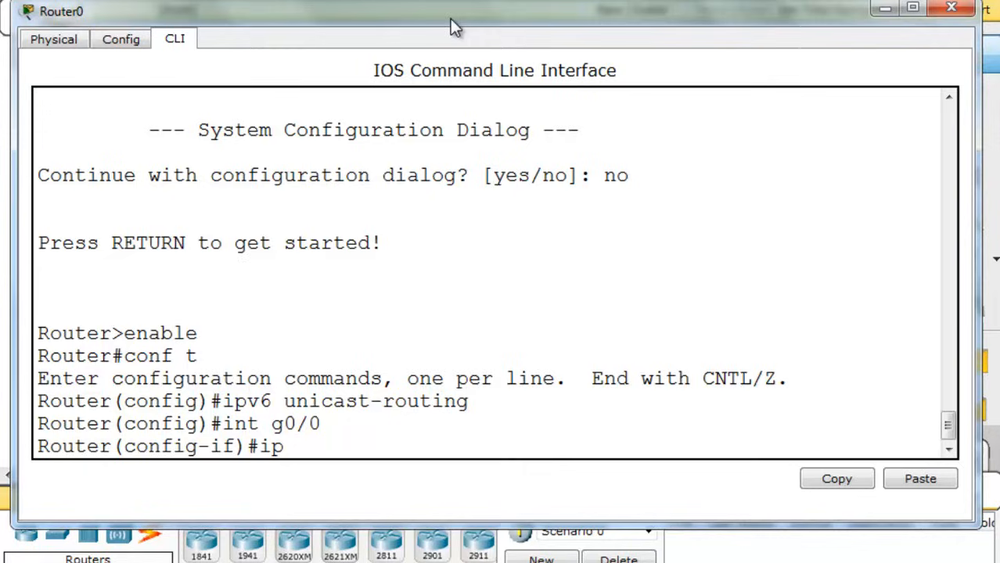
pyautogui.write('v6')
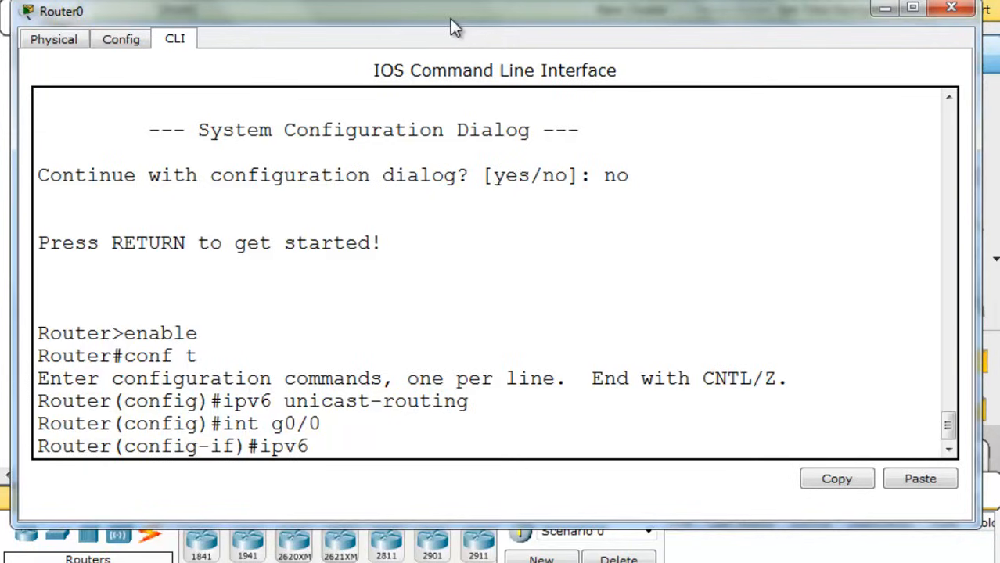
pyautogui.moveTo(451, 43)
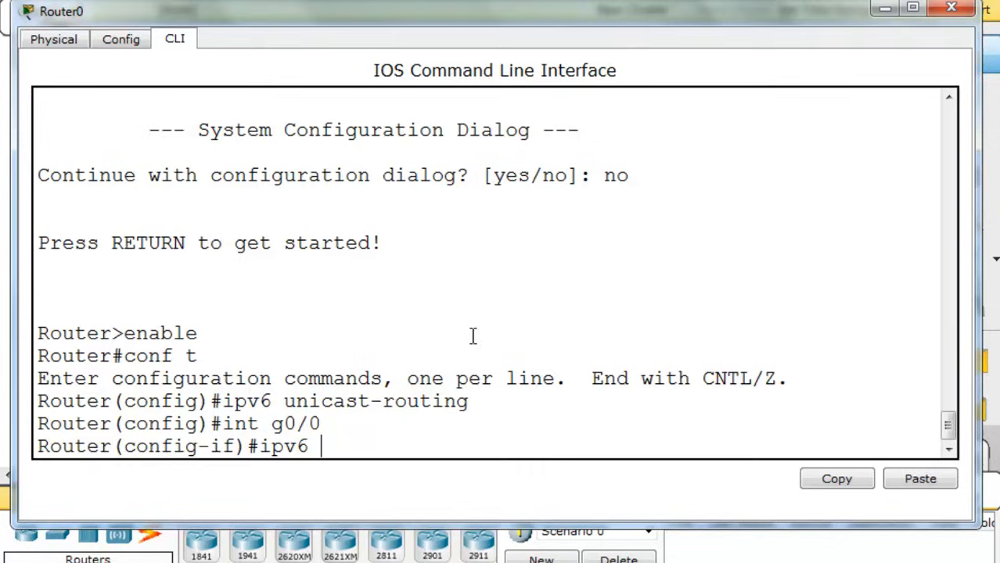
pyautogui.moveTo(372, 505)
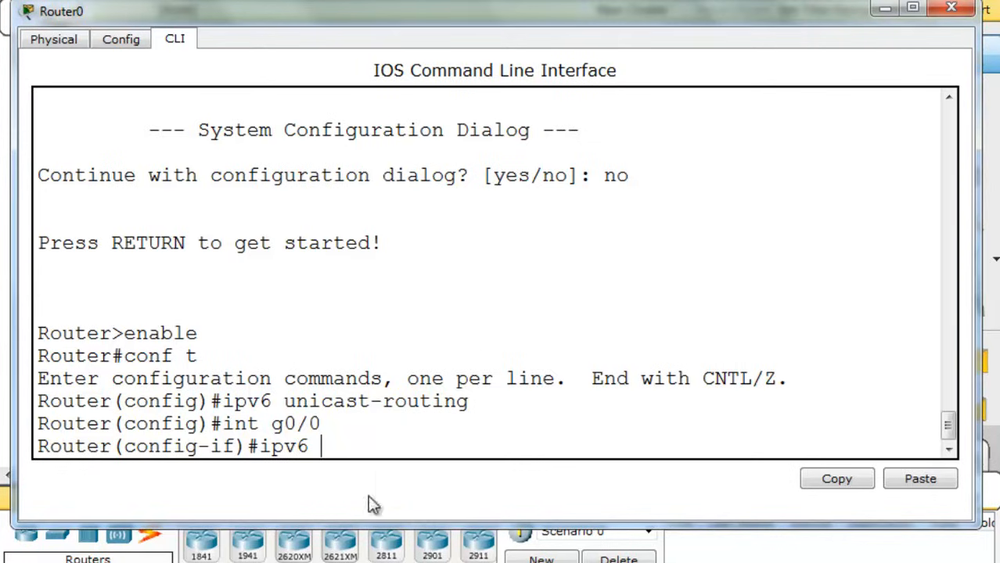
pyautogui.moveTo(327, 480)
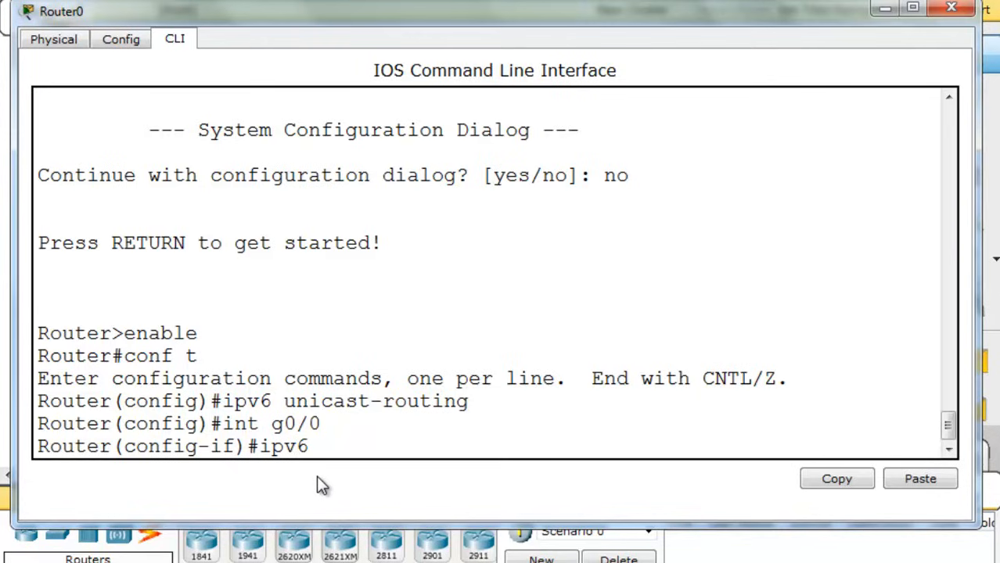
pyautogui.moveTo(368, 485)
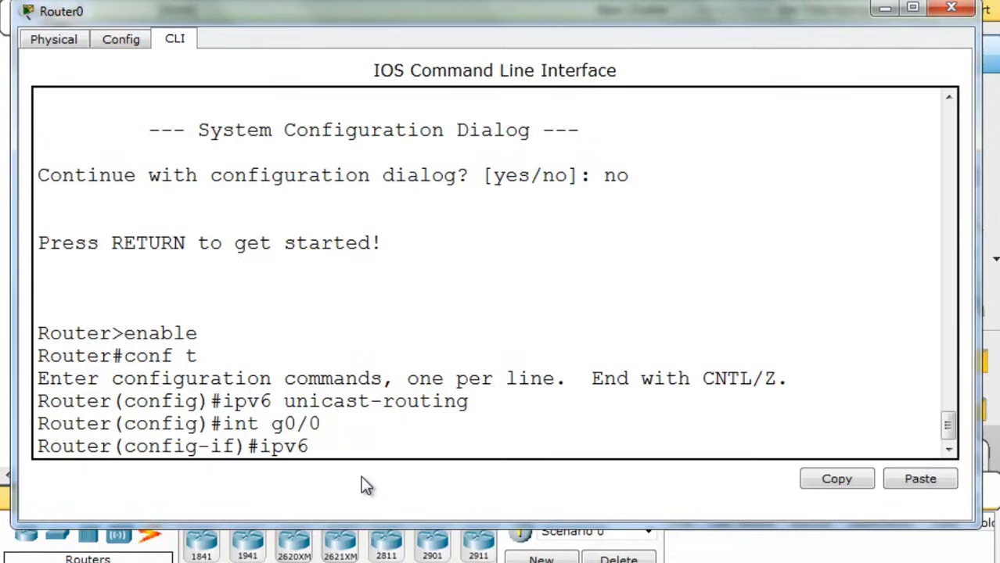
pyautogui.moveTo(390, 469)
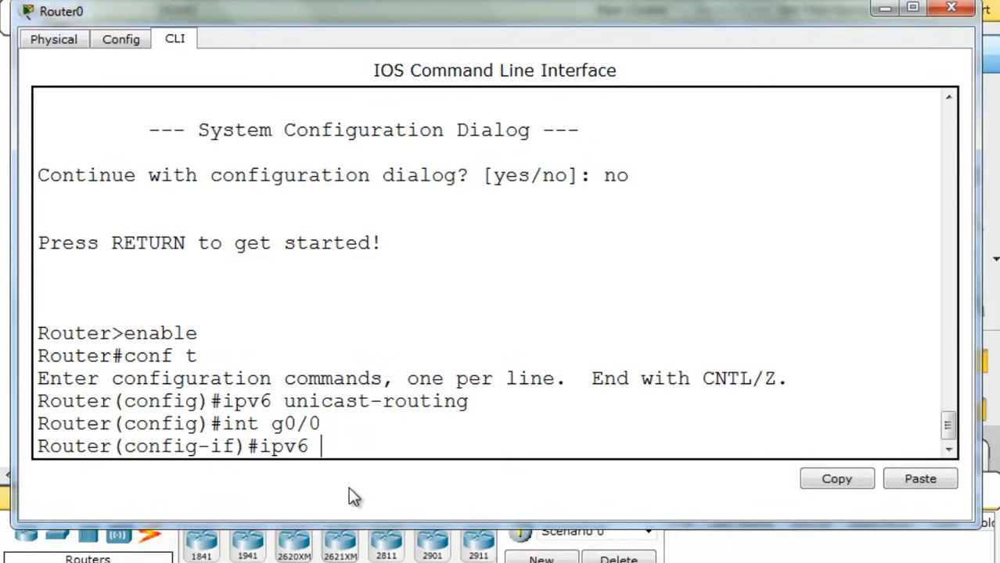
pyautogui.moveTo(395, 476)
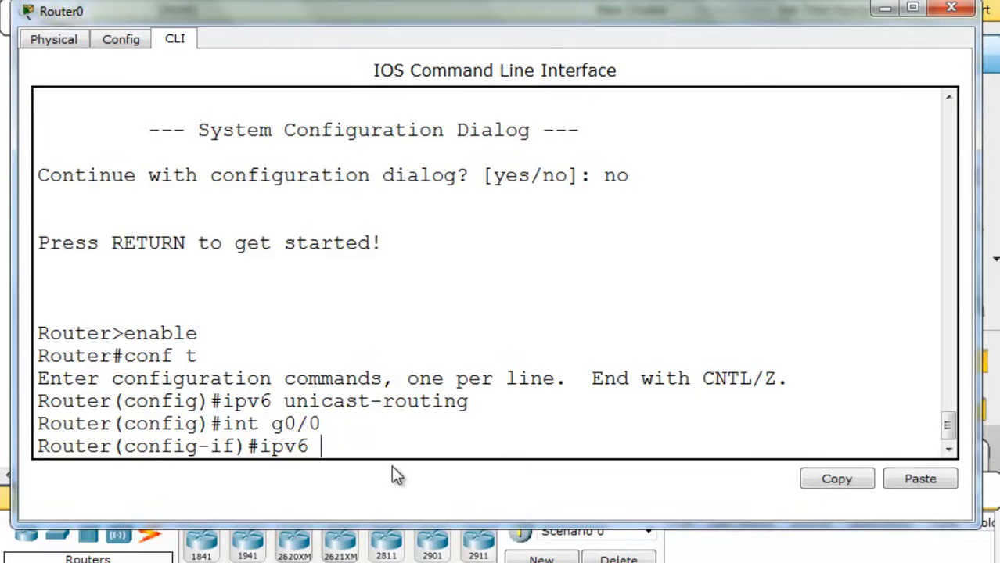
pyautogui.moveTo(309, 477)
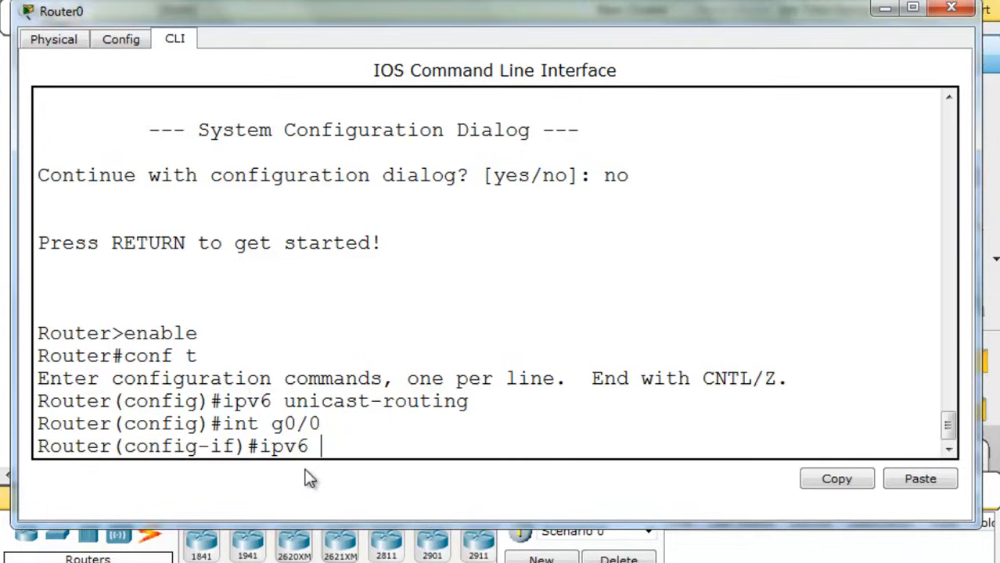
pyautogui.write('address FE')
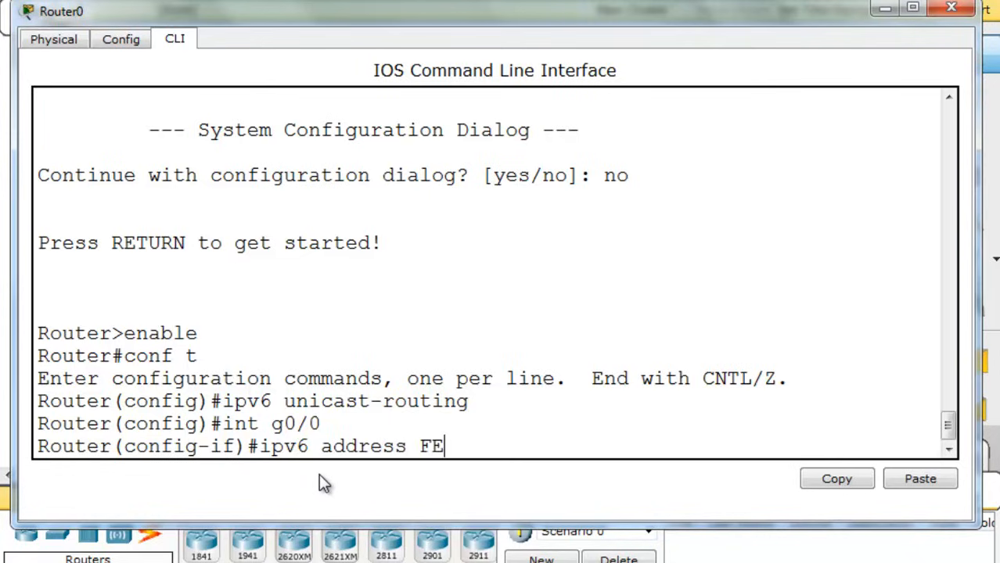
pyautogui.write('80')
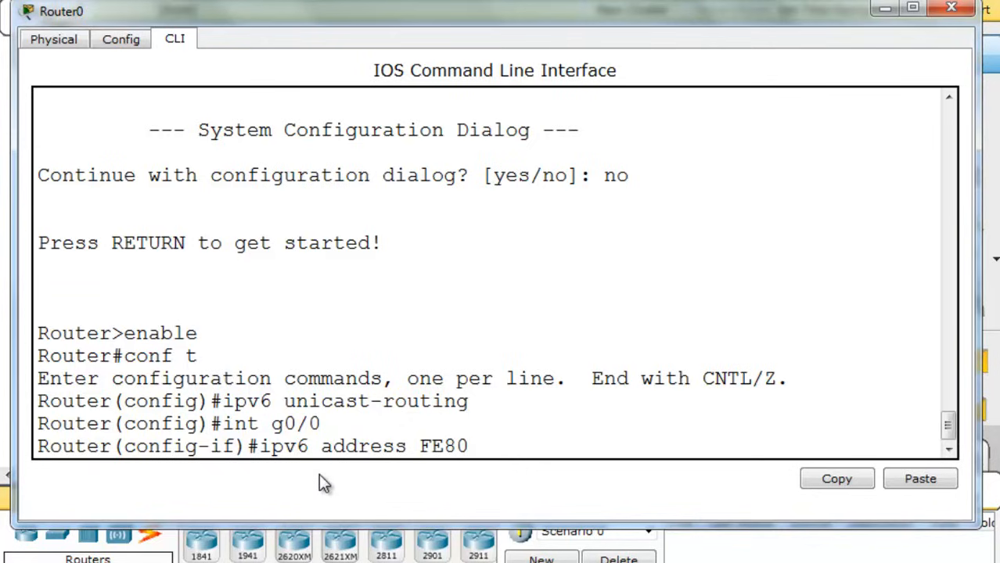
pyautogui.write(':')
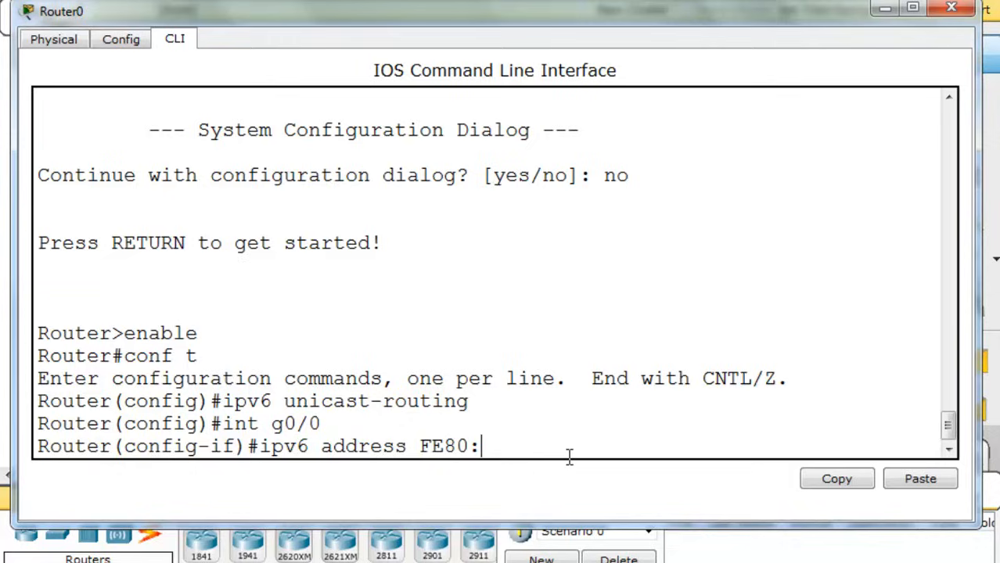
pyautogui.write(':')
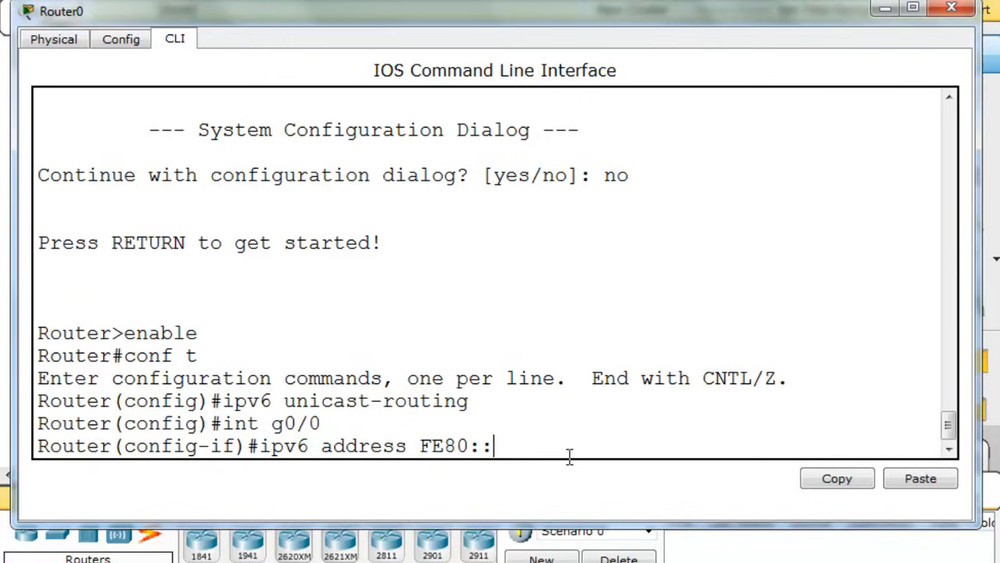
pyautogui.write('1 l')
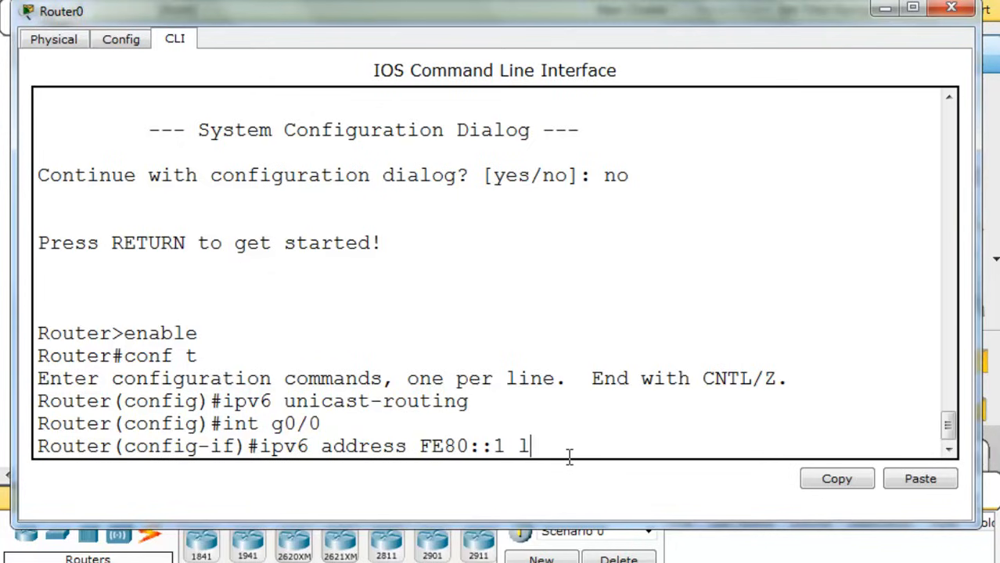
pyautogui.write('ink-local')
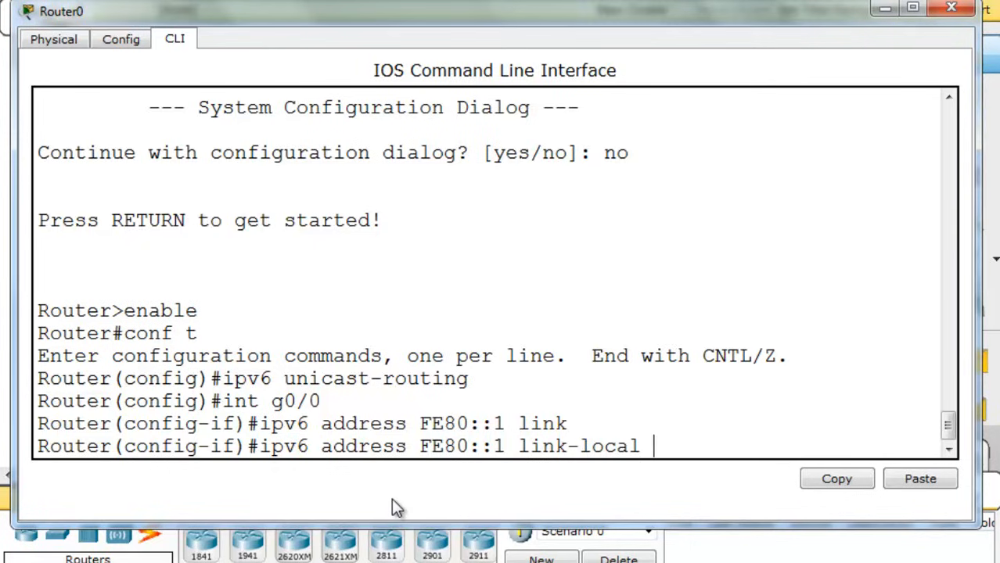
pyautogui.moveTo(427, 480)
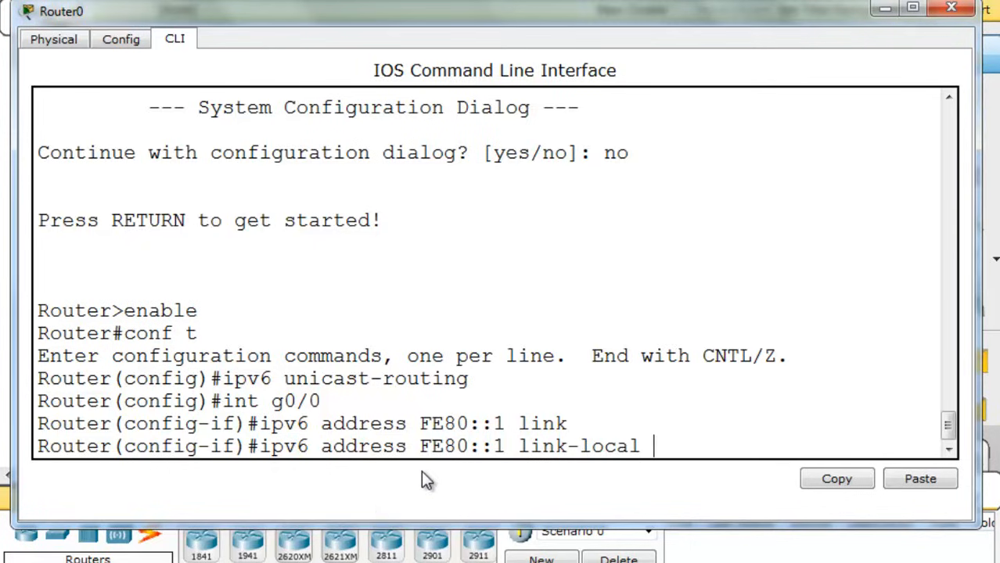
pyautogui.moveTo(504, 456)
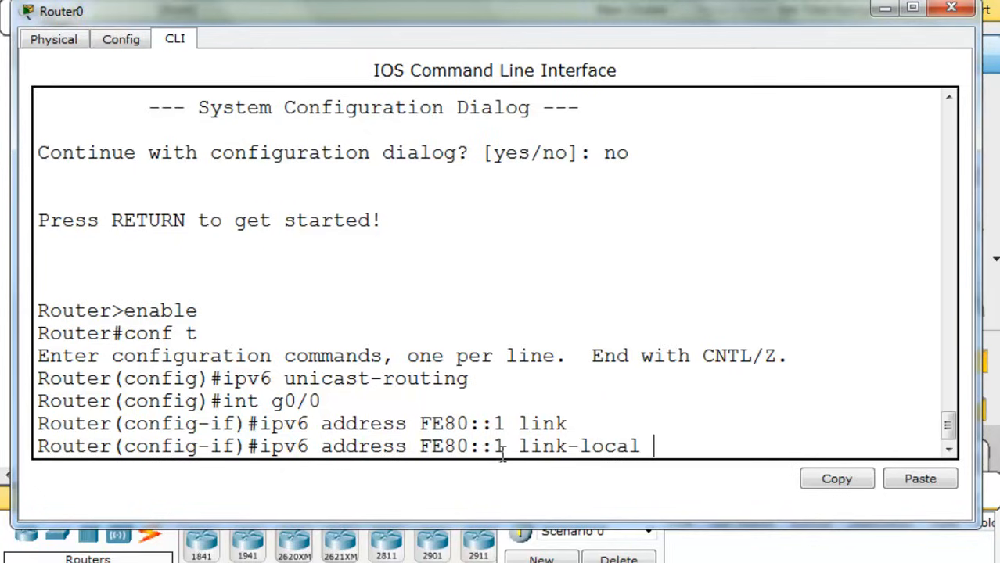
pyautogui.moveTo(630, 457)
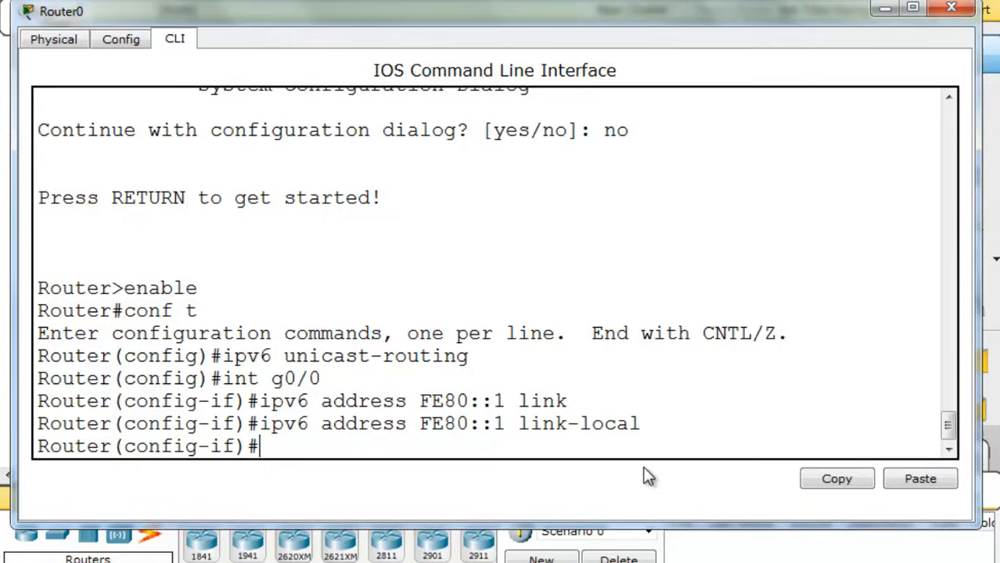
pyautogui.moveTo(505, 465)
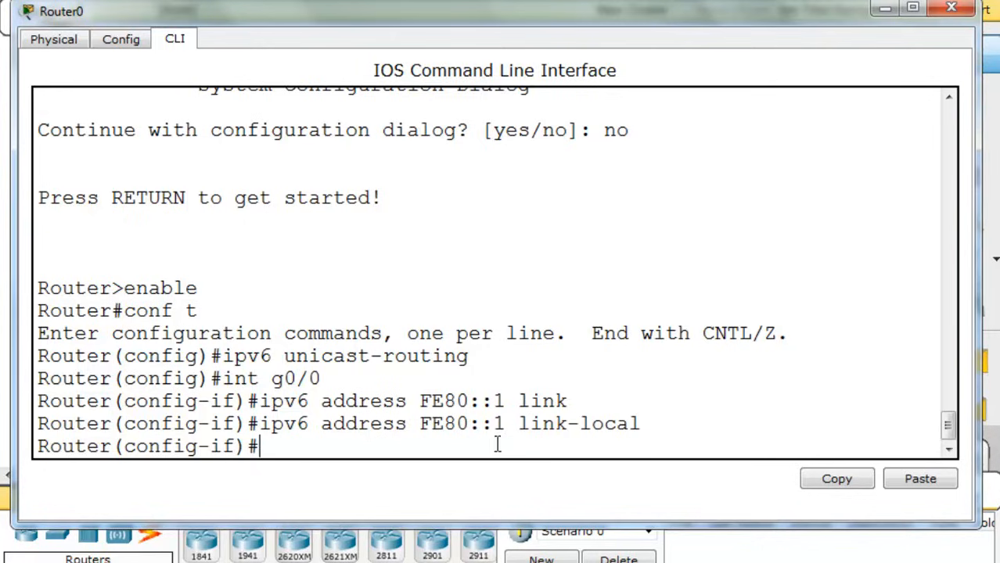
pyautogui.moveTo(378, 470)
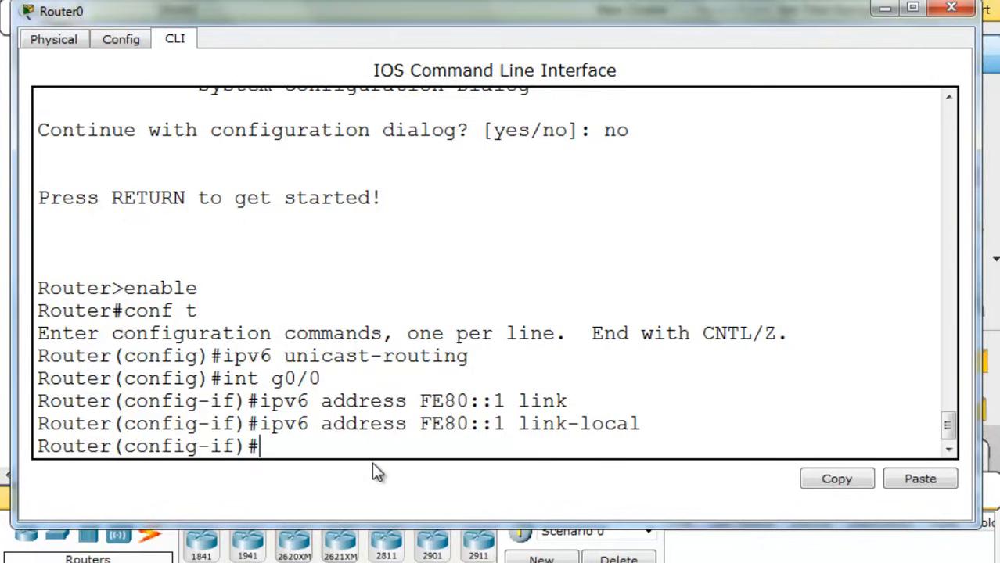
pyautogui.moveTo(356, 485)
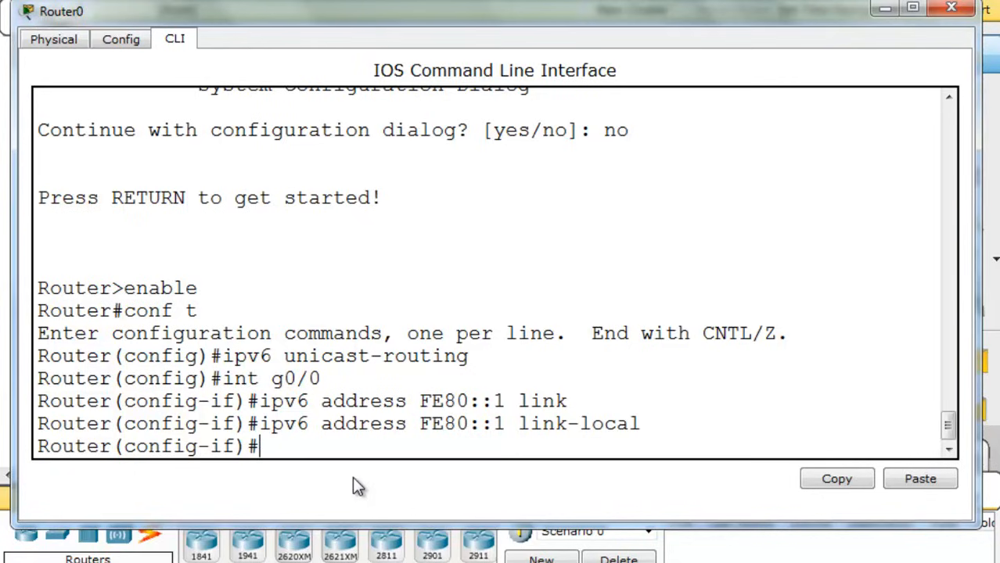
# Enable G0/0 with no shut so the interface and line protocol come up.
pyautogui.write('no shut')
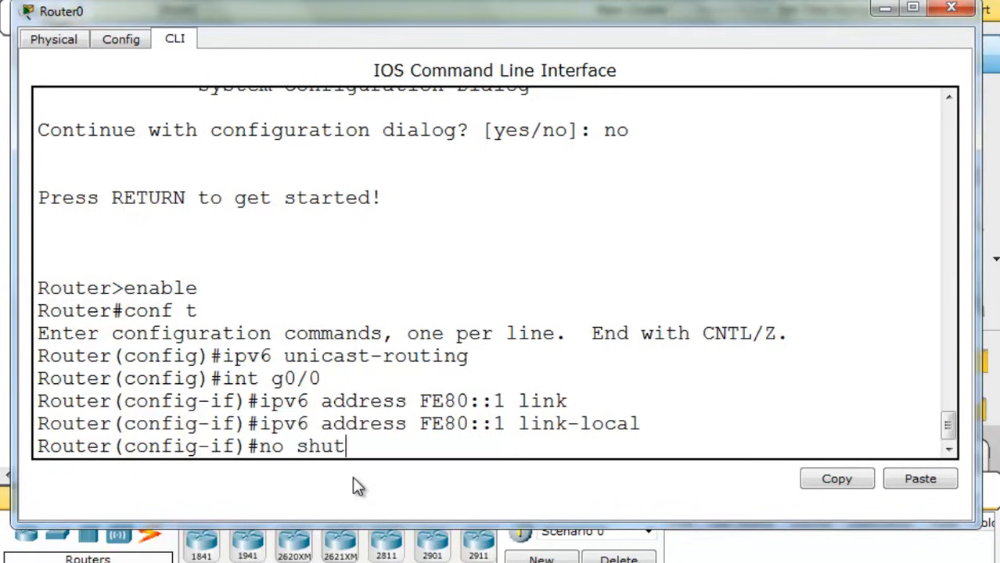
pyautogui.press('enter')
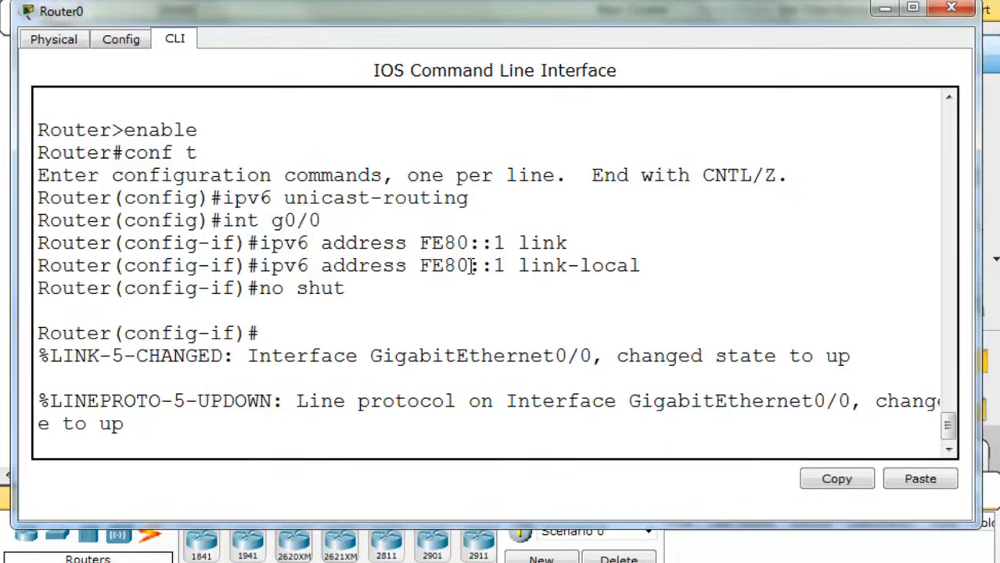
pyautogui.moveTo(507, 294)
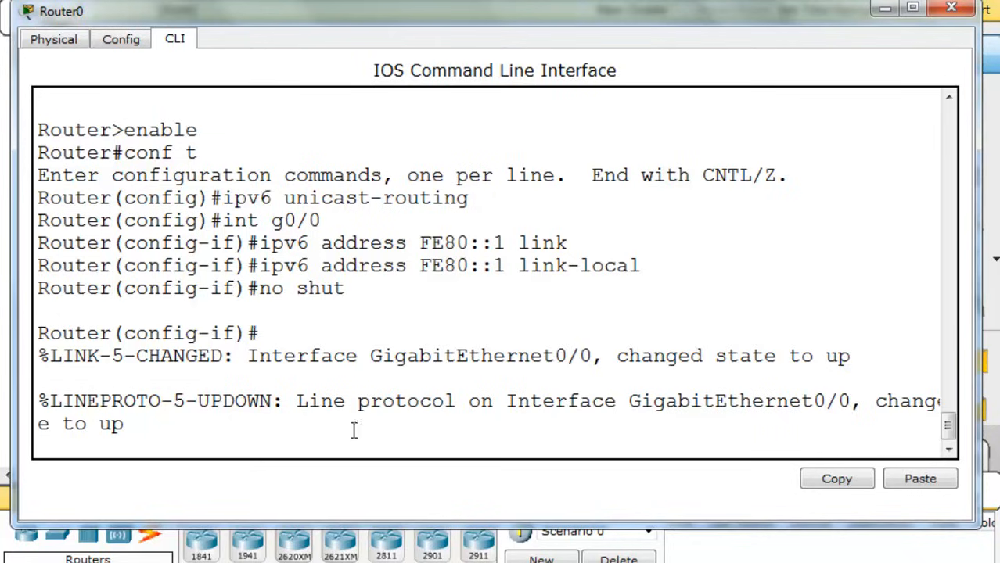
# Under int g0/1, assign ipv6 address FE80::1 link-local and enable it with no shut.
pyautogui.press('enter')
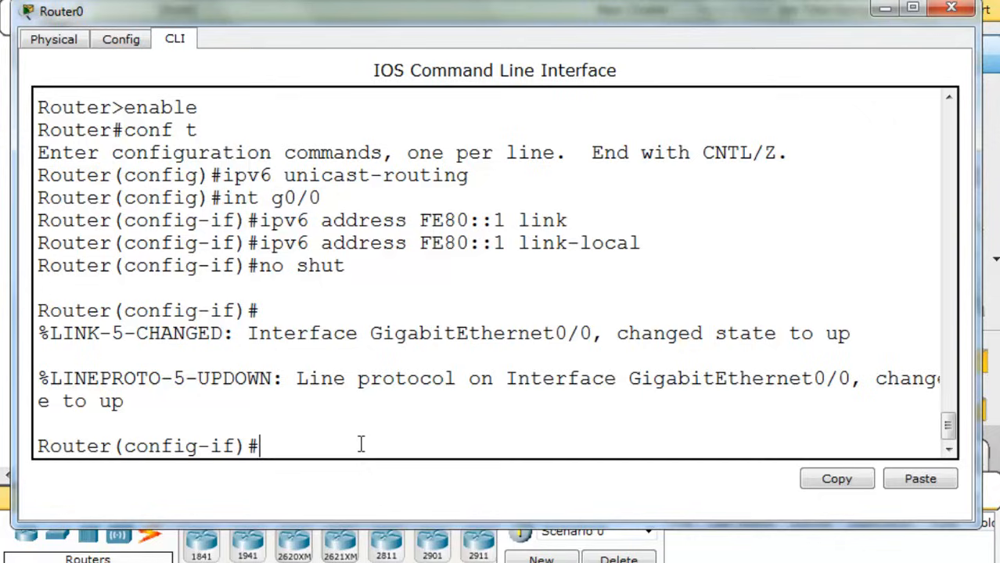
pyautogui.write('int')
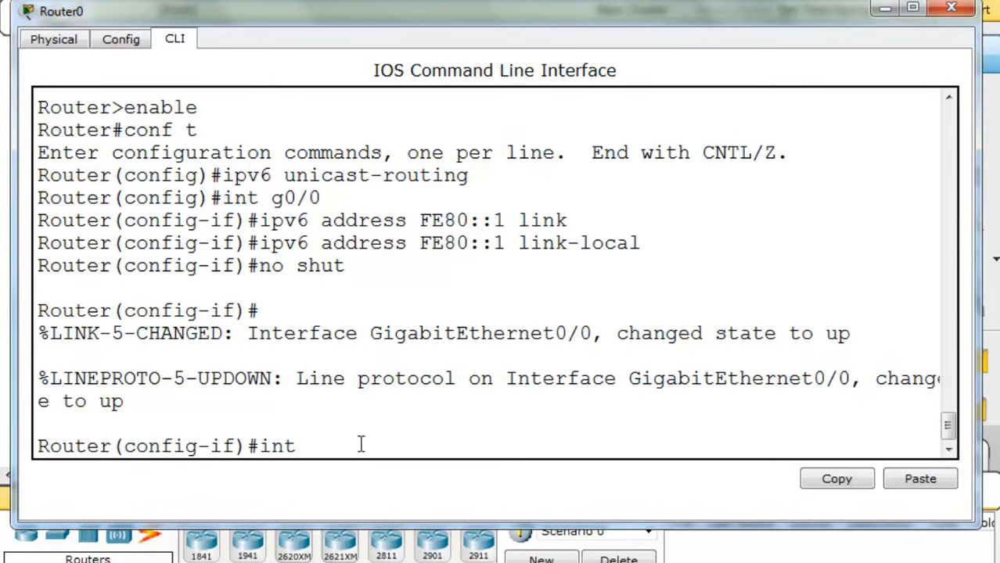
pyautogui.write('g0/1')
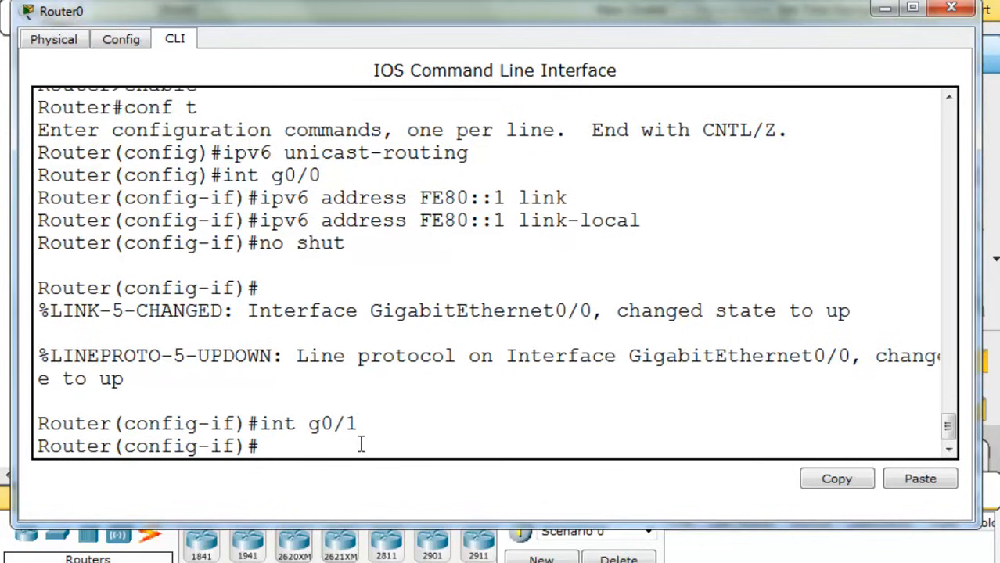
pyautogui.write('ipv6 address FE80::1 link-local')
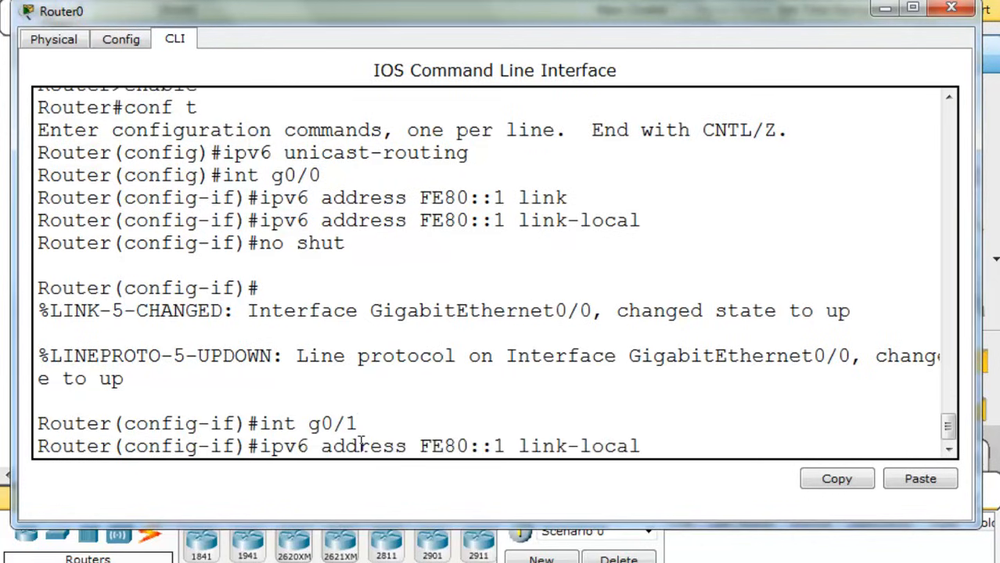
pyautogui.moveTo(524, 481)
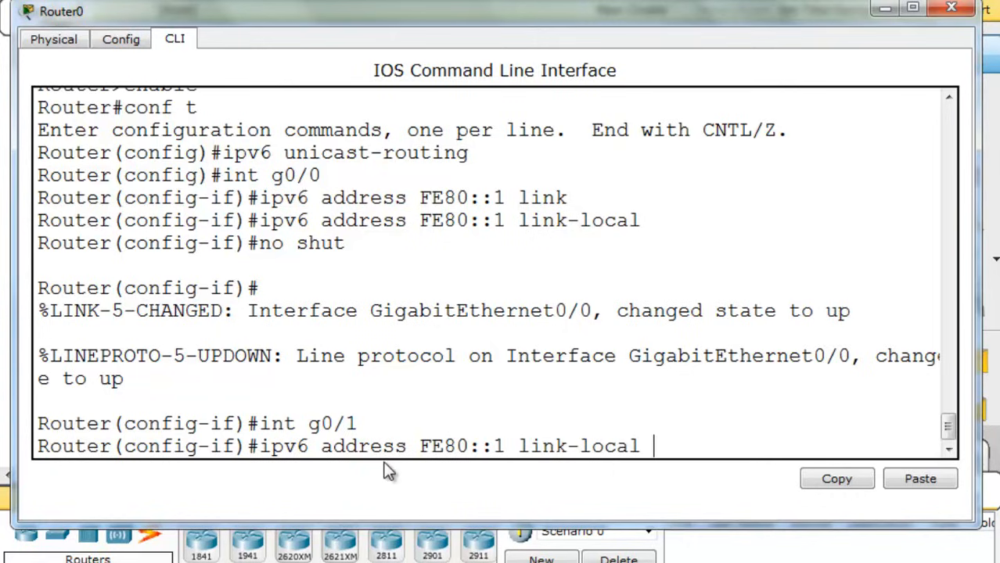
pyautogui.moveTo(335, 485)
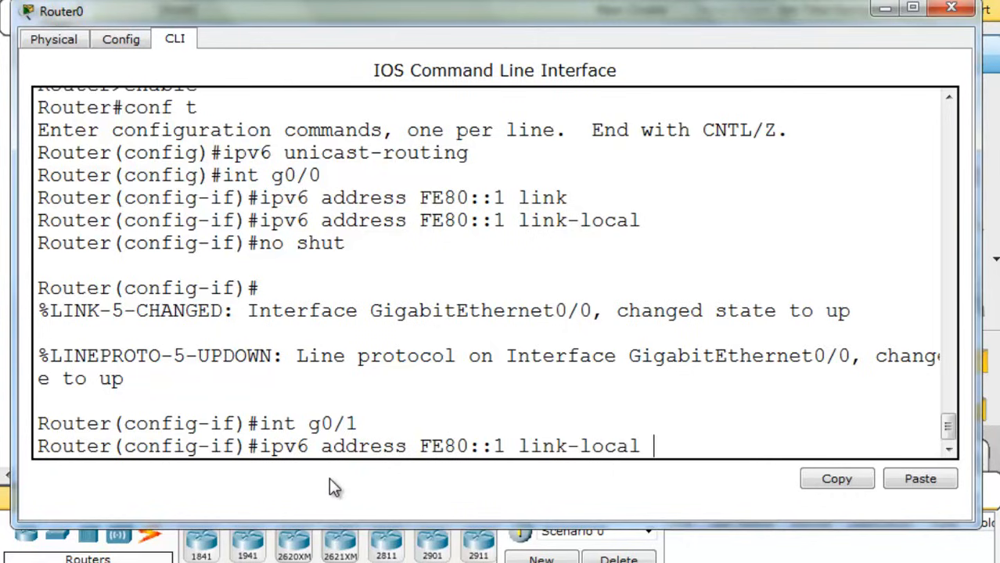
pyautogui.moveTo(463, 481)
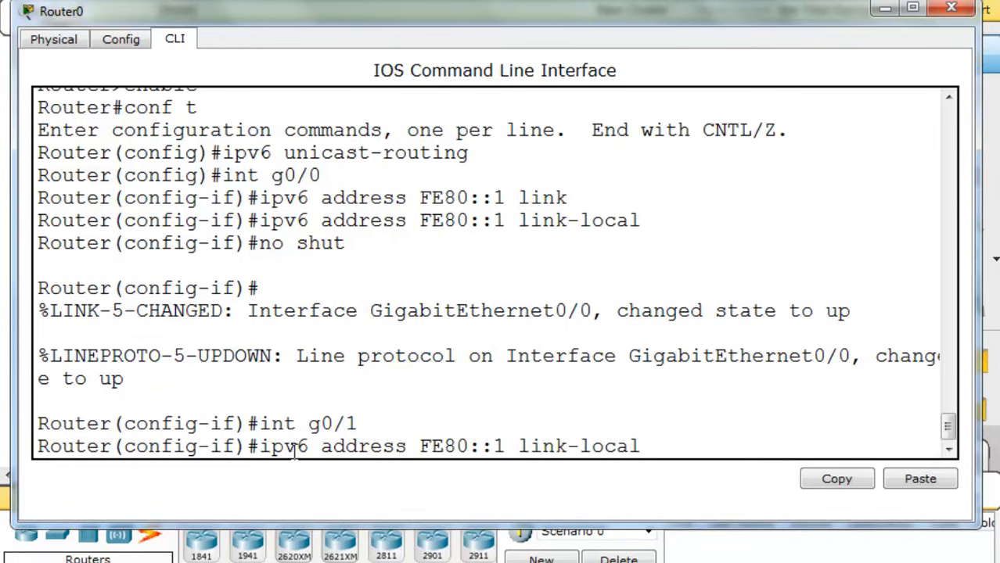
pyautogui.press('enter')
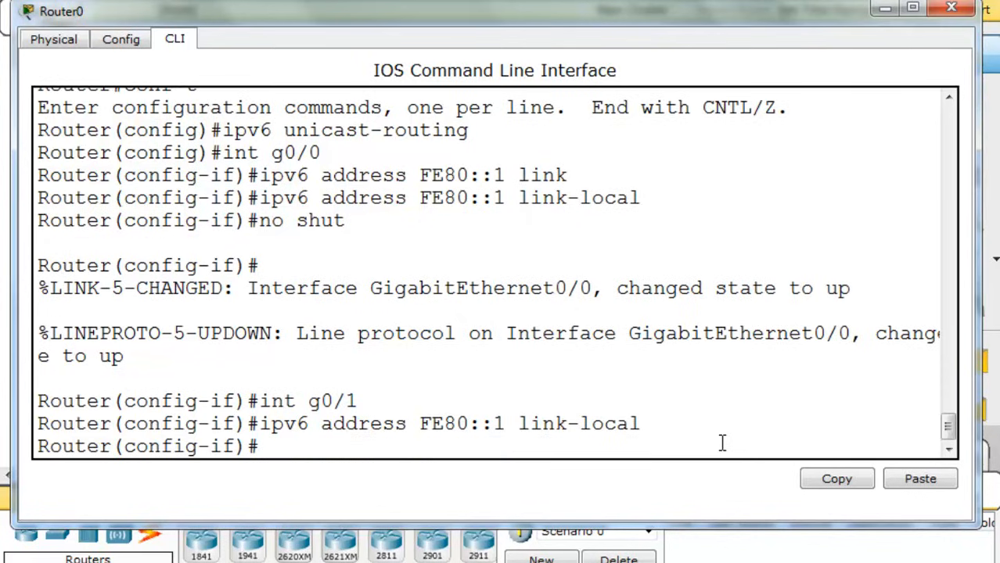
pyautogui.write('no shut')
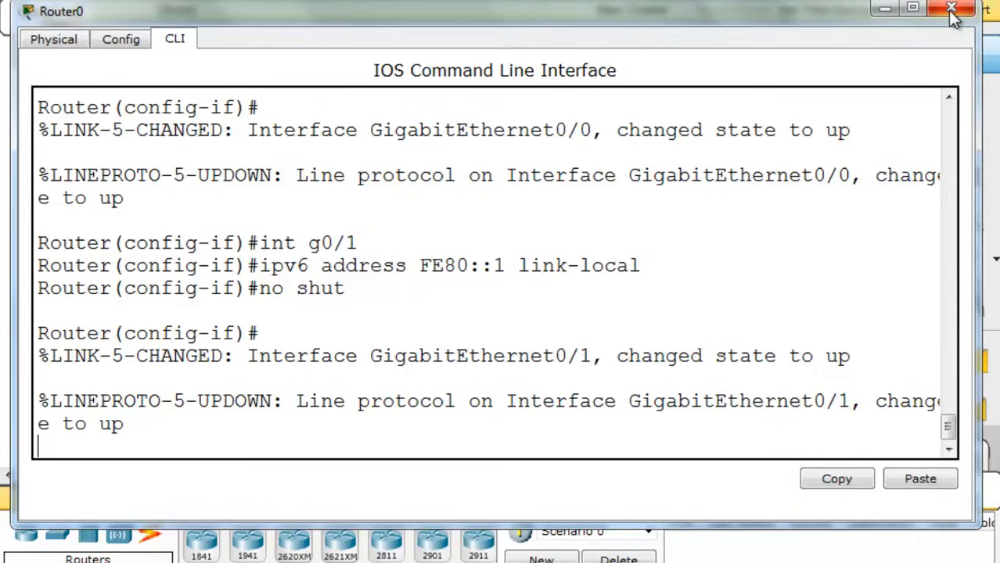
# Close Router0's configuration window to return to the IPv6 topology.
pyautogui.click(952, 8)
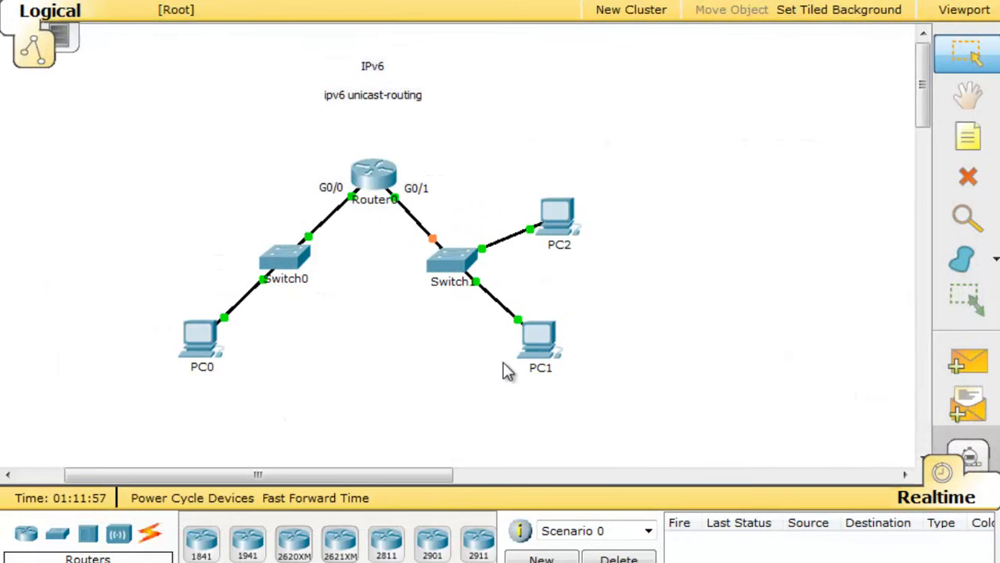
pyautogui.moveTo(373, 201)
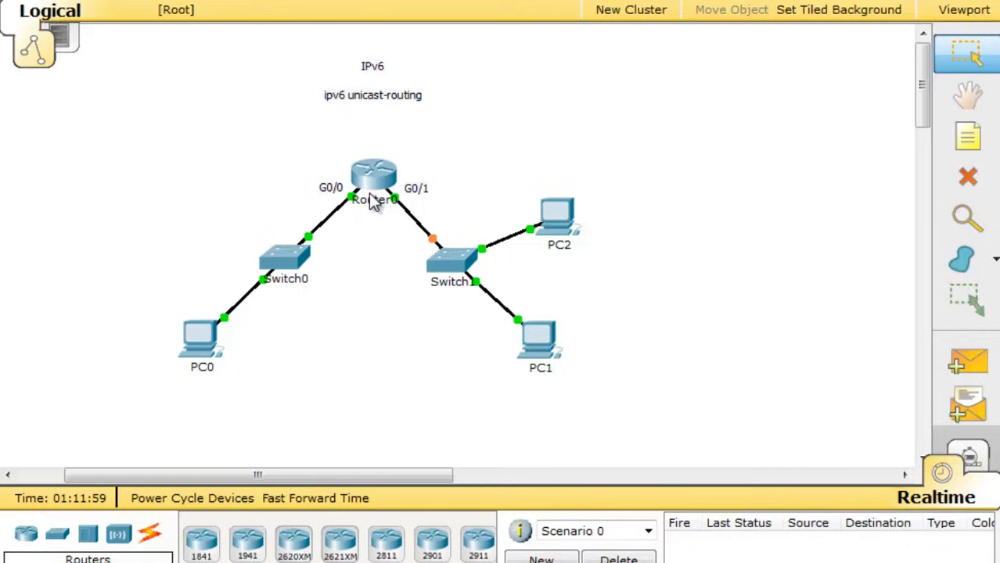
pyautogui.moveTo(389, 215)
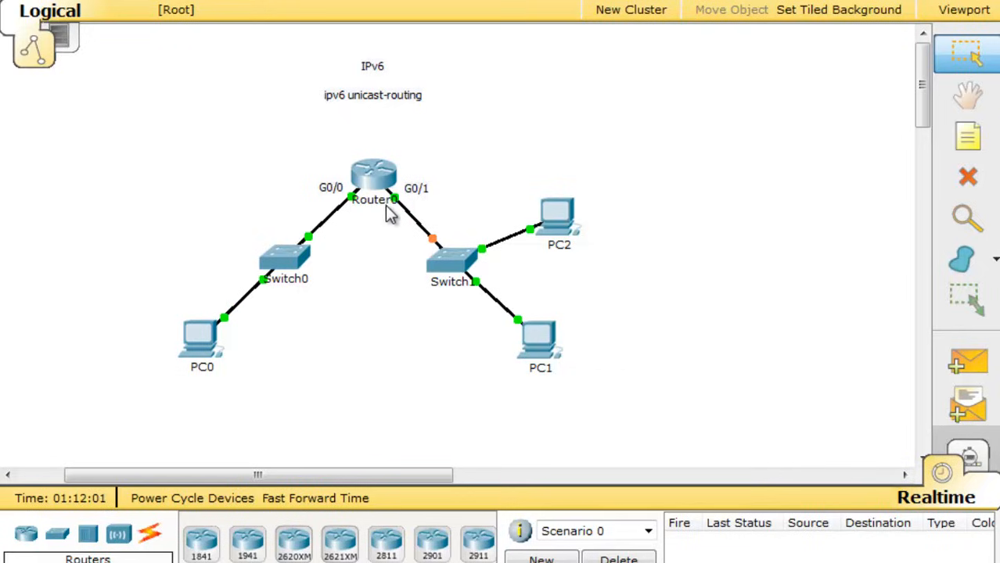
pyautogui.moveTo(402, 222)
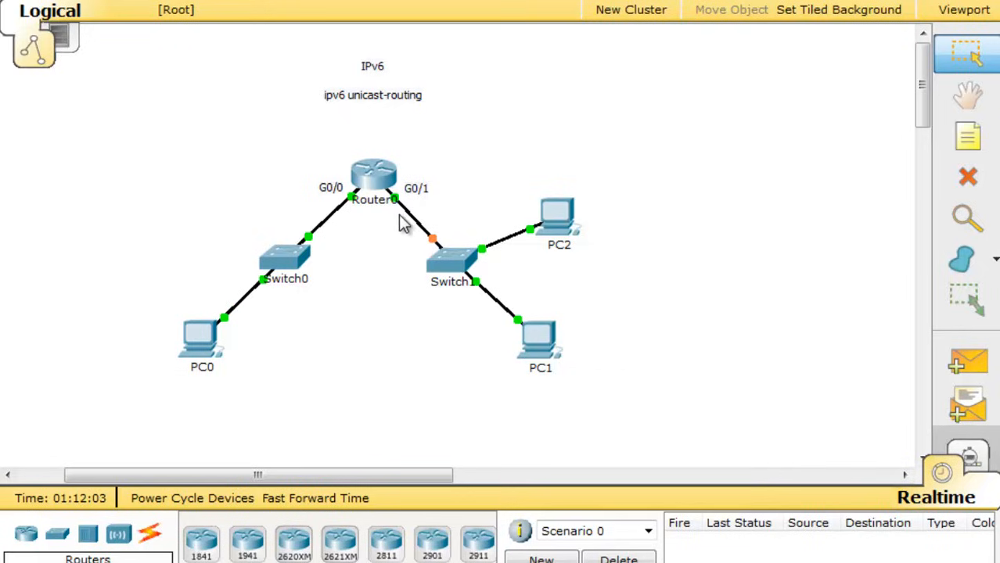
pyautogui.moveTo(436, 252)
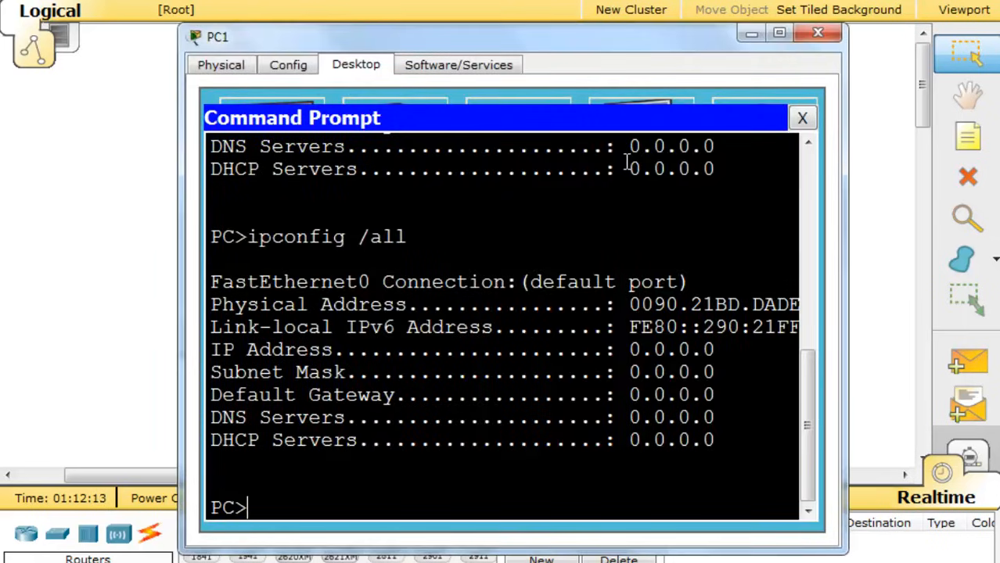
# Ping FE80::1 from PC1's command prompt, getting four replies with 0% loss, then dismiss the prompt.
pyautogui.write('ping')
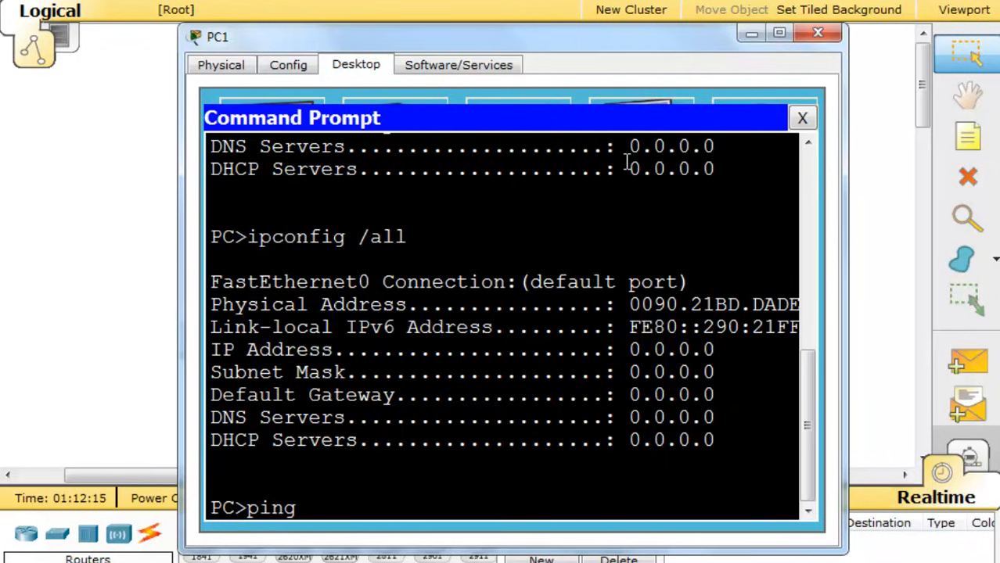
pyautogui.write('FE80')
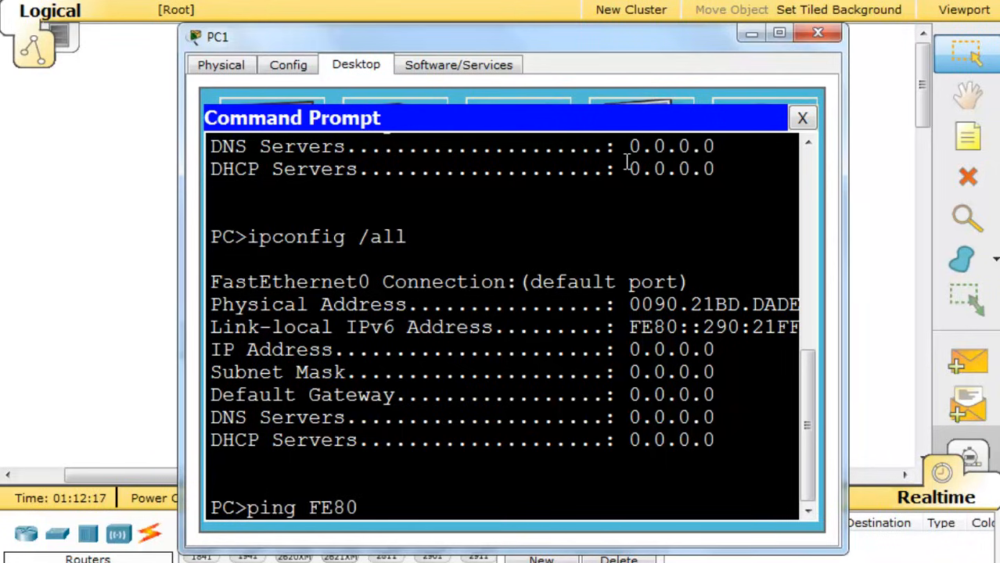
pyautogui.write('::1')
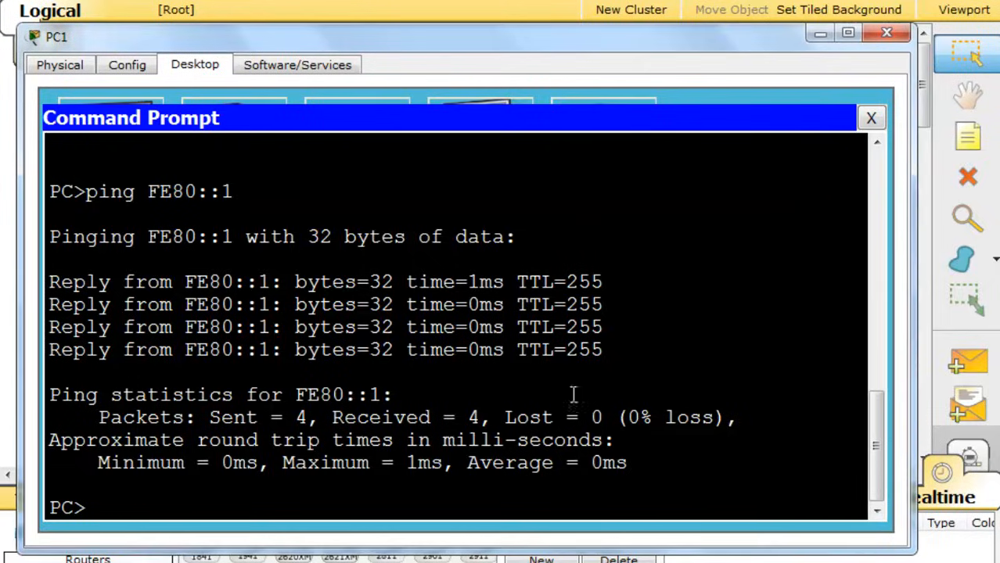
pyautogui.click(871, 117)
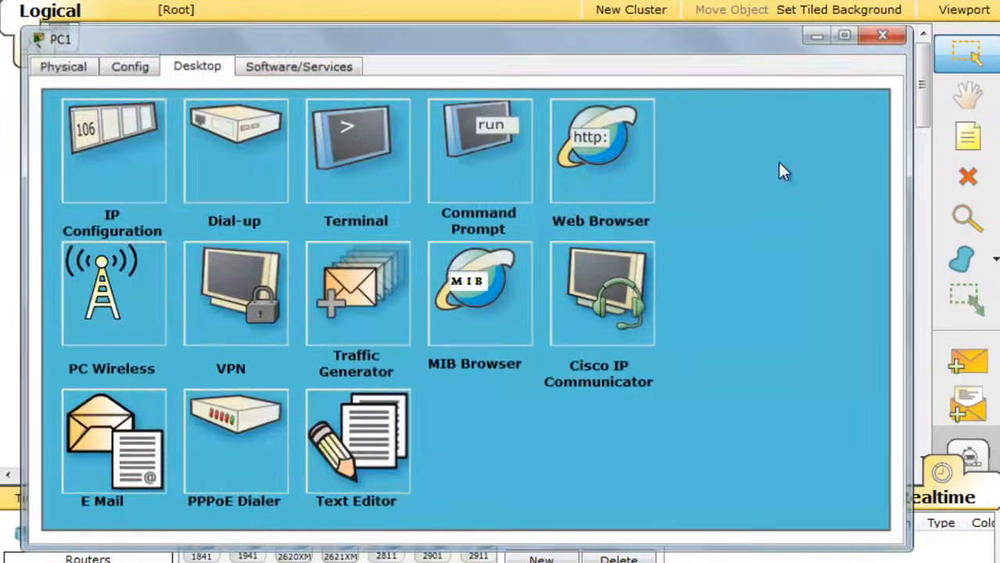
# Close PC1's device window to return to the topology.
pyautogui.click(883, 35)
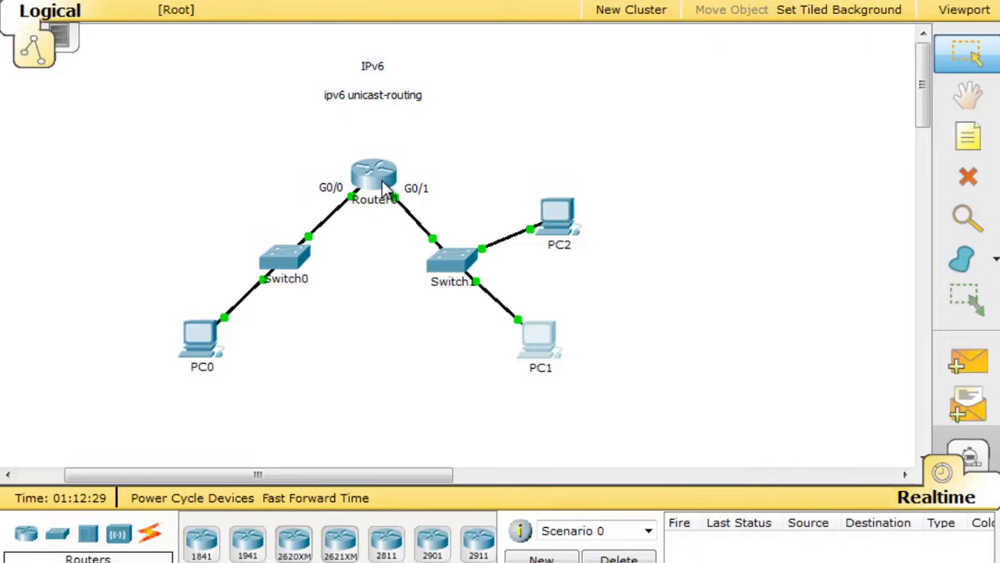
pyautogui.moveTo(509, 320)
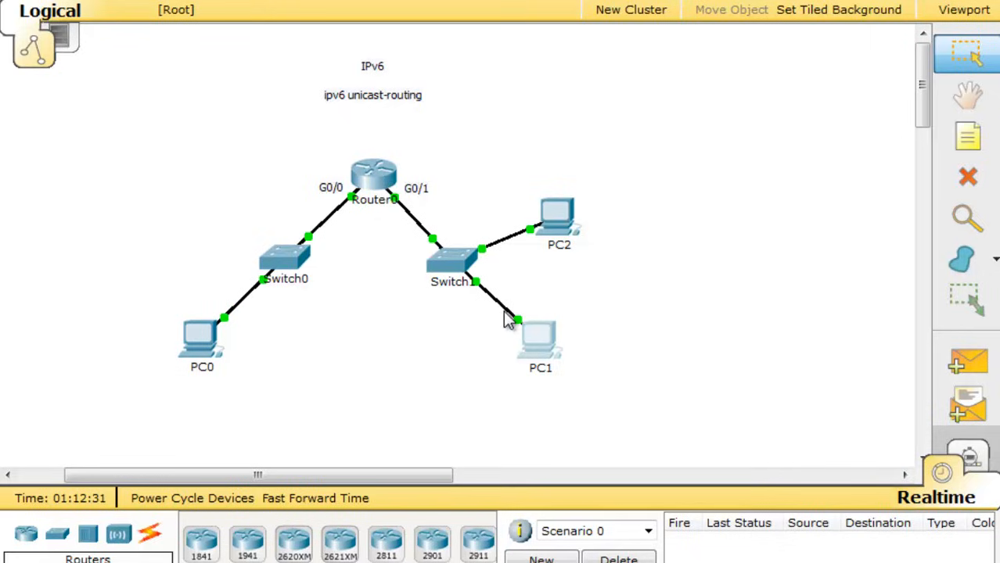
pyautogui.moveTo(190, 371)
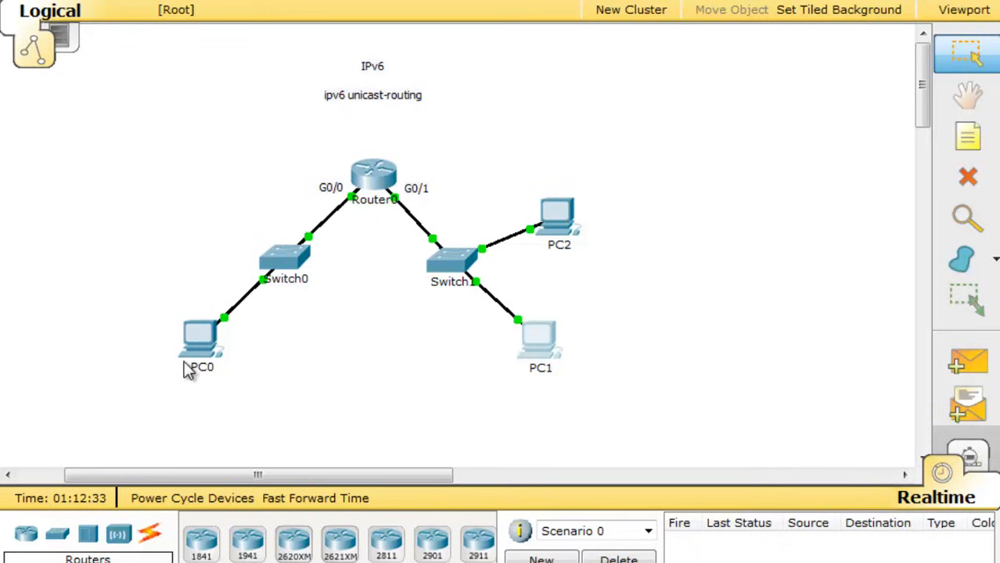
pyautogui.moveTo(412, 199)
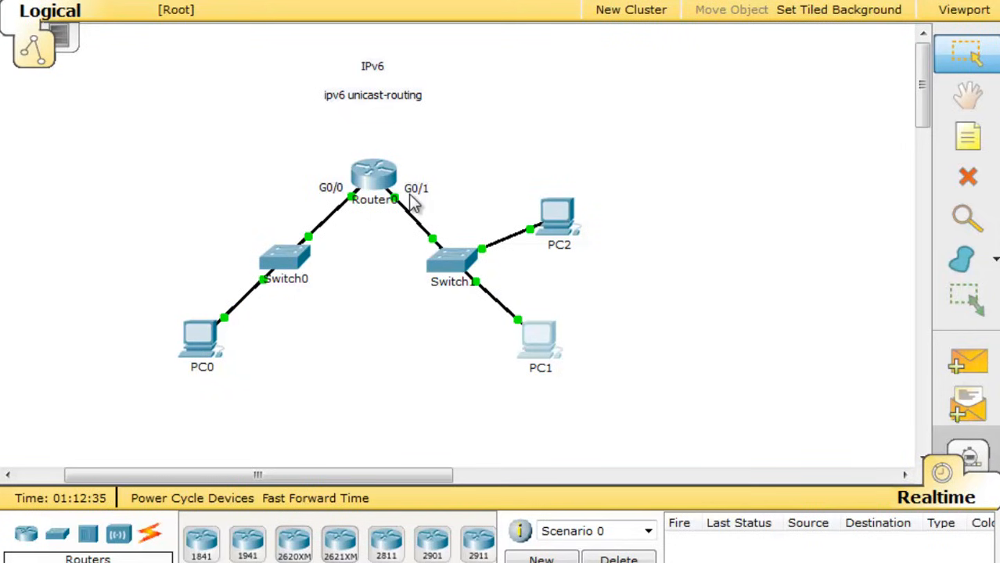
pyautogui.moveTo(189, 388)
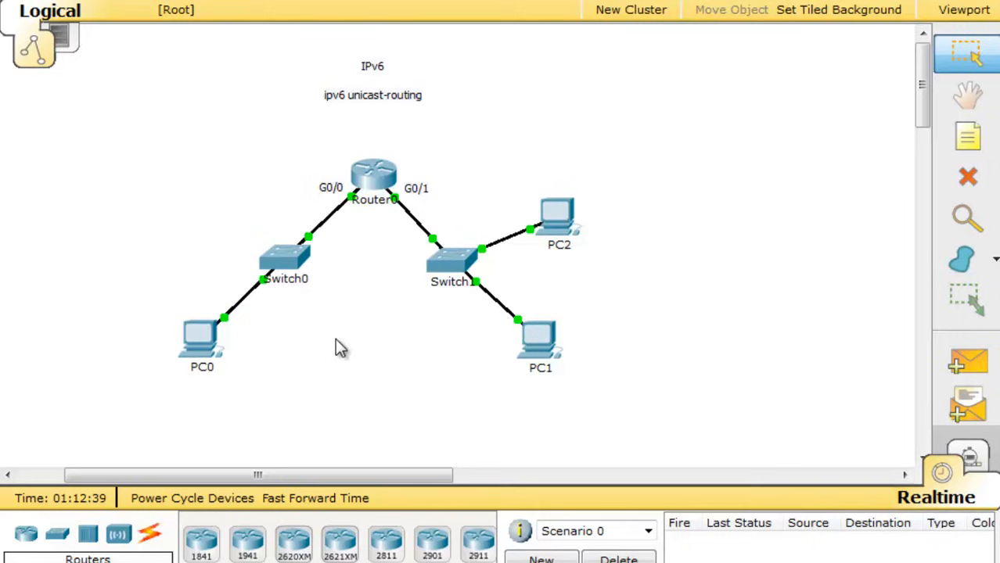
pyautogui.moveTo(361, 197)
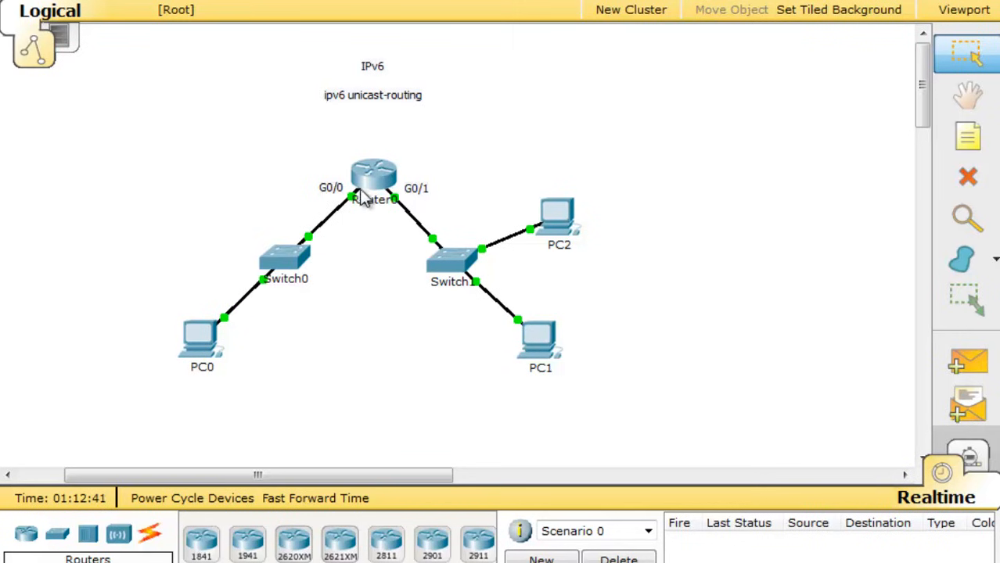
# Bring up PC0's IP Configuration from its Desktop to check the link-local address.
pyautogui.doubleClick(201, 336)
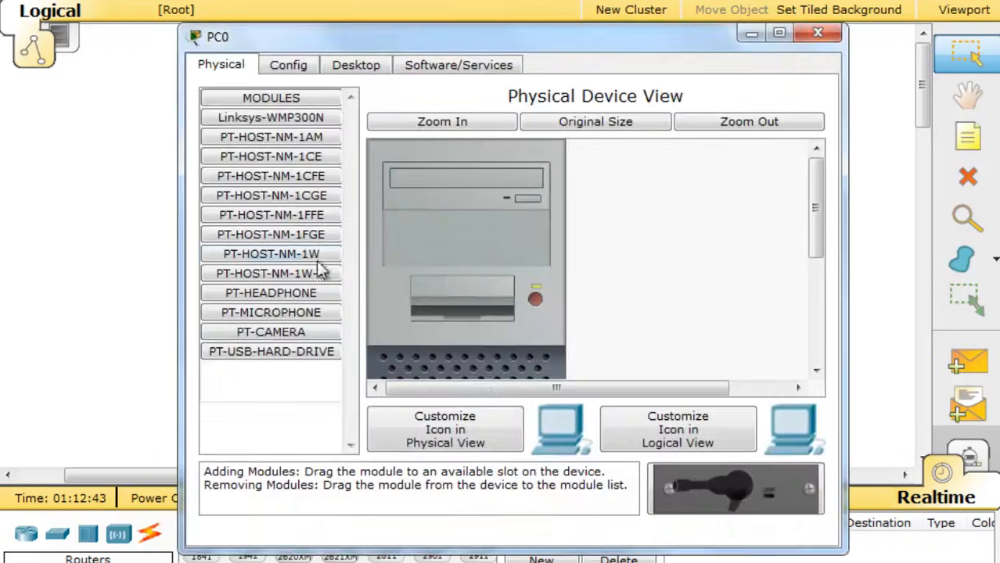
pyautogui.click(356, 65)
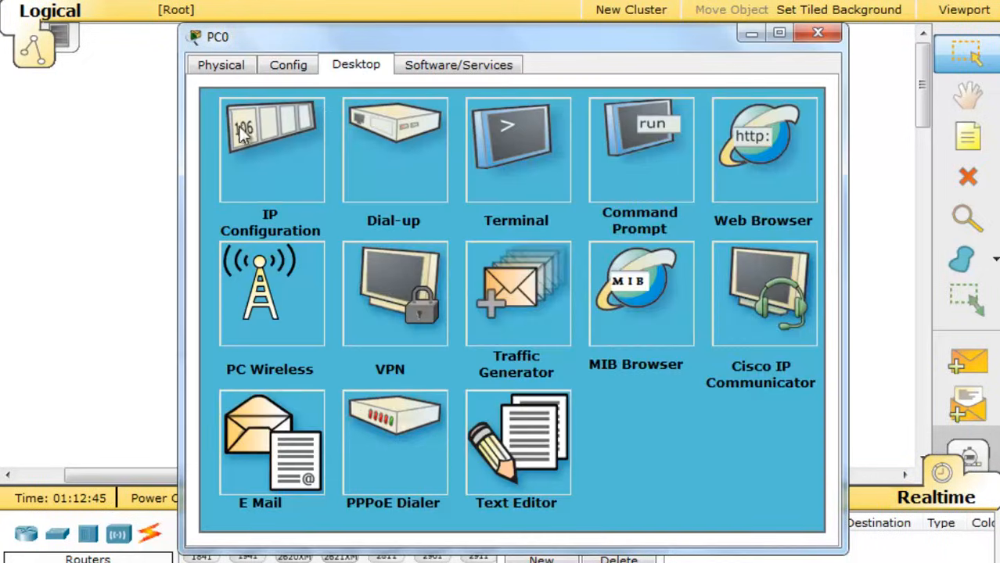
pyautogui.click(270, 148)
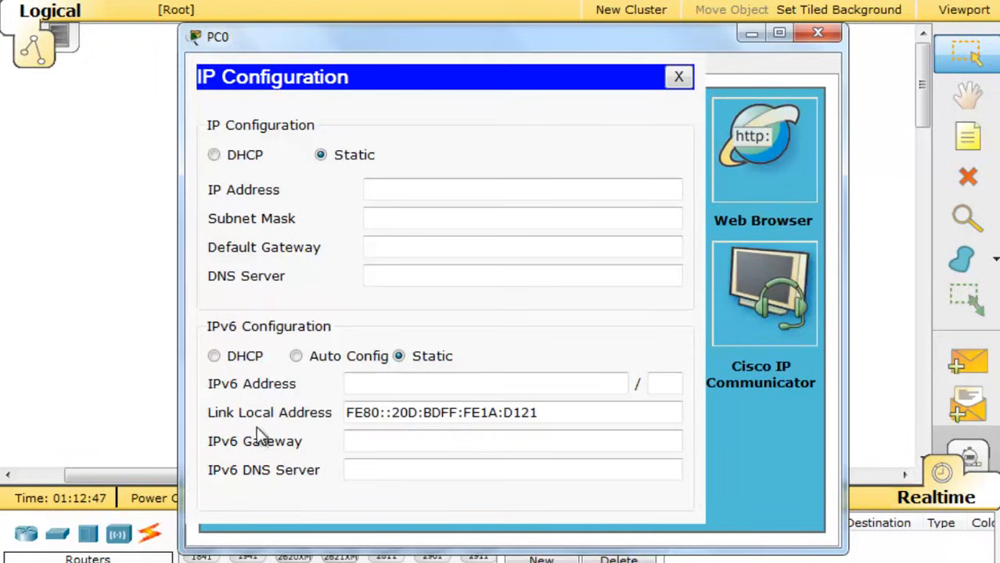
pyautogui.moveTo(391, 434)
pyautogui.write('p')
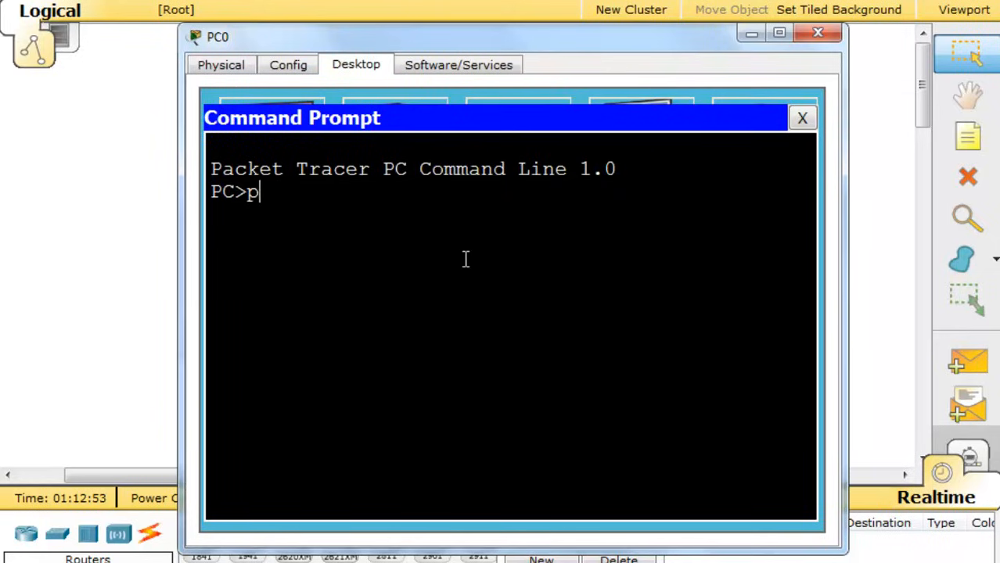
# Ping FE80::1 from PC0's command prompt, get gateway replies, and dismiss the prompt.
pyautogui.write('ing FE')
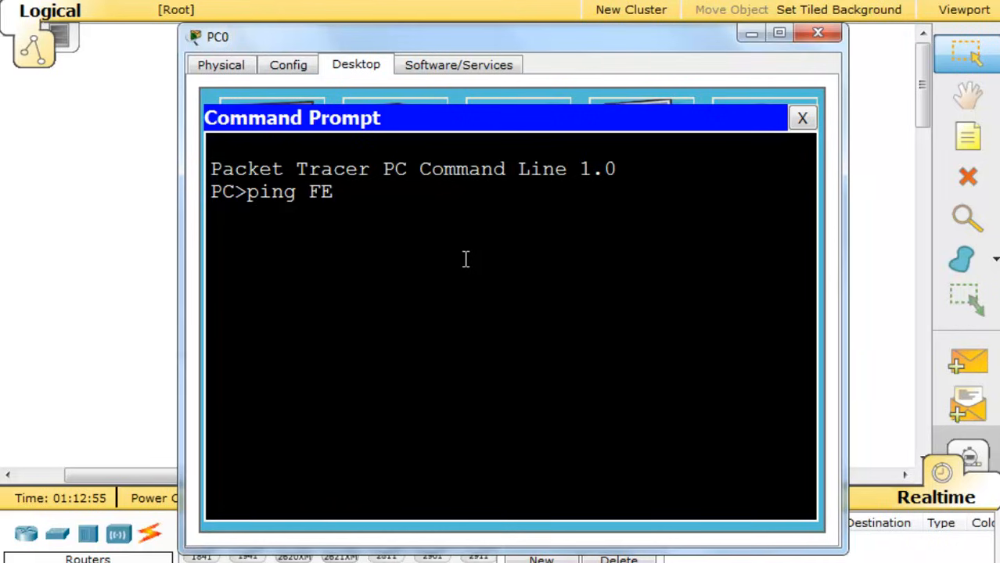
pyautogui.write('80::')
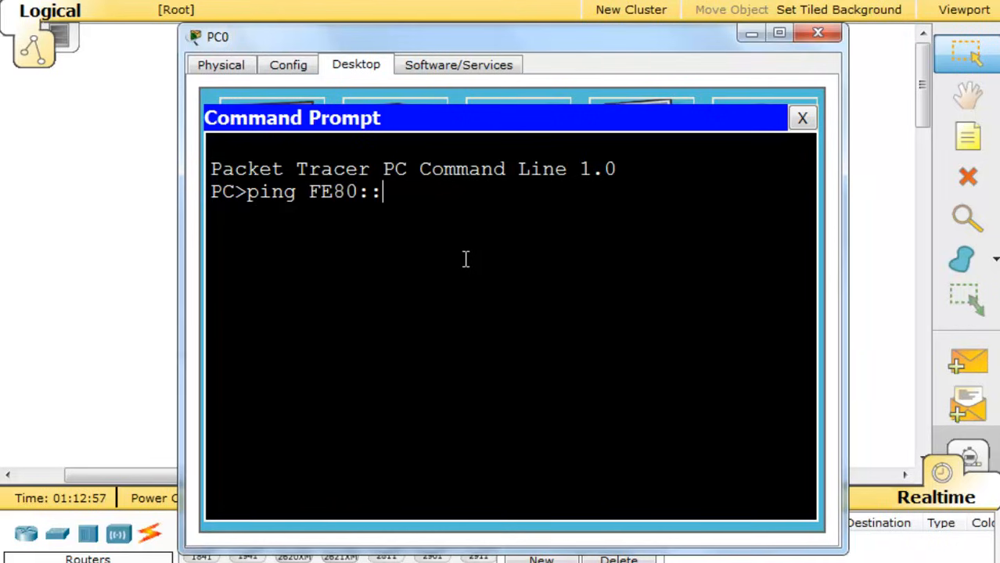
pyautogui.write('1')
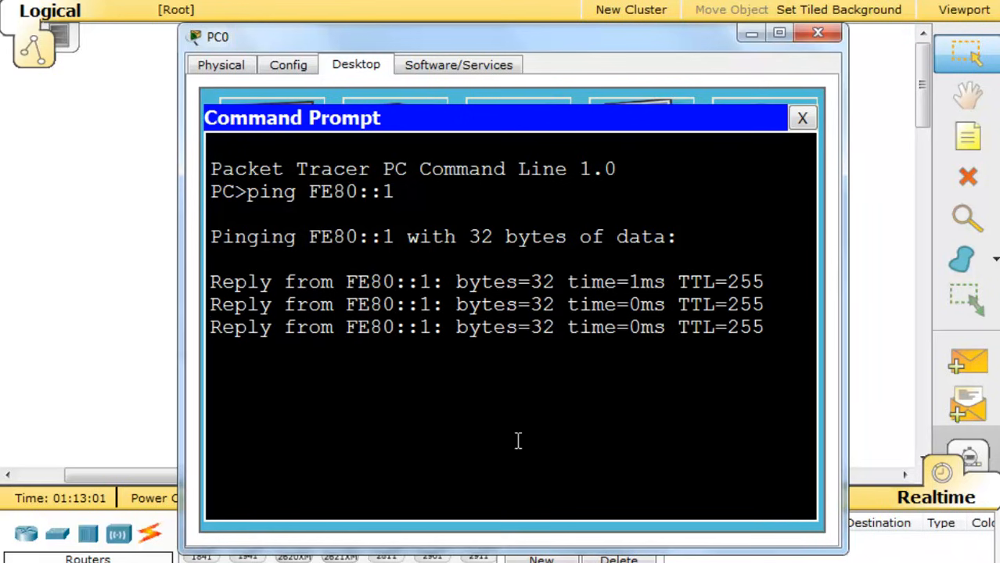
pyautogui.click(802, 117)
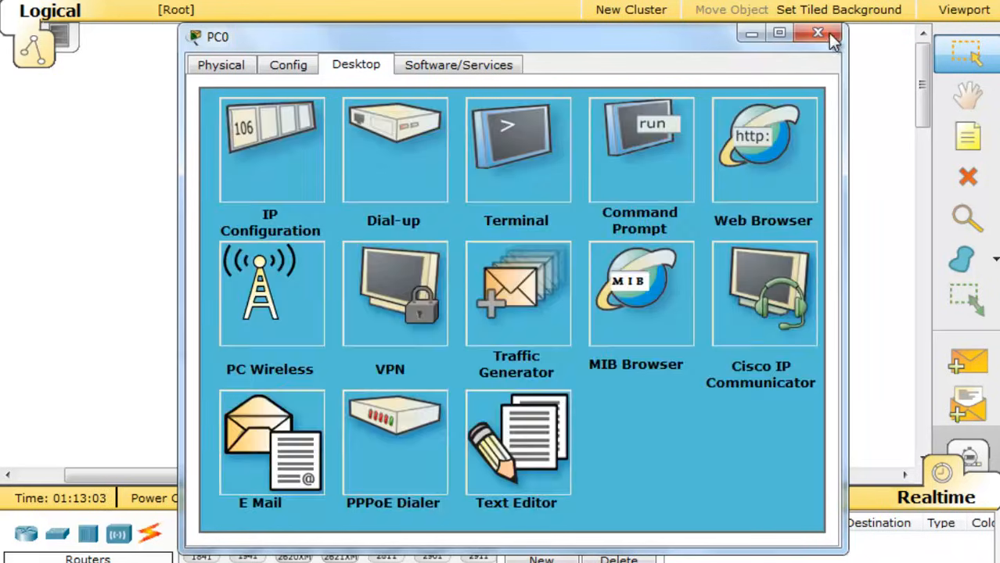
# Close PC0's device window to return to the topology.
pyautogui.click(818, 33)
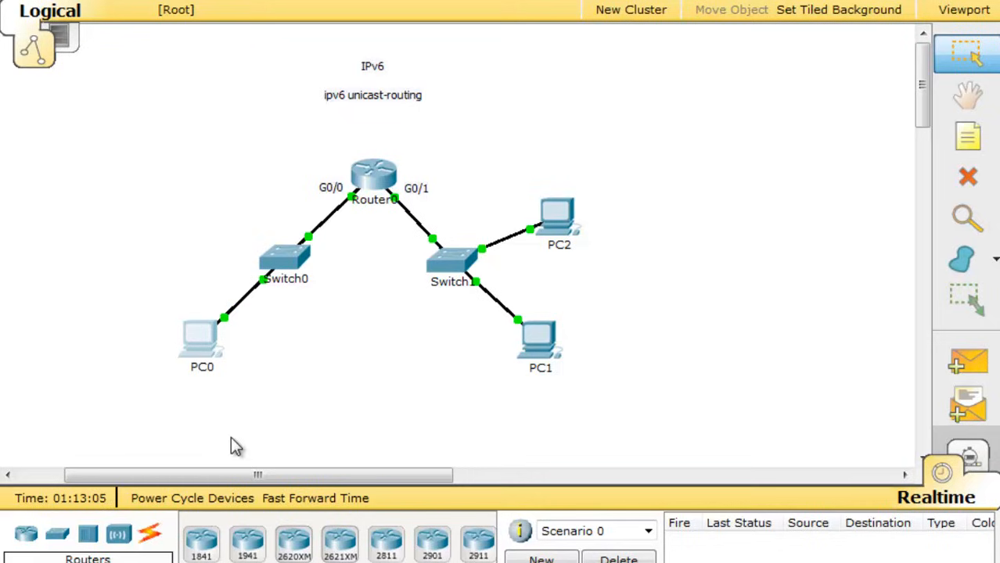
pyautogui.moveTo(202, 380)
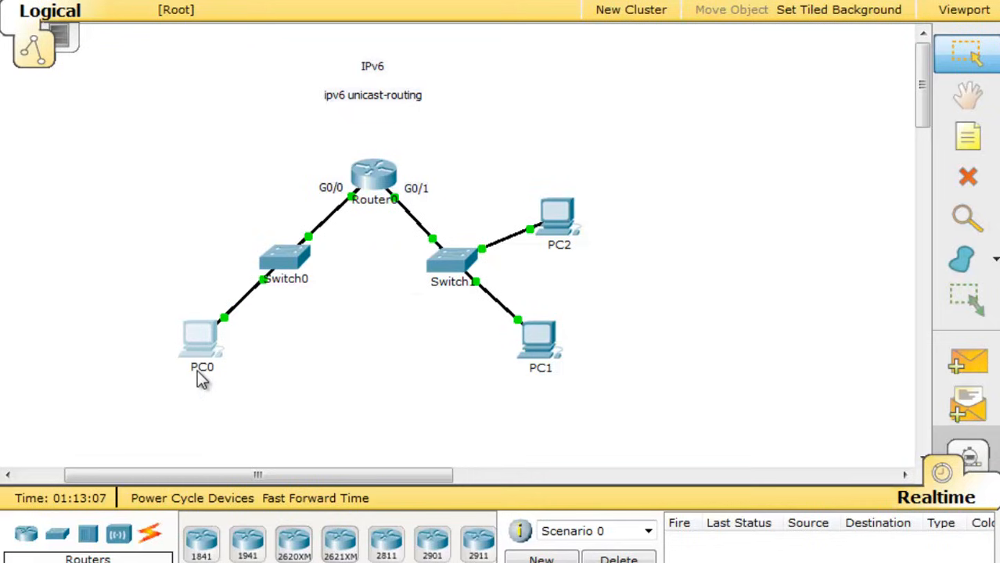
pyautogui.moveTo(544, 392)
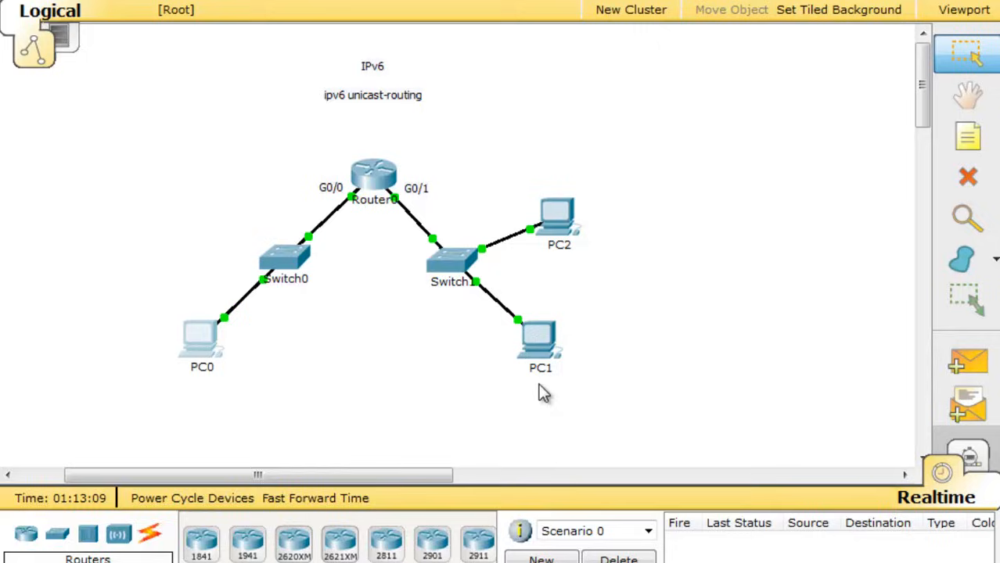
pyautogui.moveTo(428, 350)
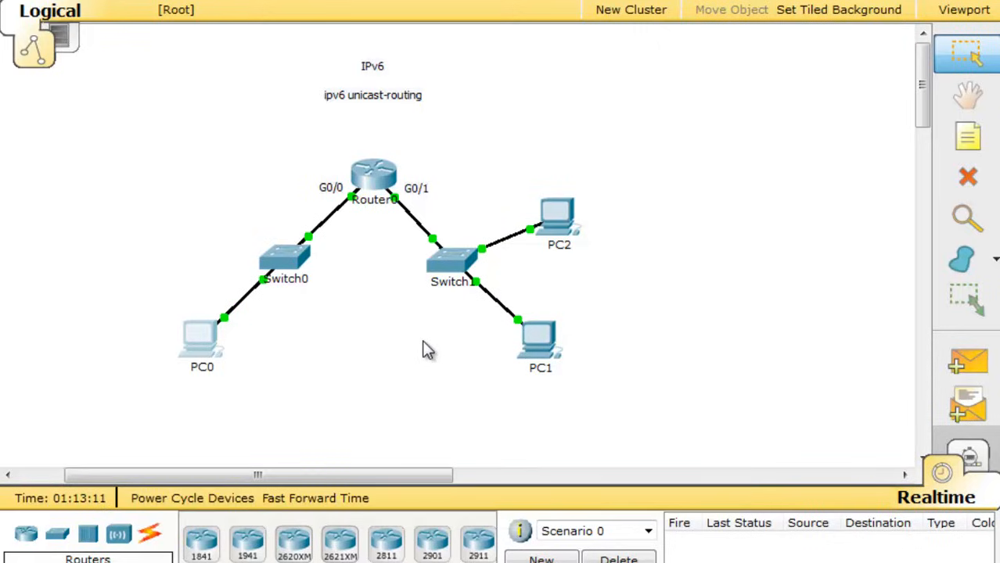
pyautogui.moveTo(246, 216)
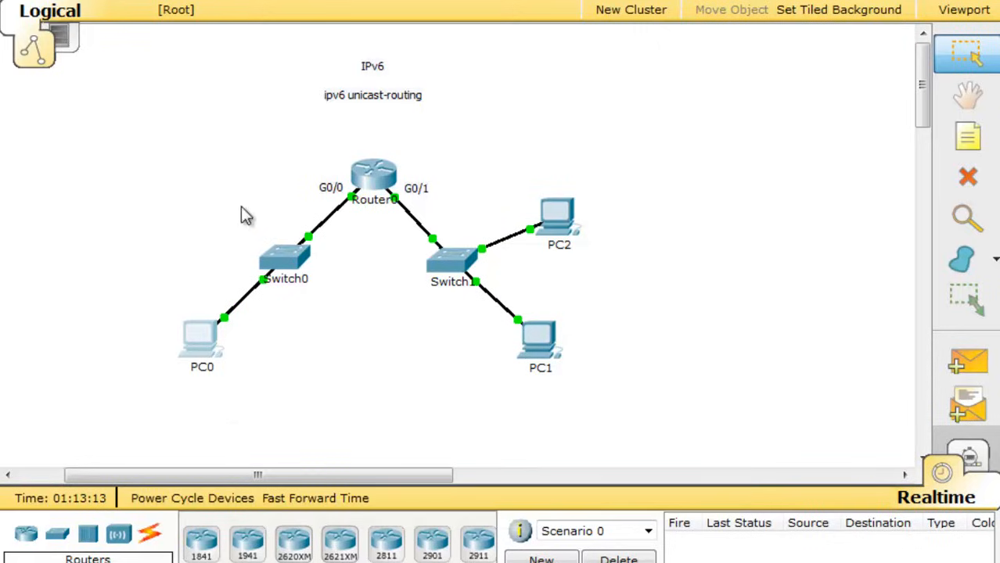
pyautogui.moveTo(474, 356)
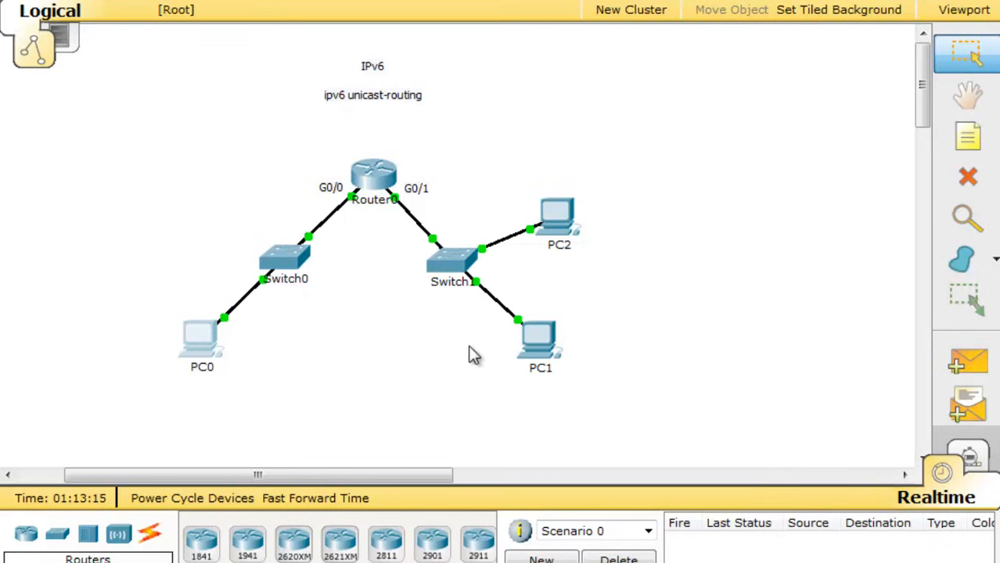
pyautogui.moveTo(372, 395)
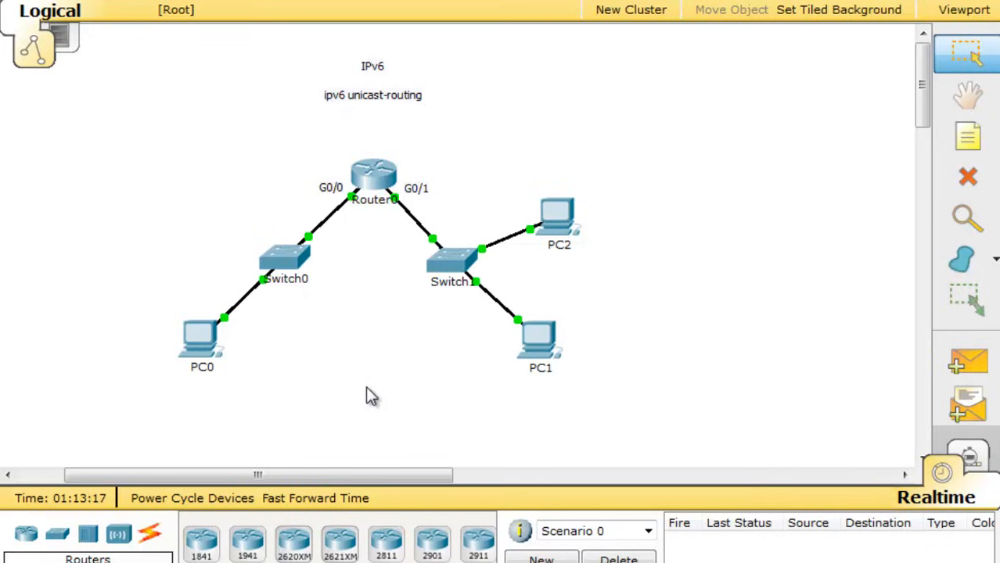
pyautogui.moveTo(370, 374)
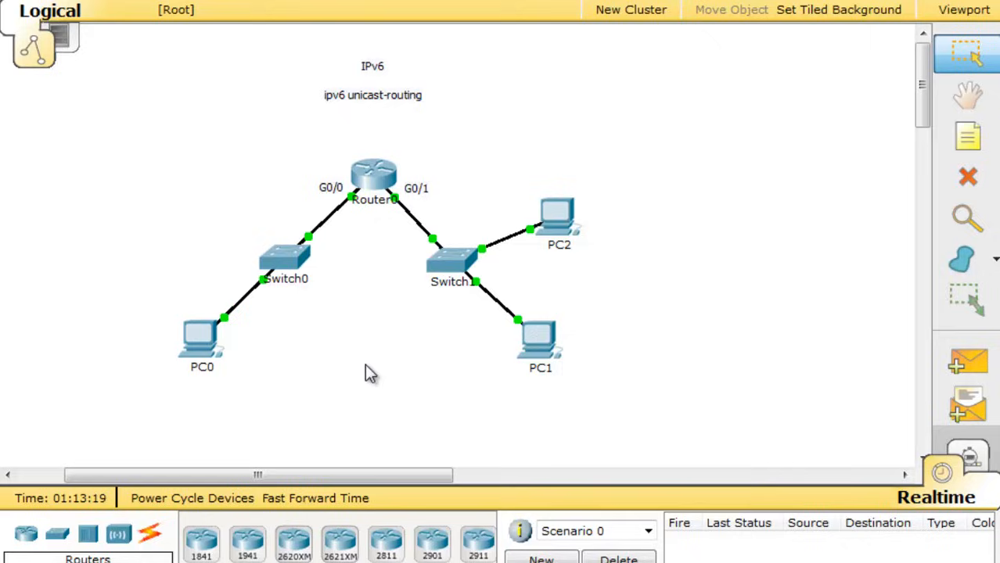
pyautogui.moveTo(394, 314)
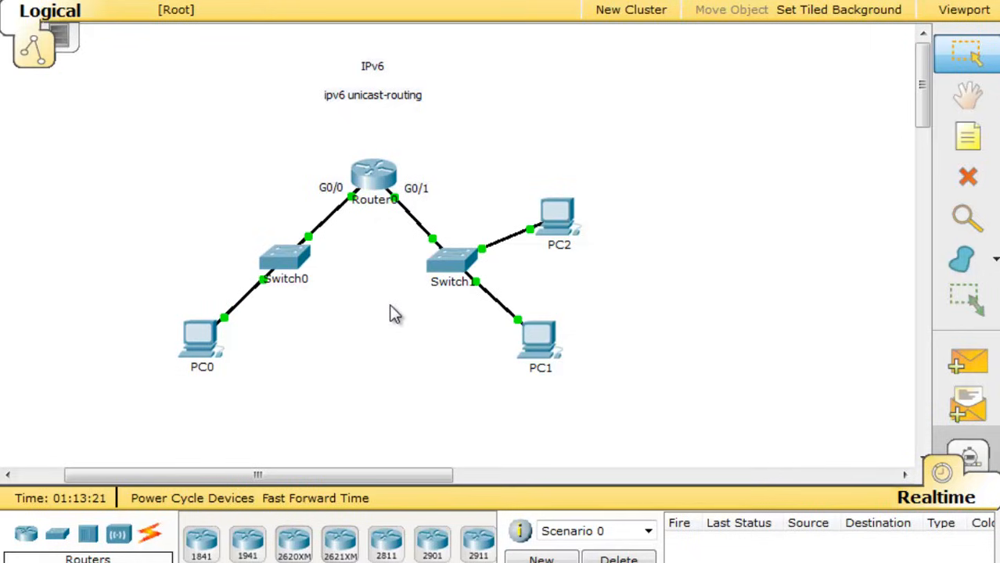
pyautogui.moveTo(311, 350)
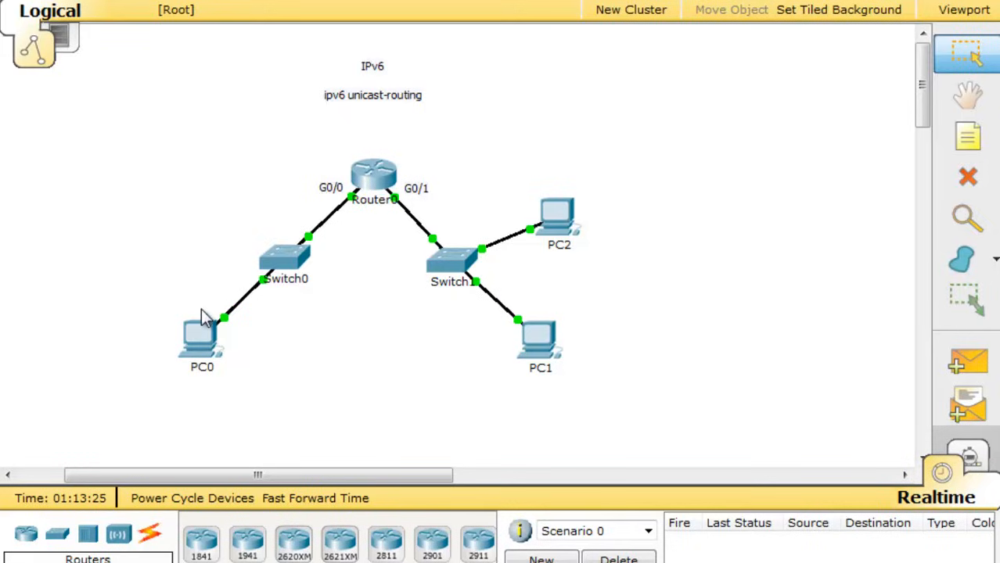
pyautogui.moveTo(375, 301)
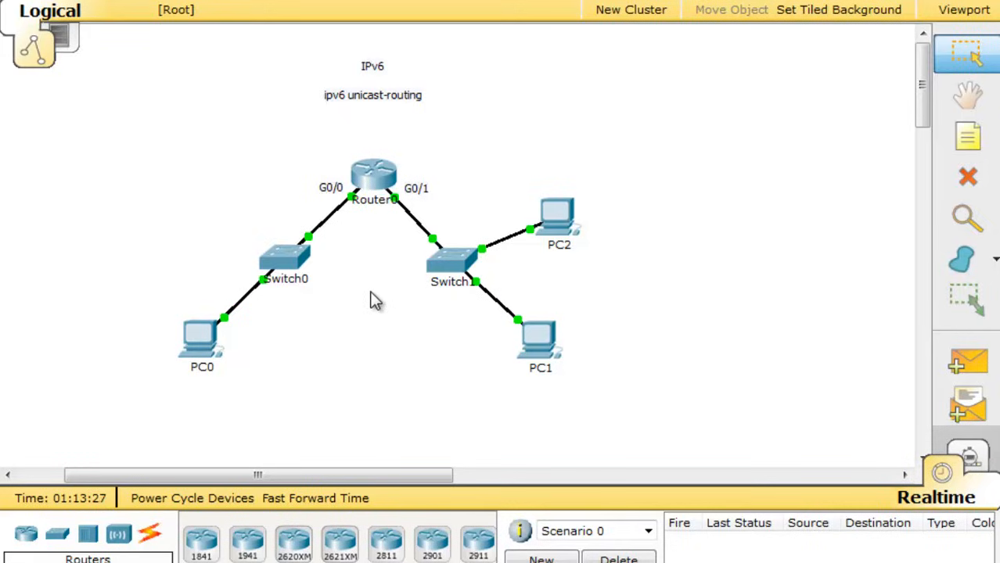
pyautogui.moveTo(206, 352)
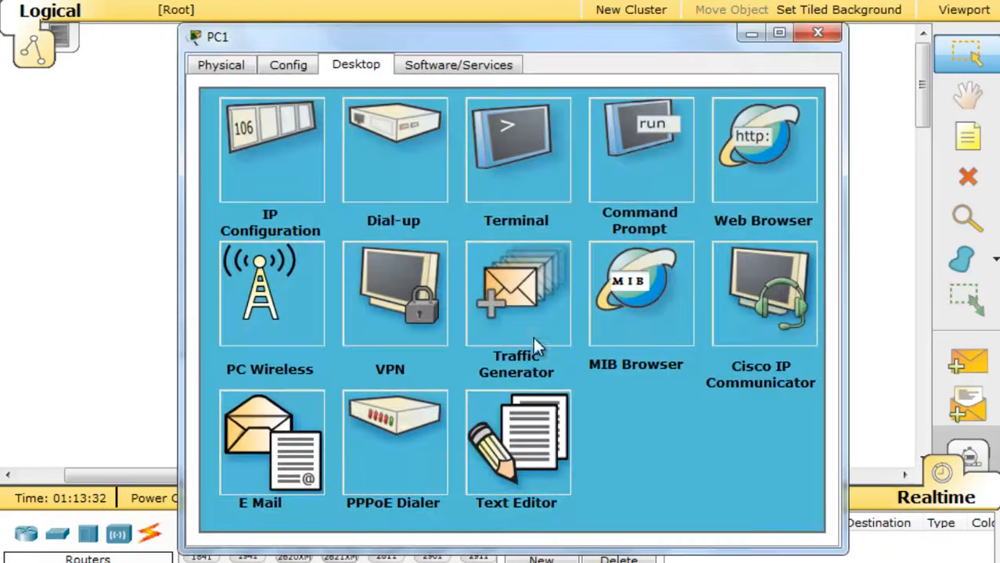
# Select PC1's link-local address FE80::290:21FF:FEBD:DADE in IP Configuration and dismiss the settings.
pyautogui.click(270, 148)
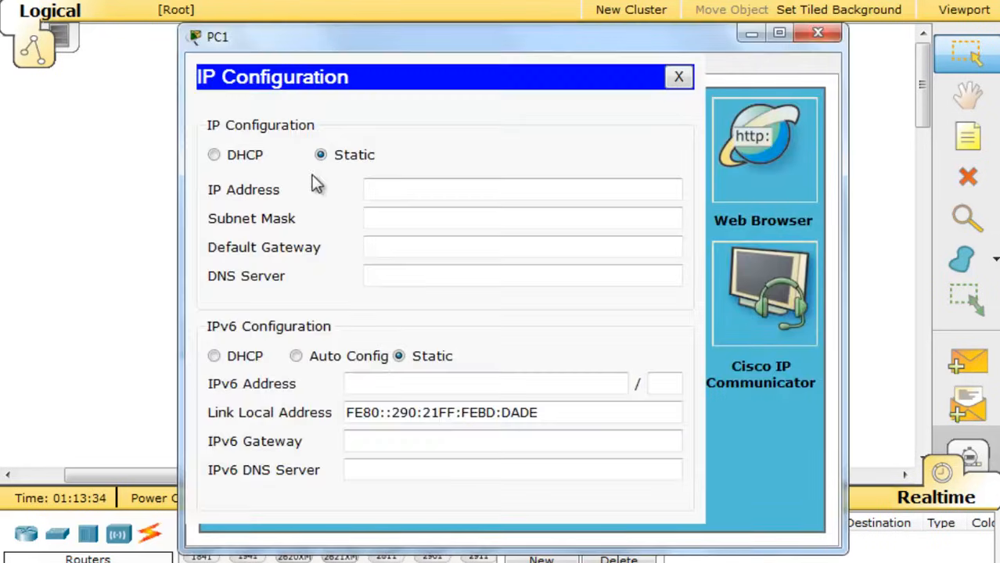
pyautogui.tripleClick(440, 412)
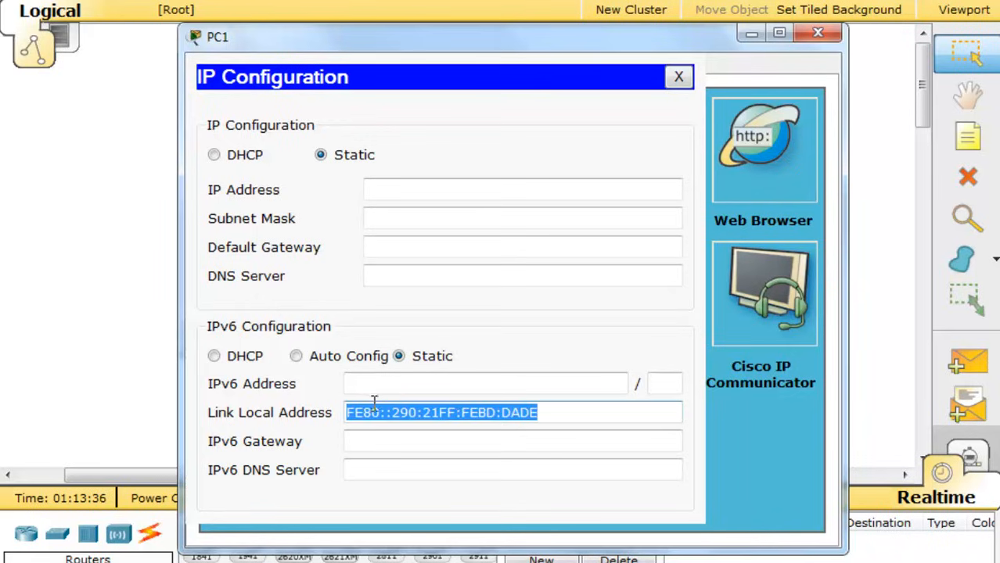
pyautogui.moveTo(456, 483)
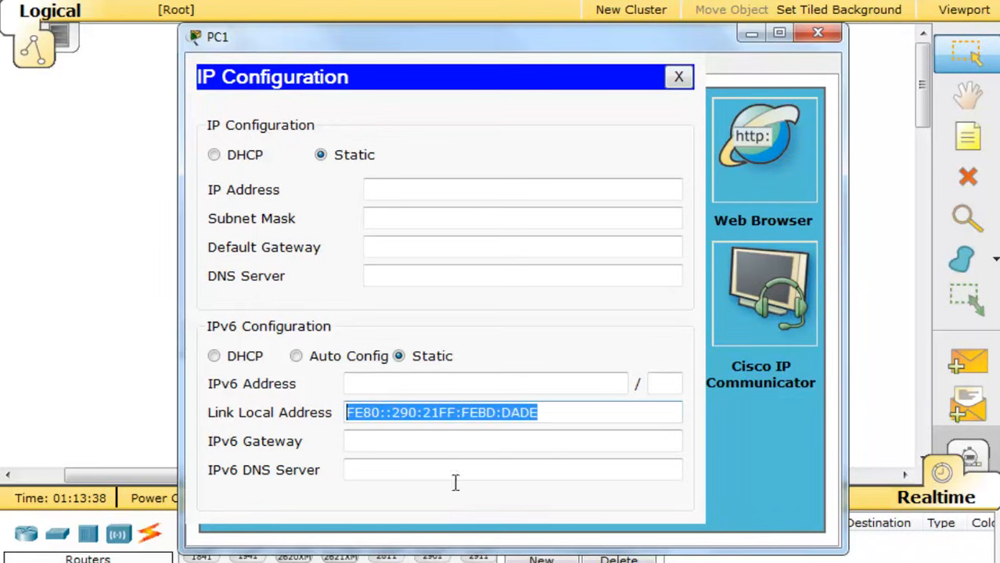
pyautogui.click(678, 77)
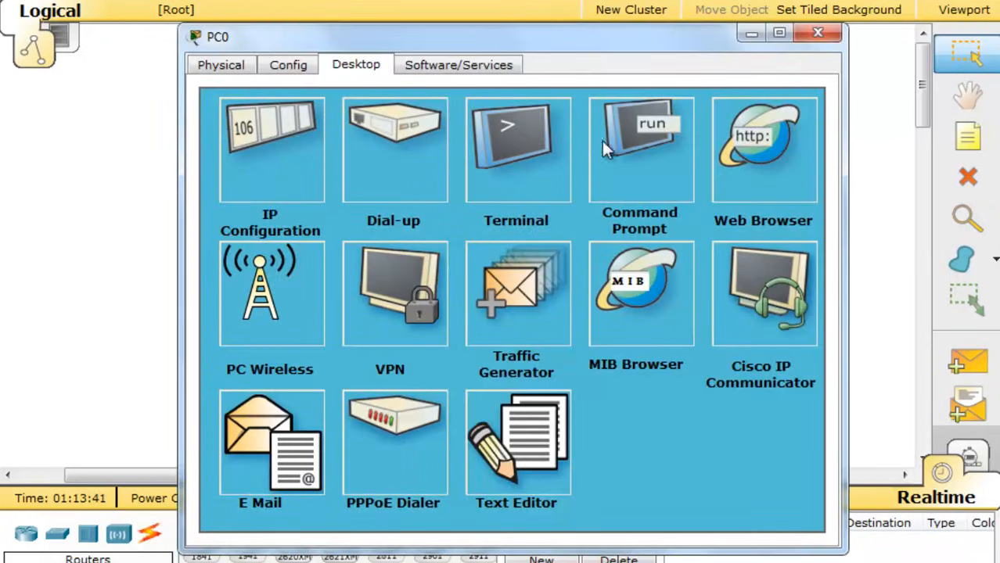
# From PC0 ping FE80::1 successfully, then ping FE80::290:21FF:FEBD:DADE until it times out, and return to the topology.
pyautogui.click(639, 149)
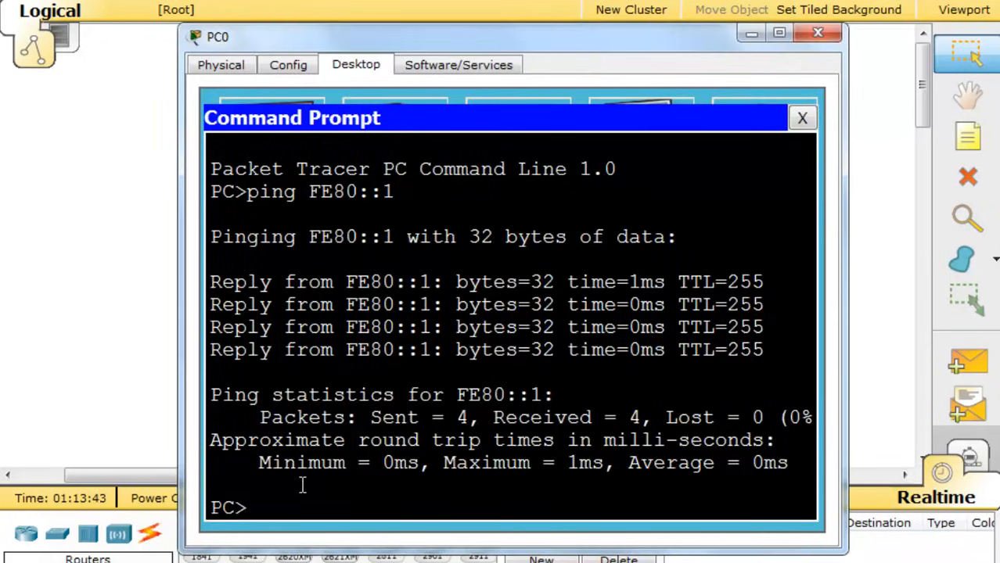
pyautogui.write('ping FE80::290:21FF:FEBD:DADE')
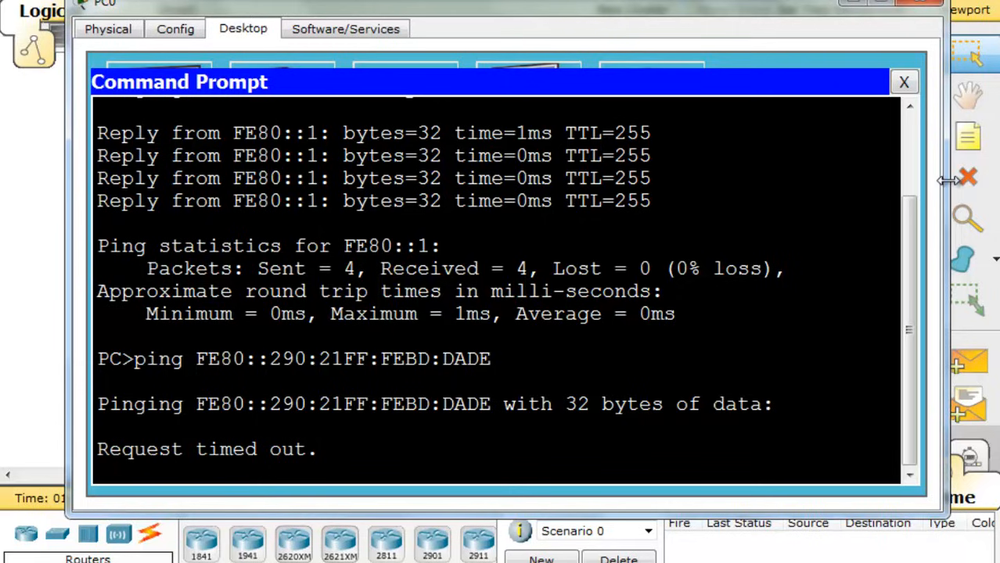
pyautogui.moveTo(721, 270)
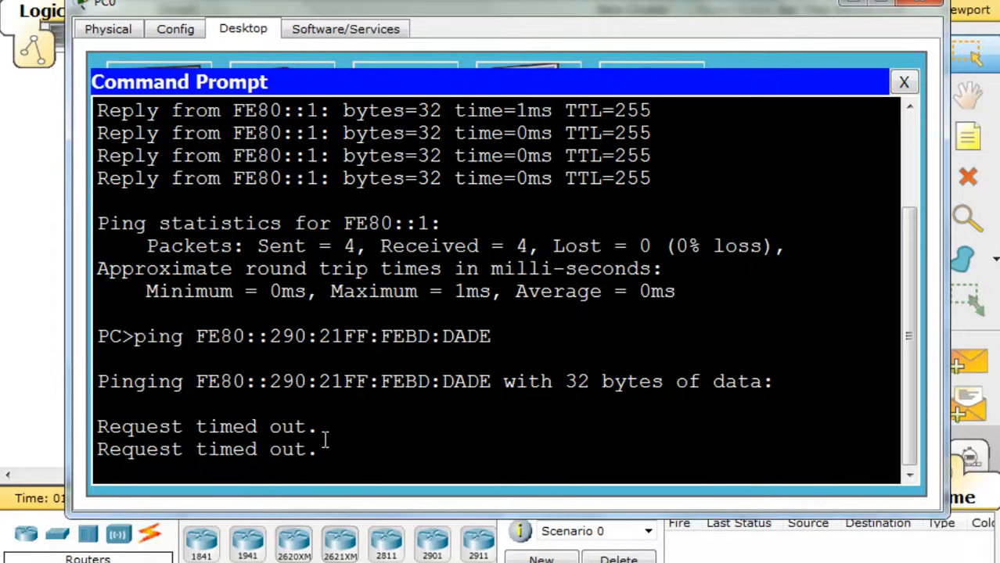
pyautogui.moveTo(791, 186)
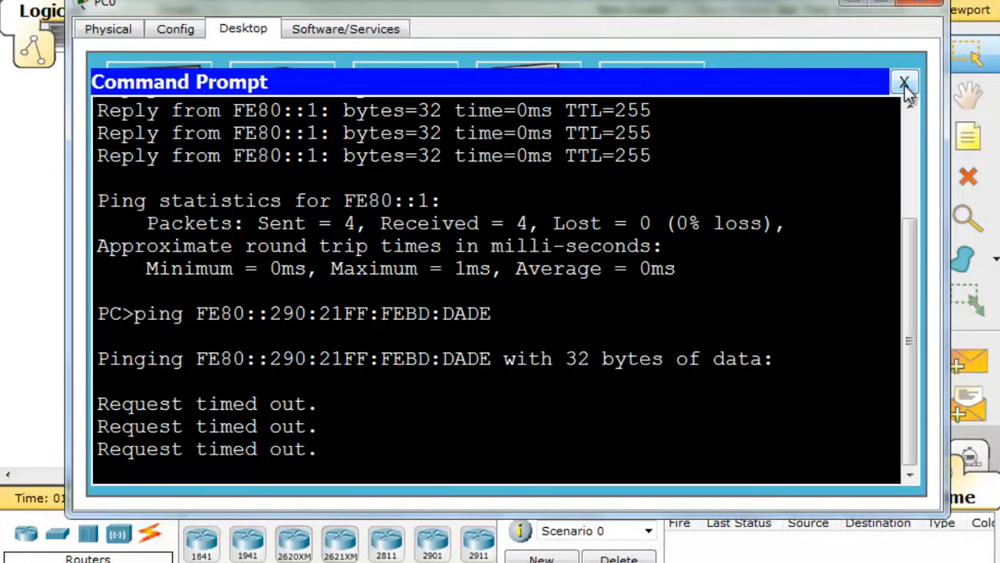
pyautogui.click(904, 81)
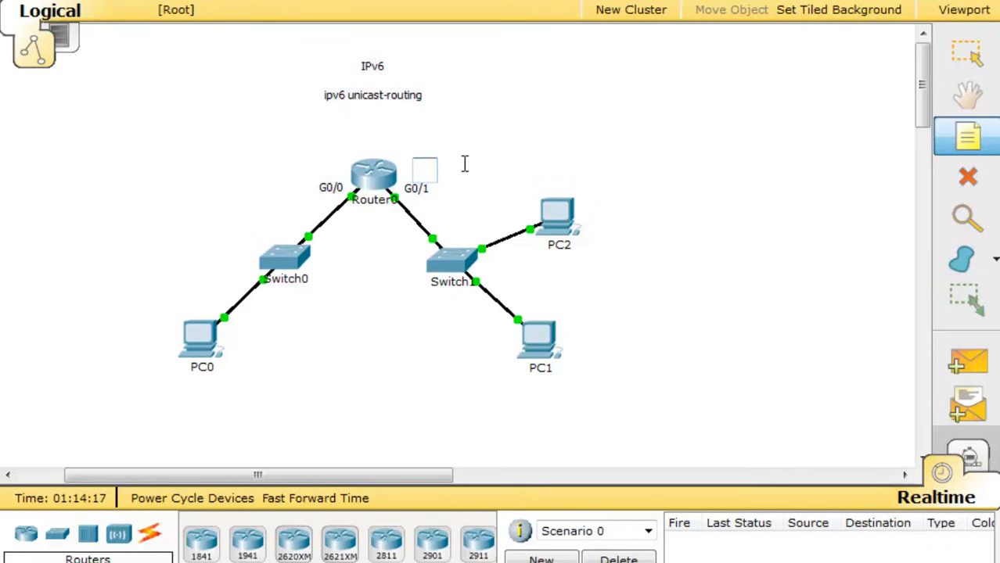
# Add FE80::1 note labels beside Router0's G0/0 and G0/1 interfaces.
pyautogui.write('FE80')
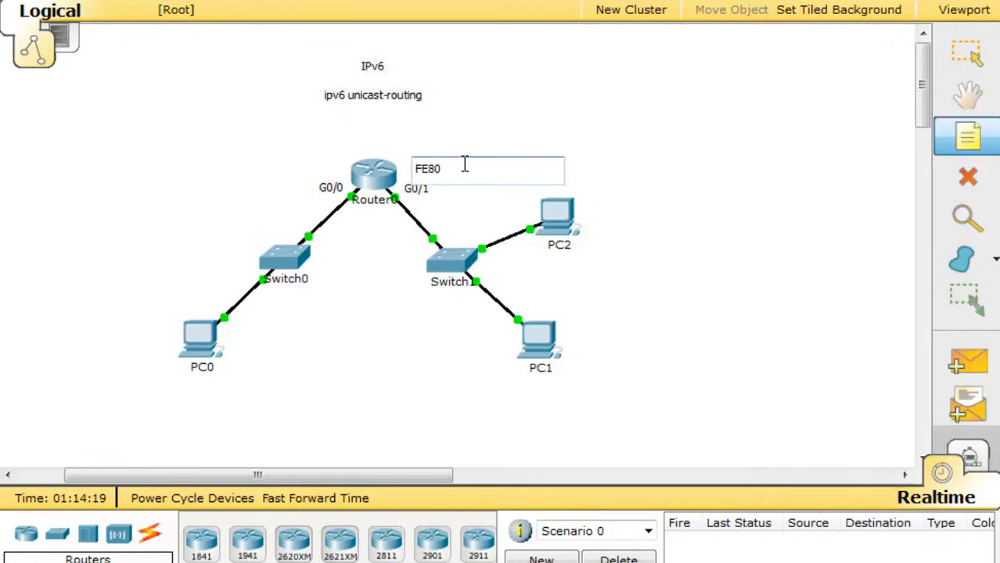
pyautogui.write('::1')
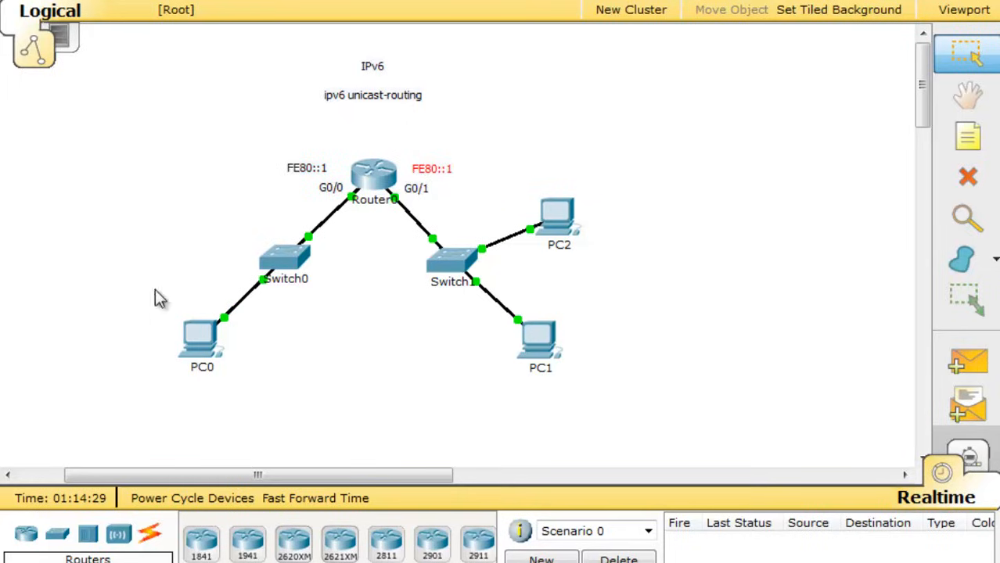
pyautogui.moveTo(160, 194)
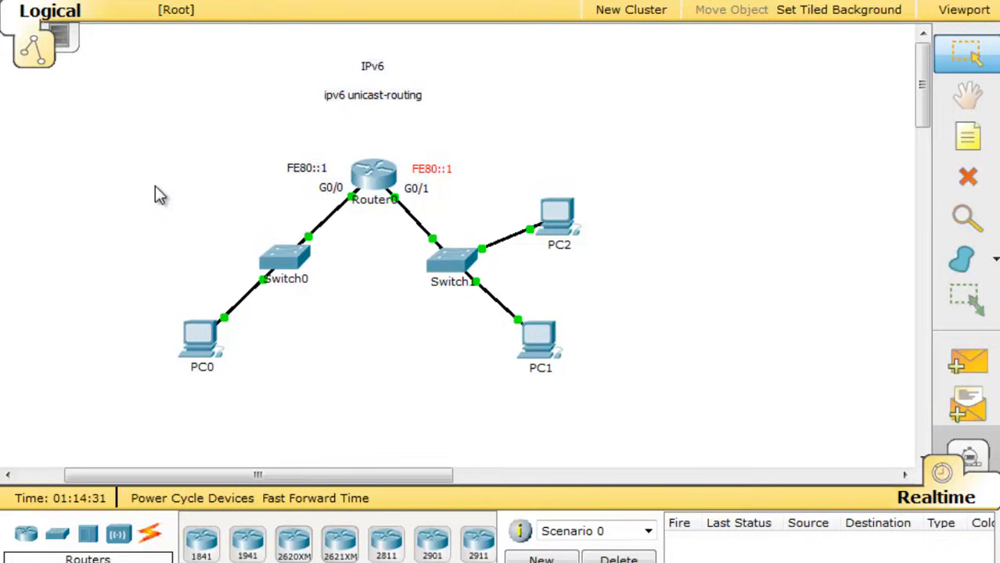
pyautogui.moveTo(338, 347)
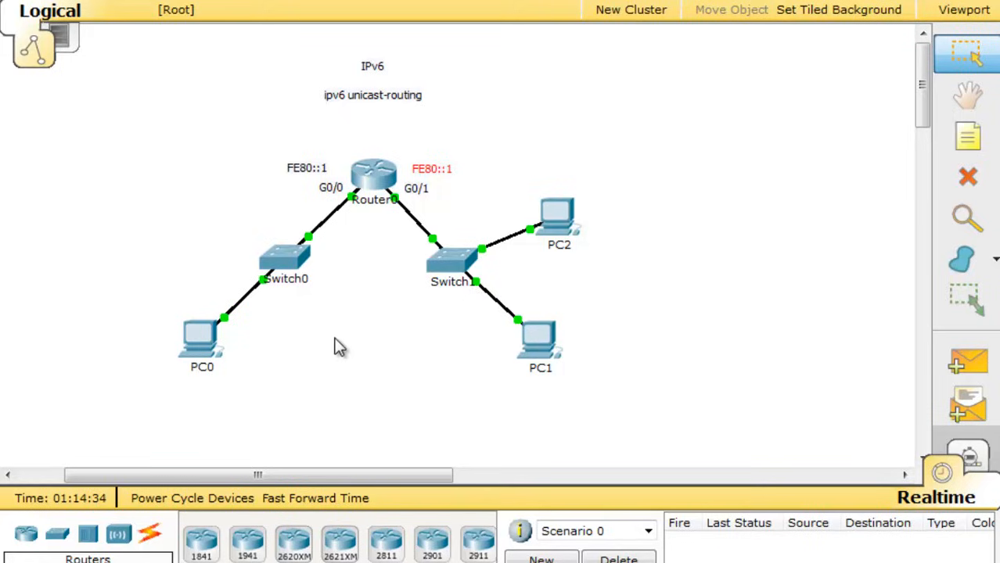
pyautogui.moveTo(368, 327)
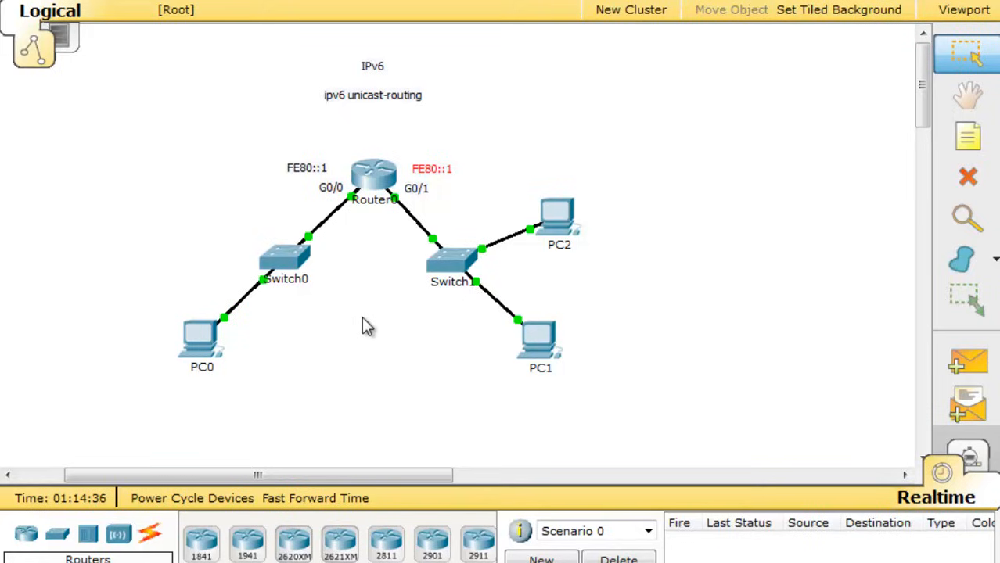
pyautogui.moveTo(376, 288)
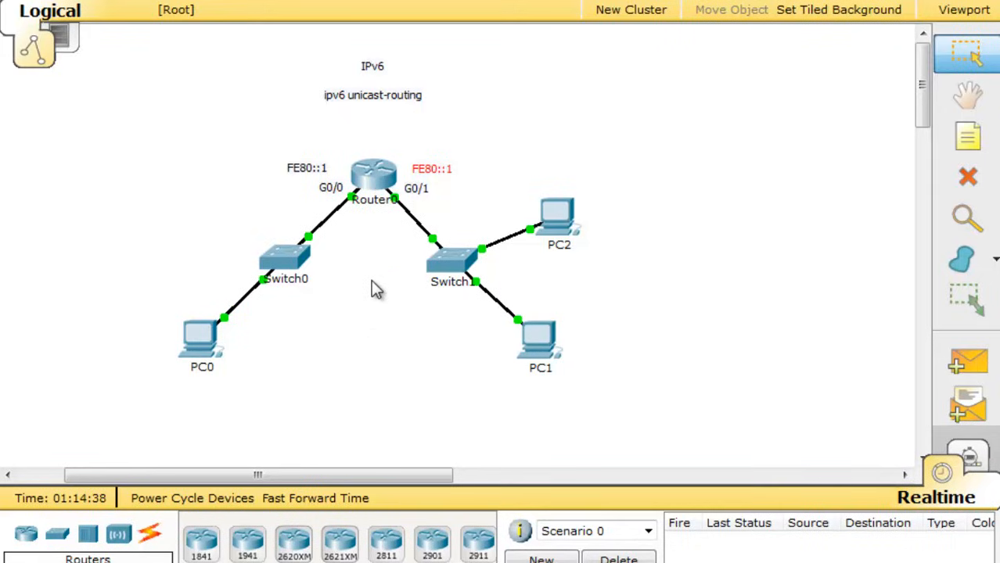
pyautogui.moveTo(468, 190)
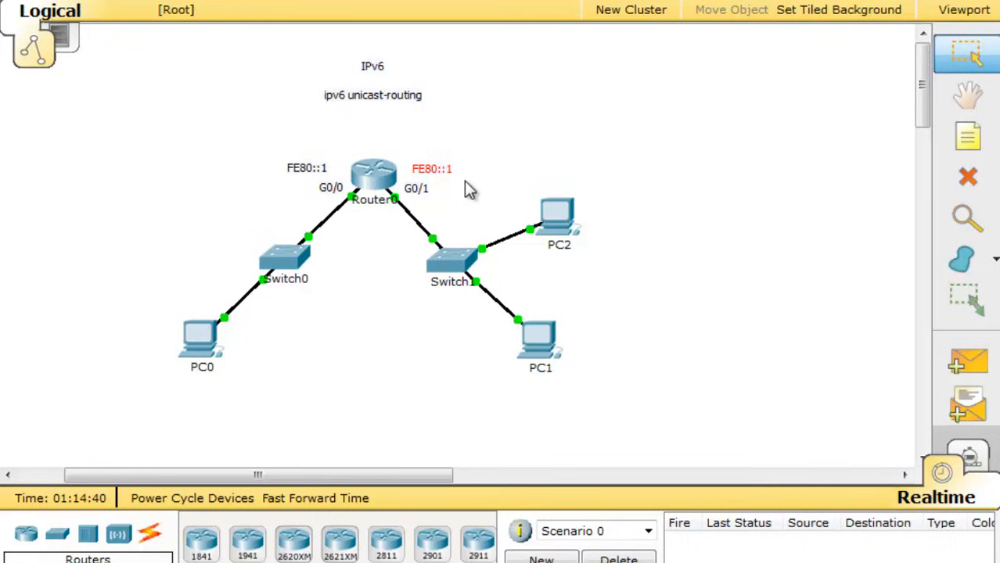
pyautogui.moveTo(536, 253)
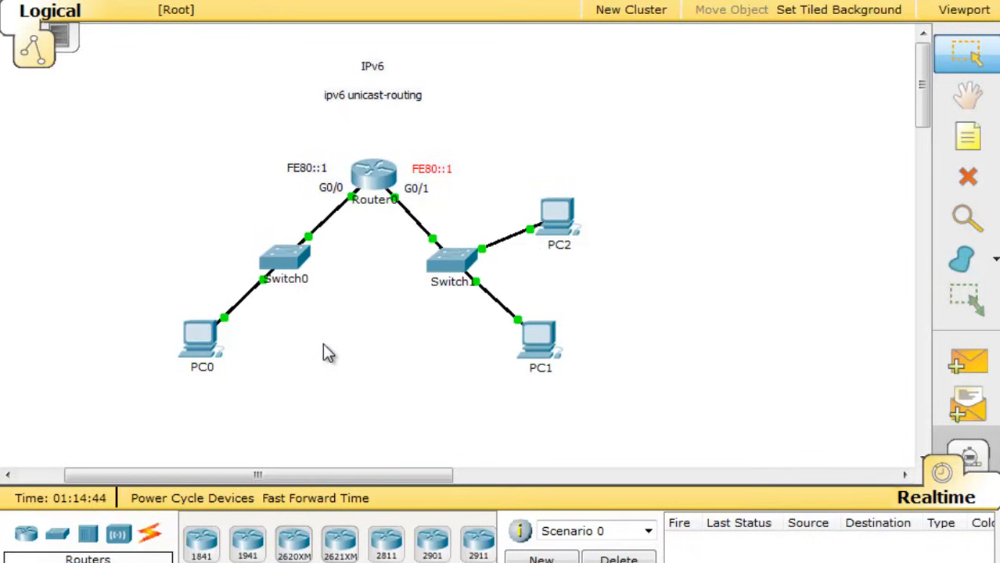
pyautogui.moveTo(382, 312)
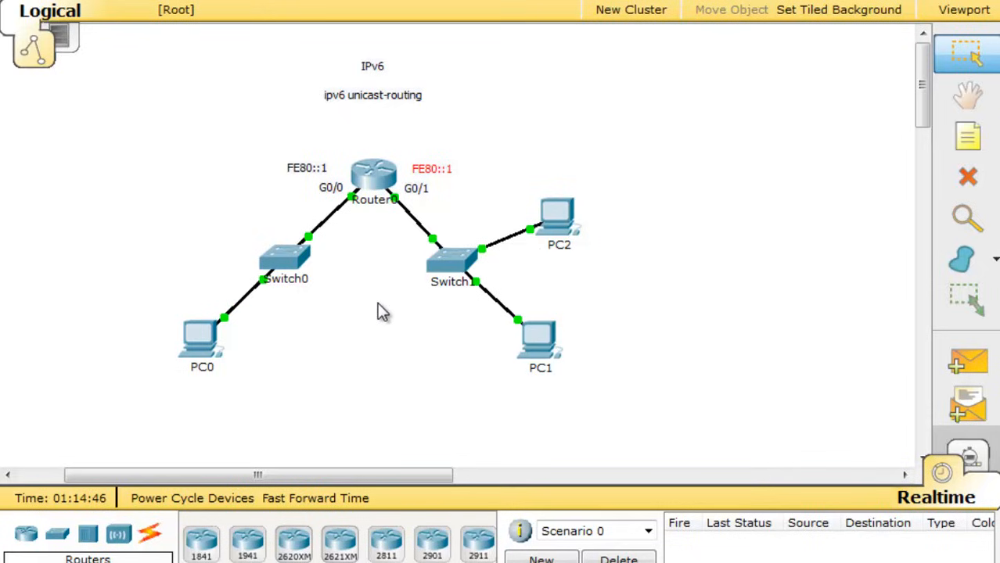